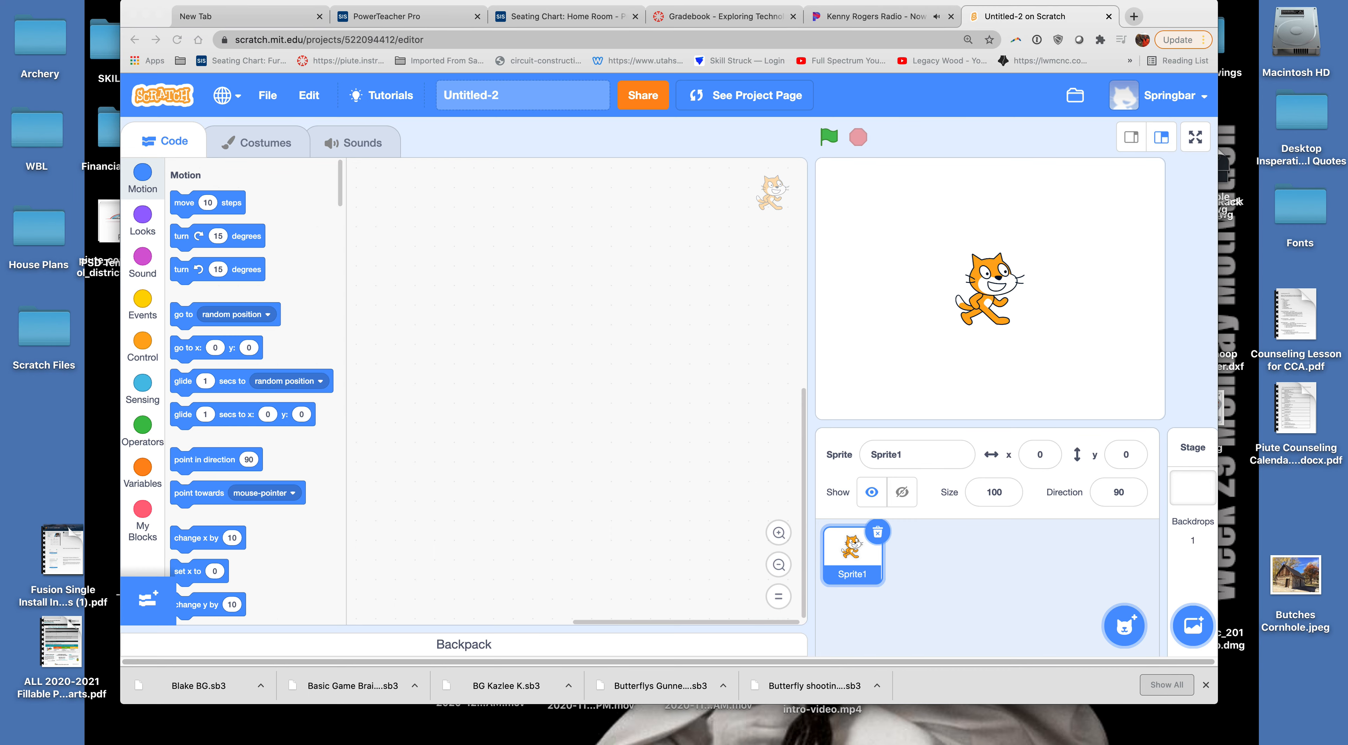
mouse_move(978, 23)
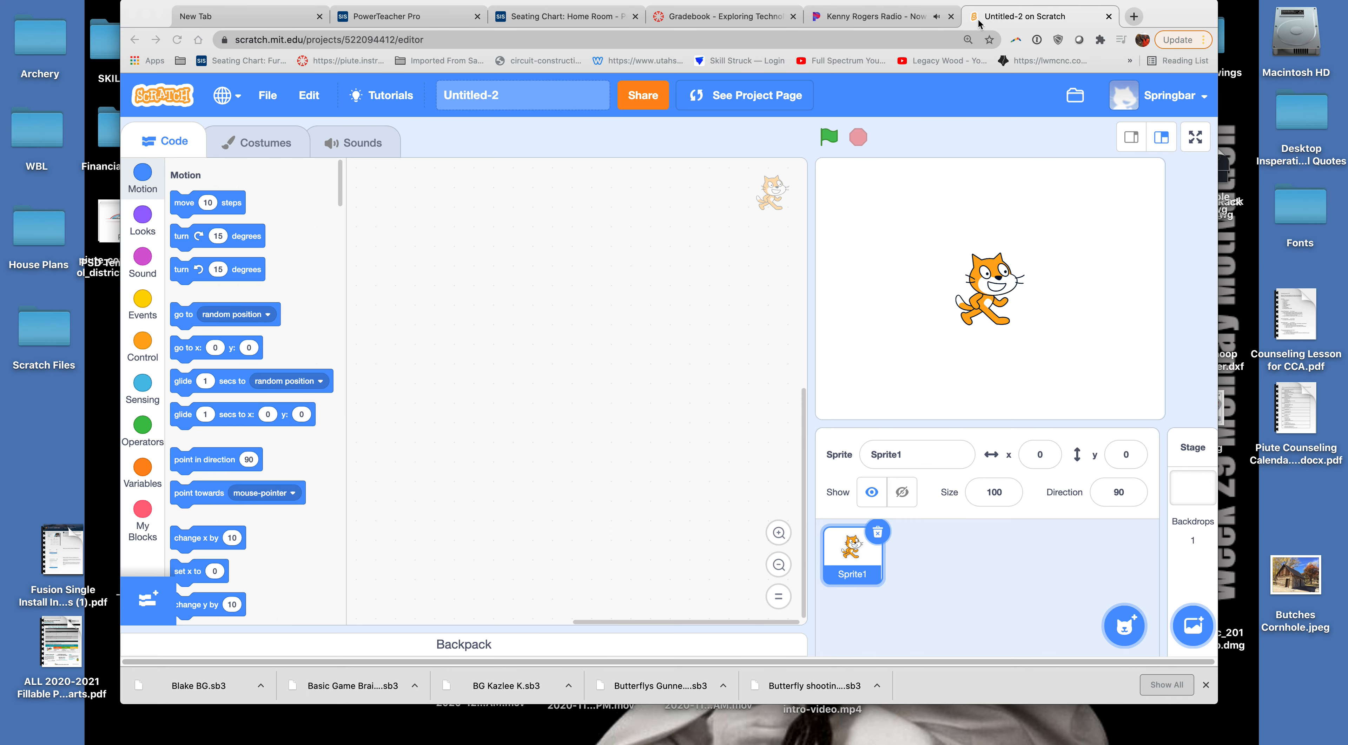
Add the Rocketship sprite from the library as the project's only sprite.
click(869, 16)
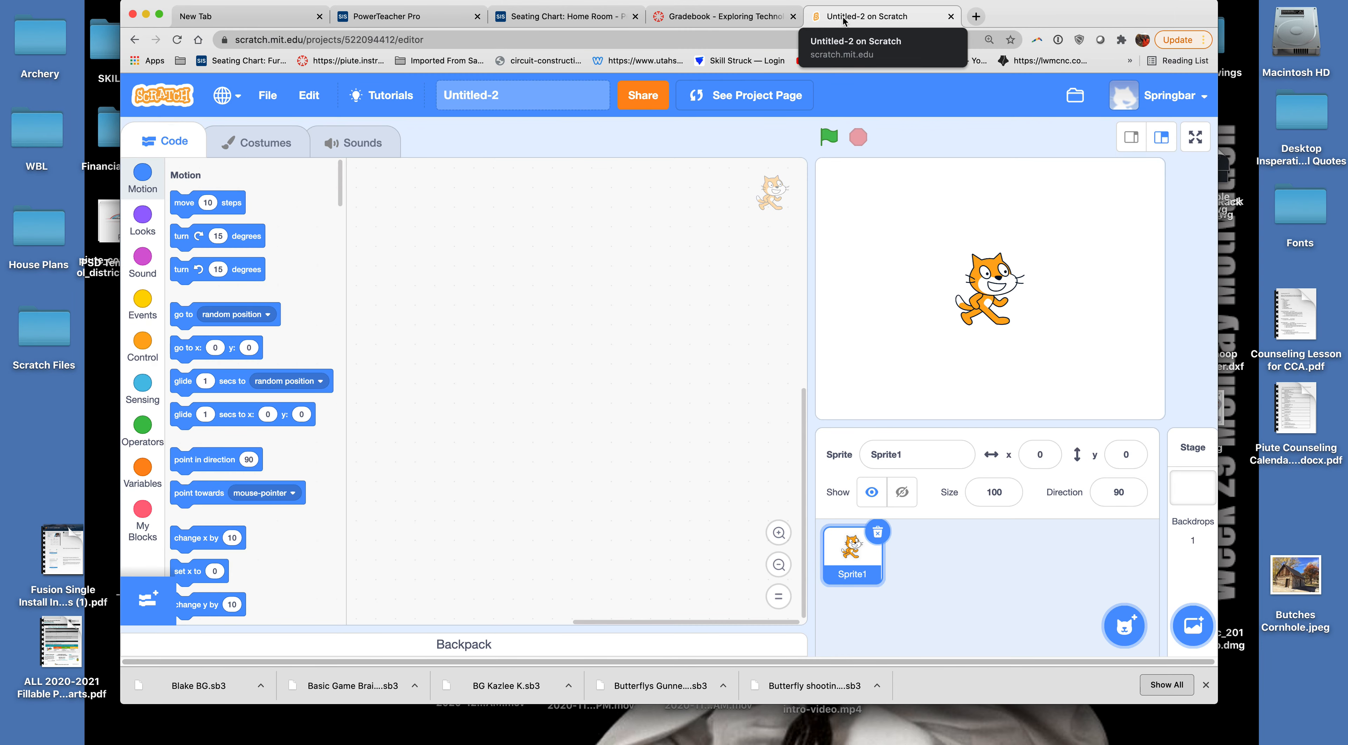
mouse_move(521, 218)
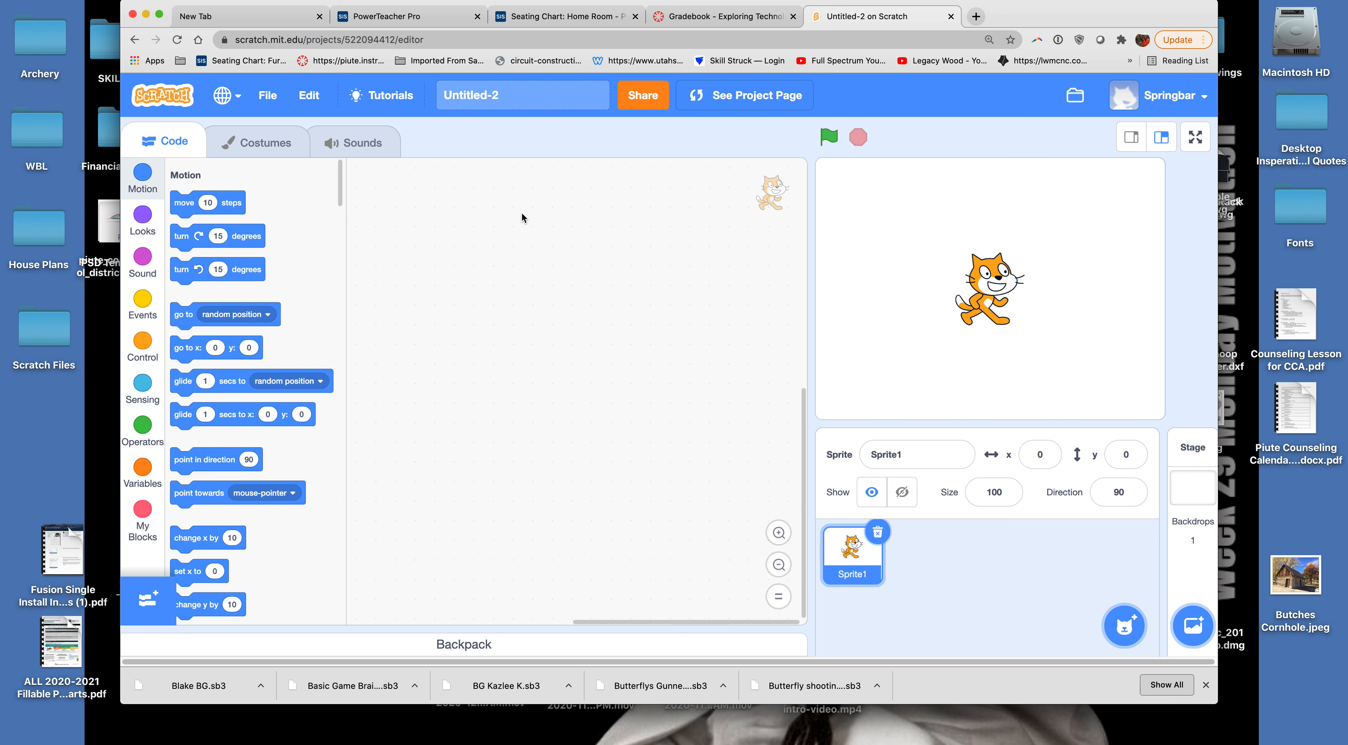
mouse_move(464, 217)
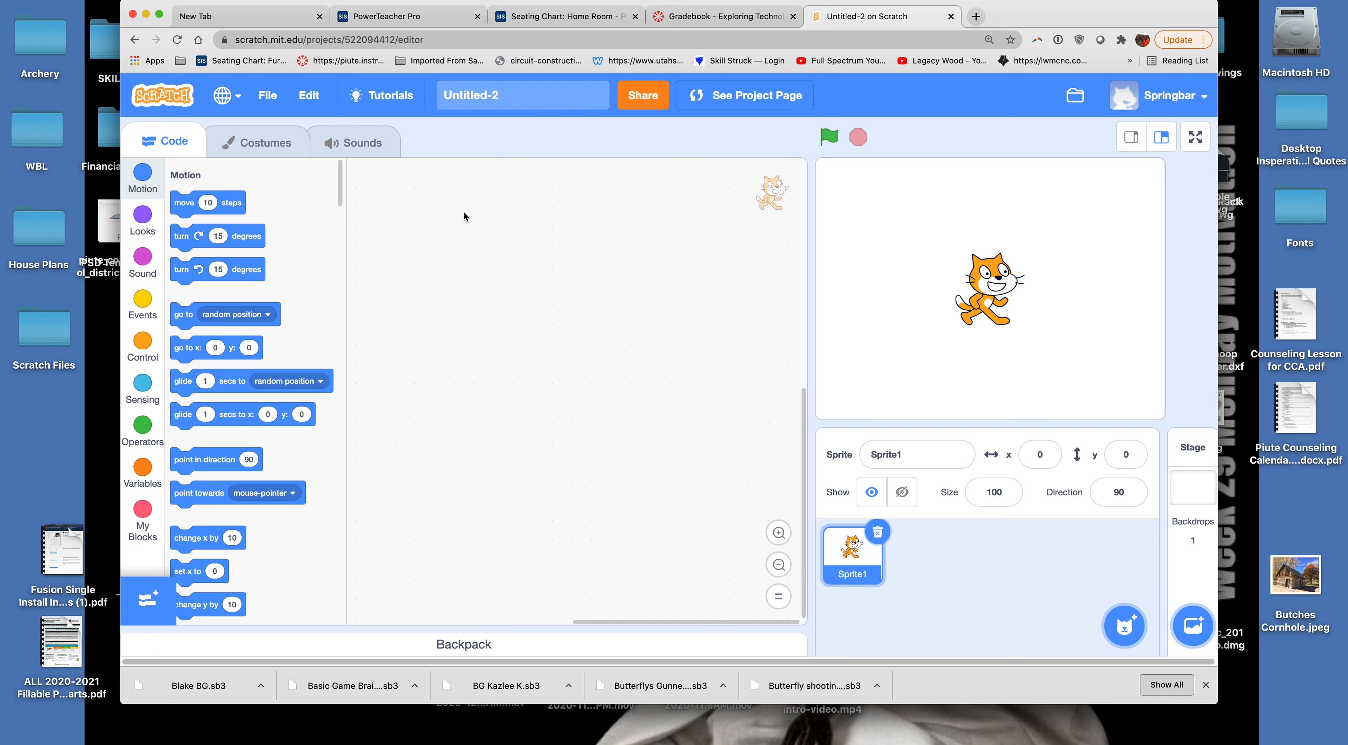
mouse_move(525, 217)
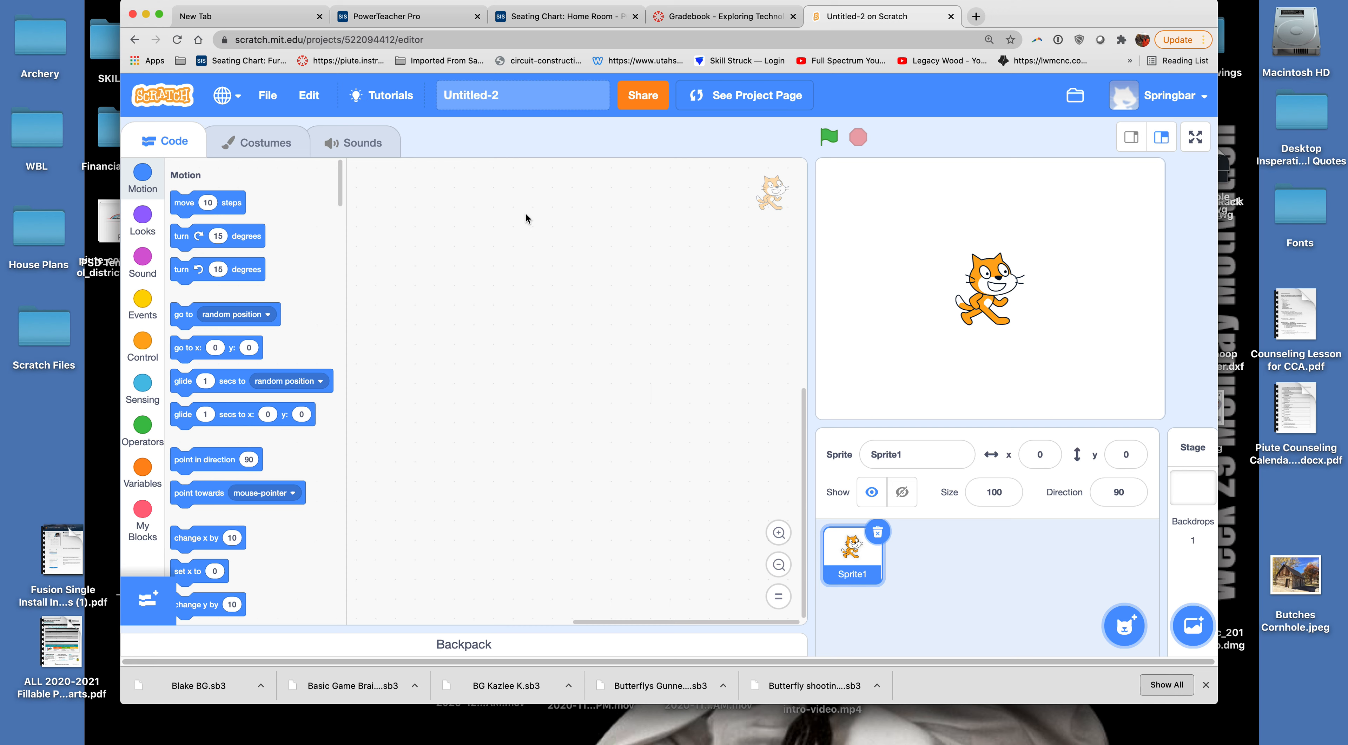
mouse_move(533, 245)
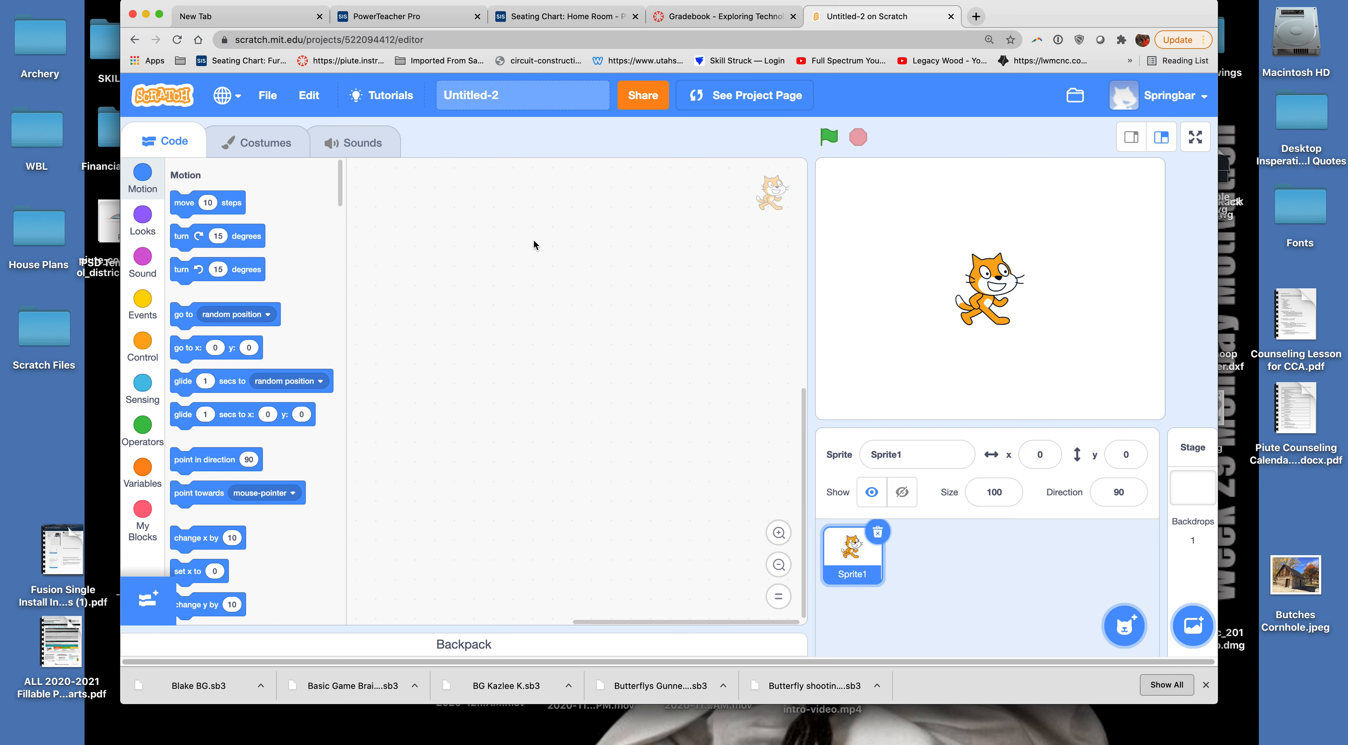
mouse_move(517, 348)
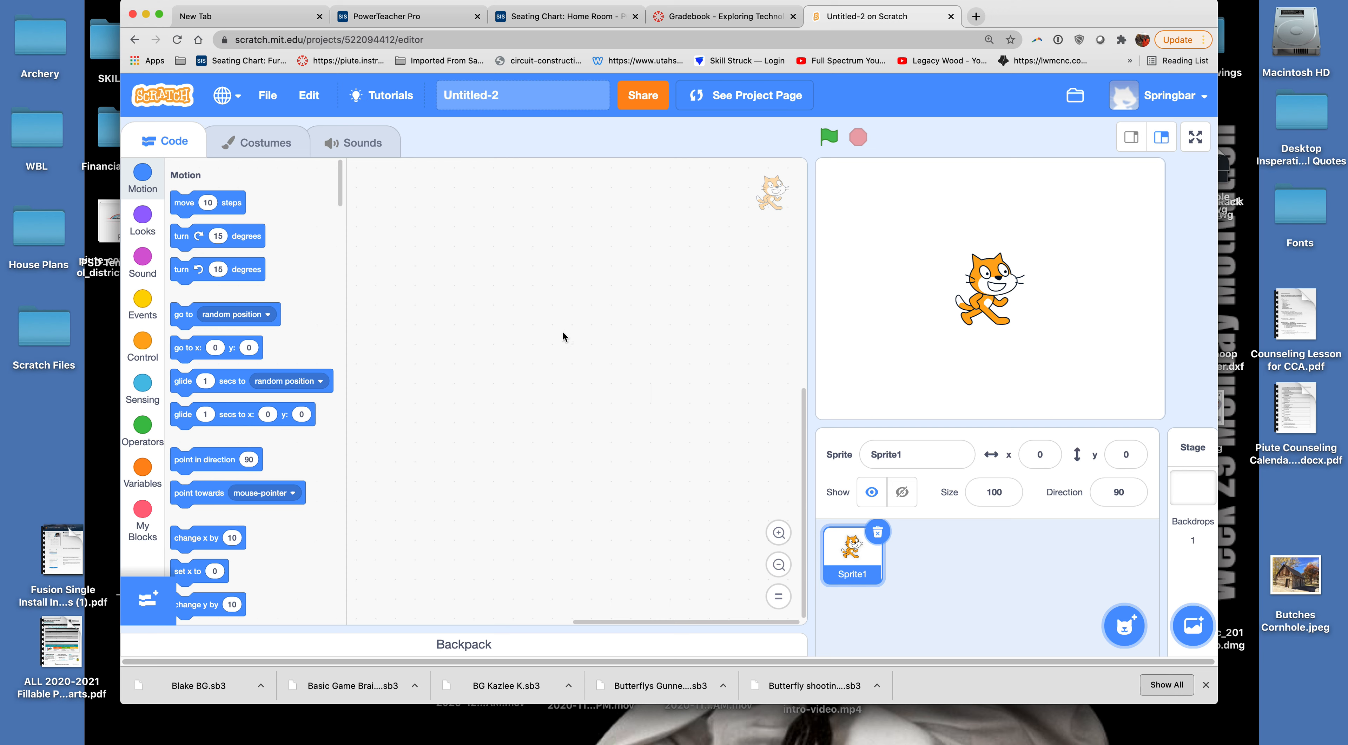
mouse_move(647, 271)
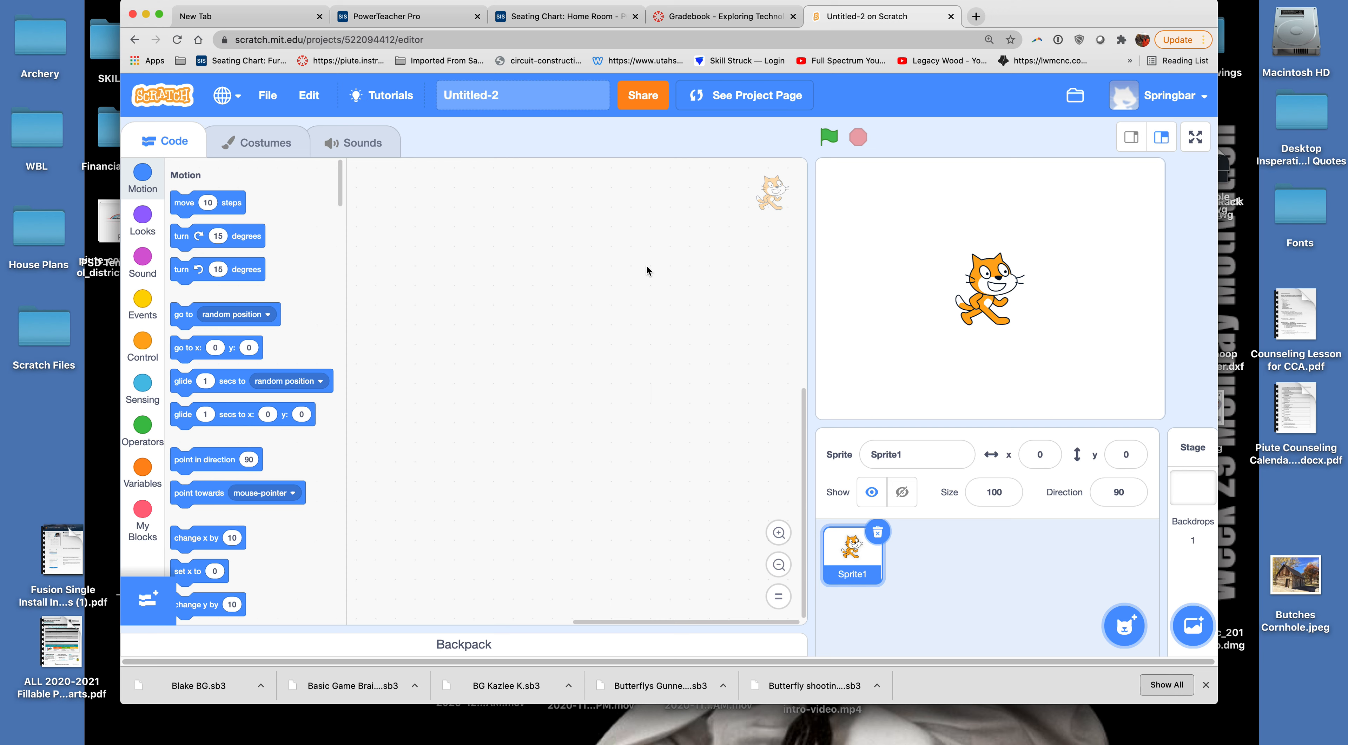
mouse_move(666, 290)
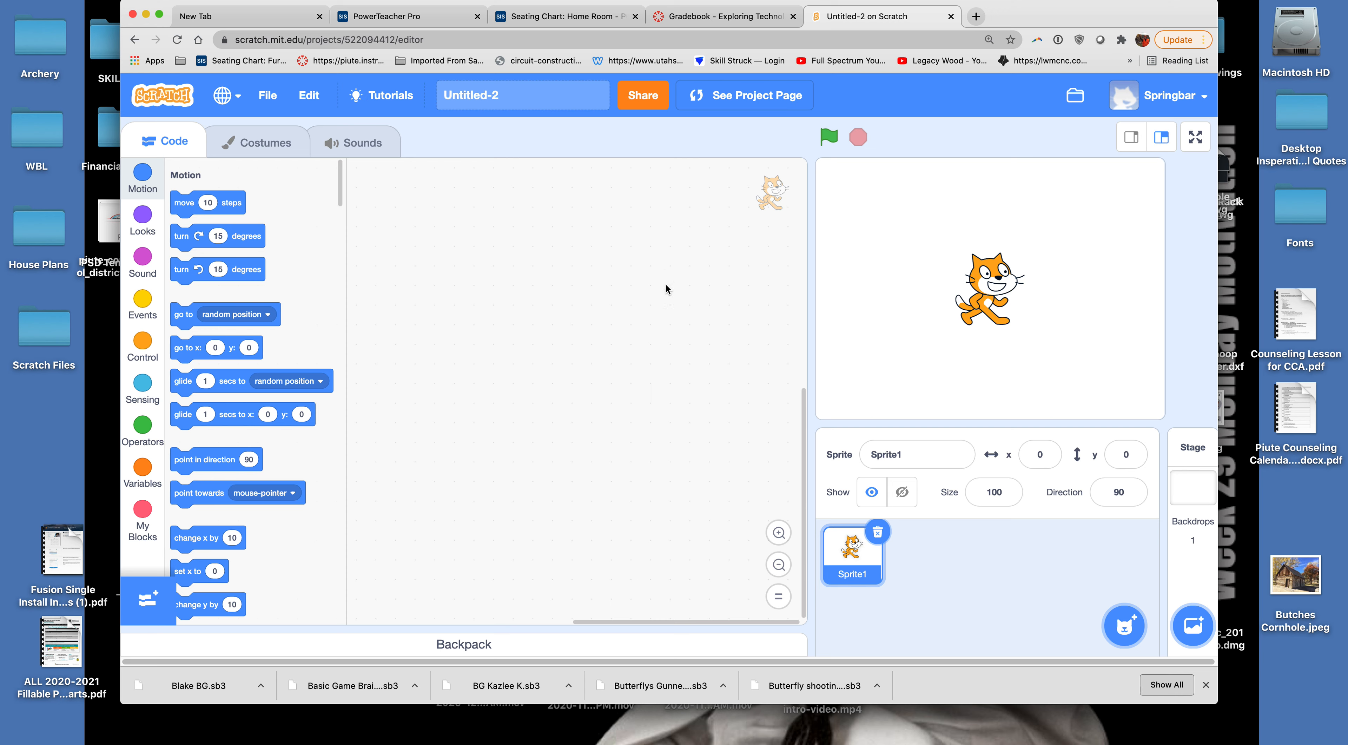
mouse_move(654, 301)
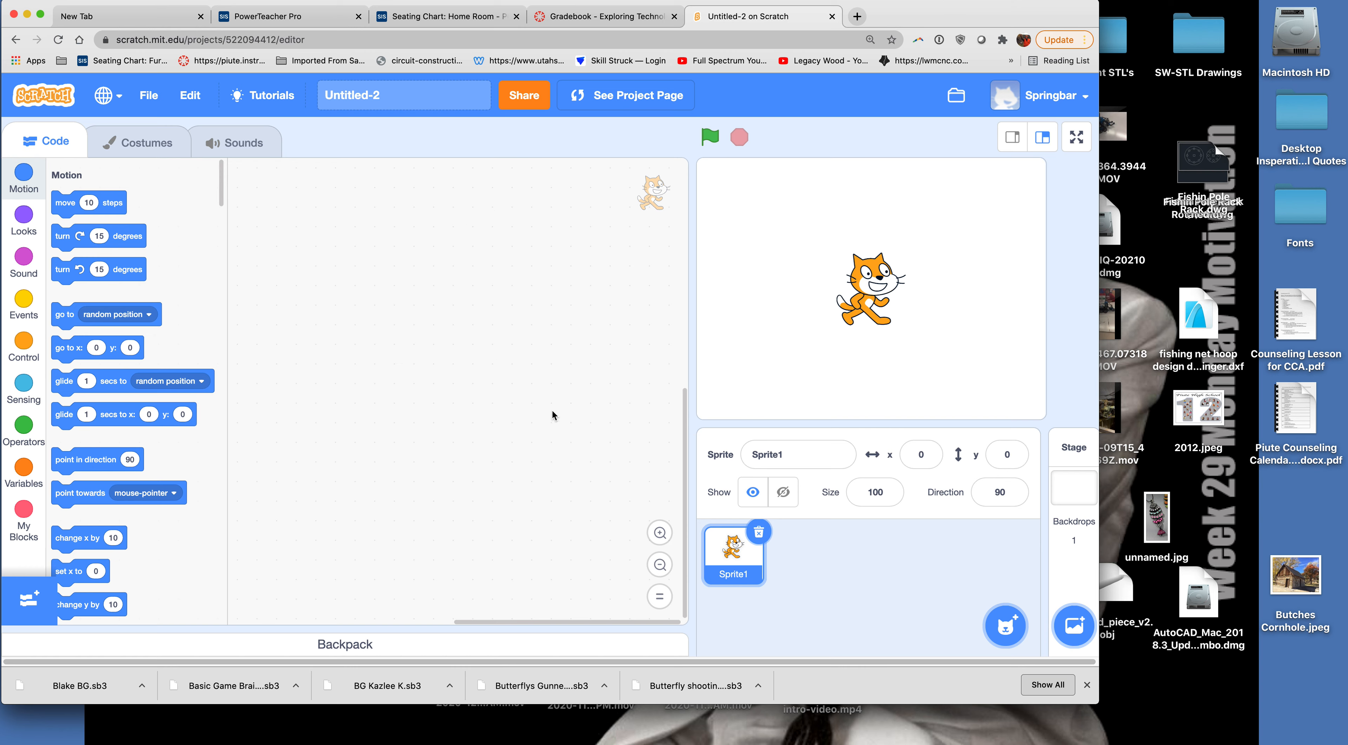
mouse_move(544, 305)
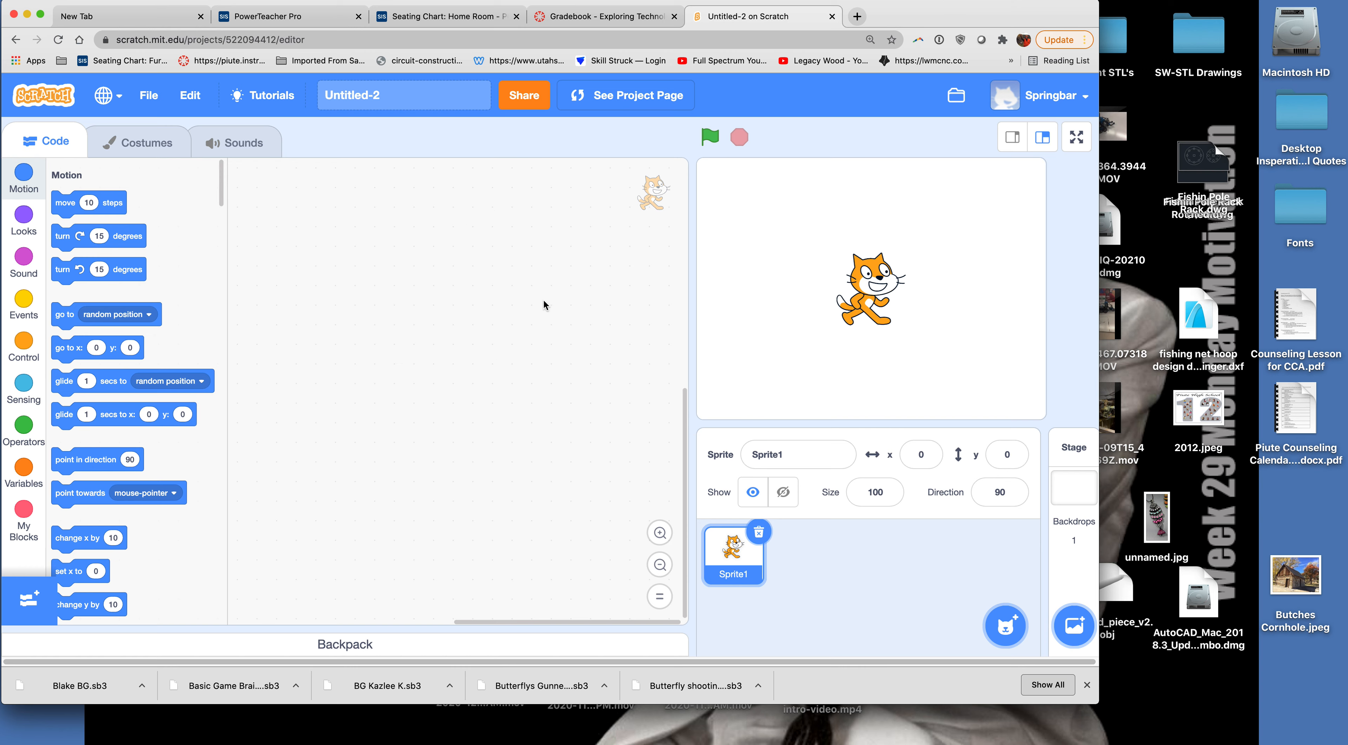
mouse_move(662, 298)
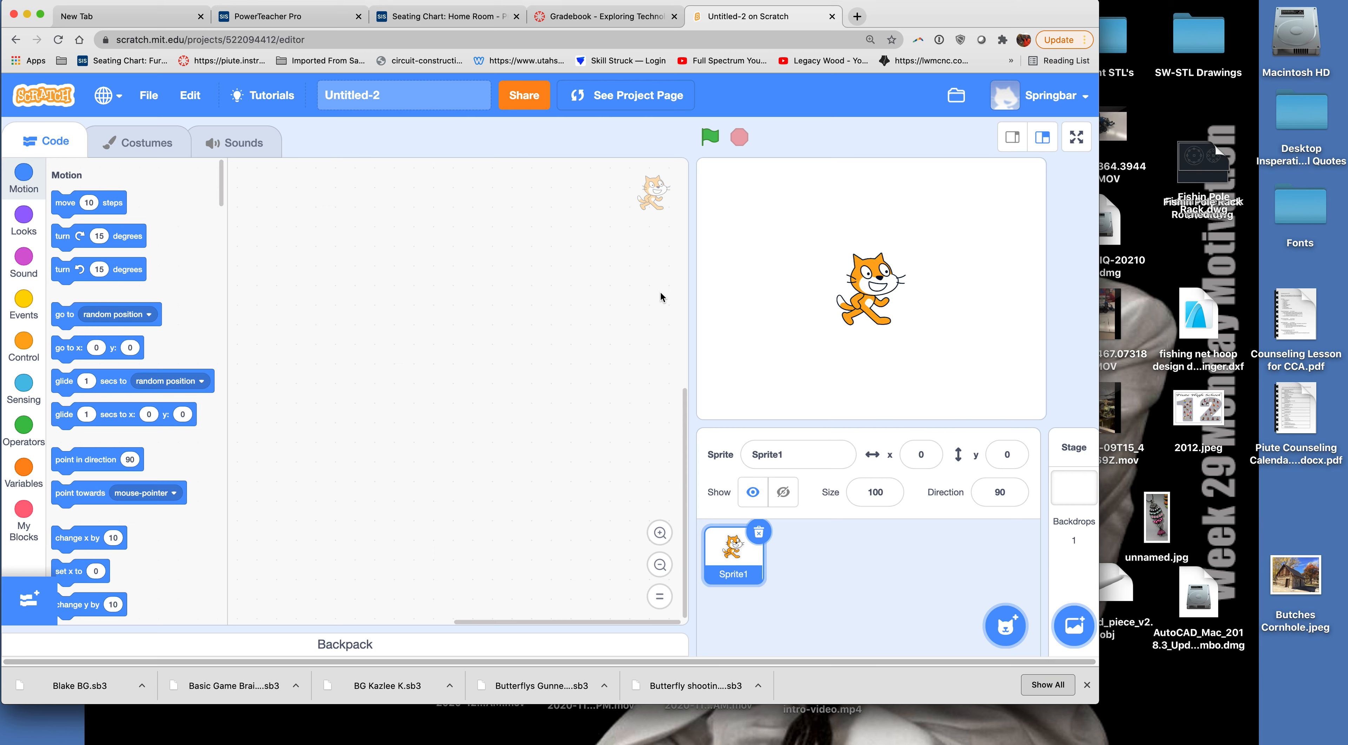
mouse_move(836, 291)
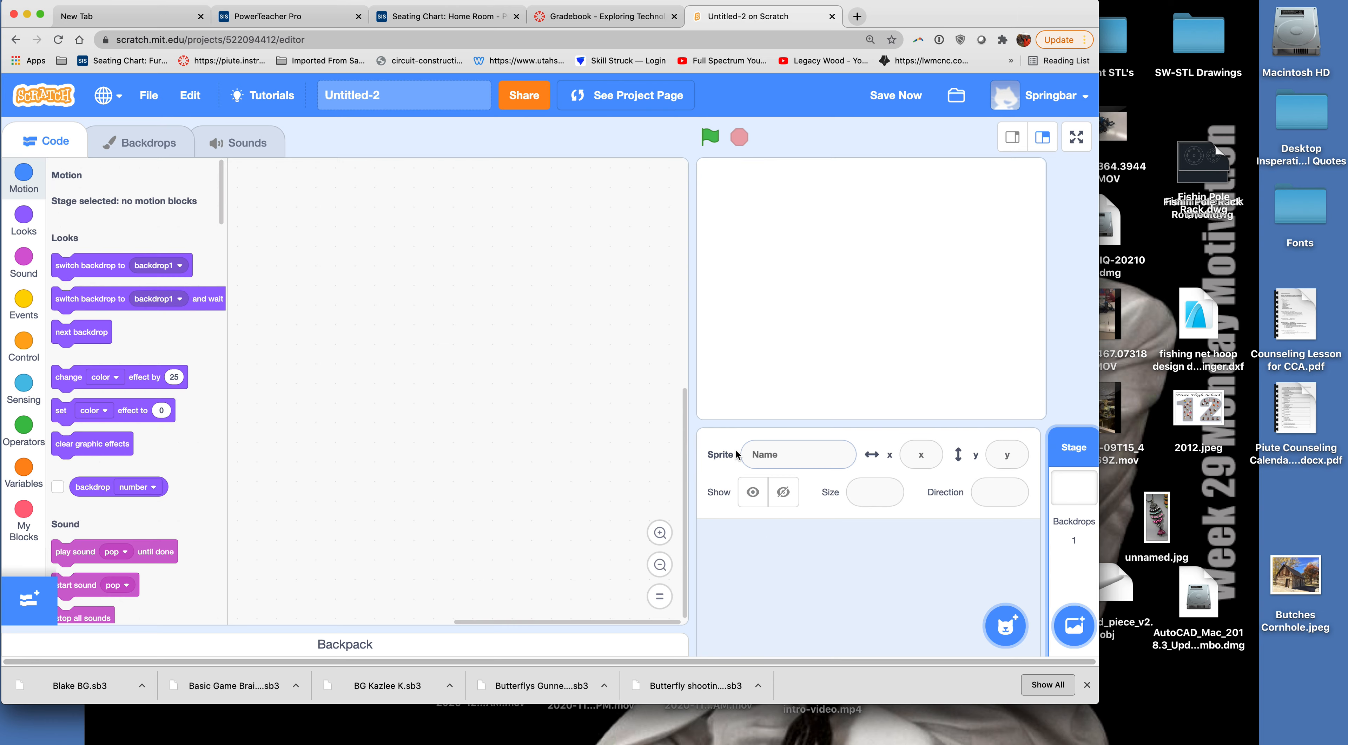
click(1004, 626)
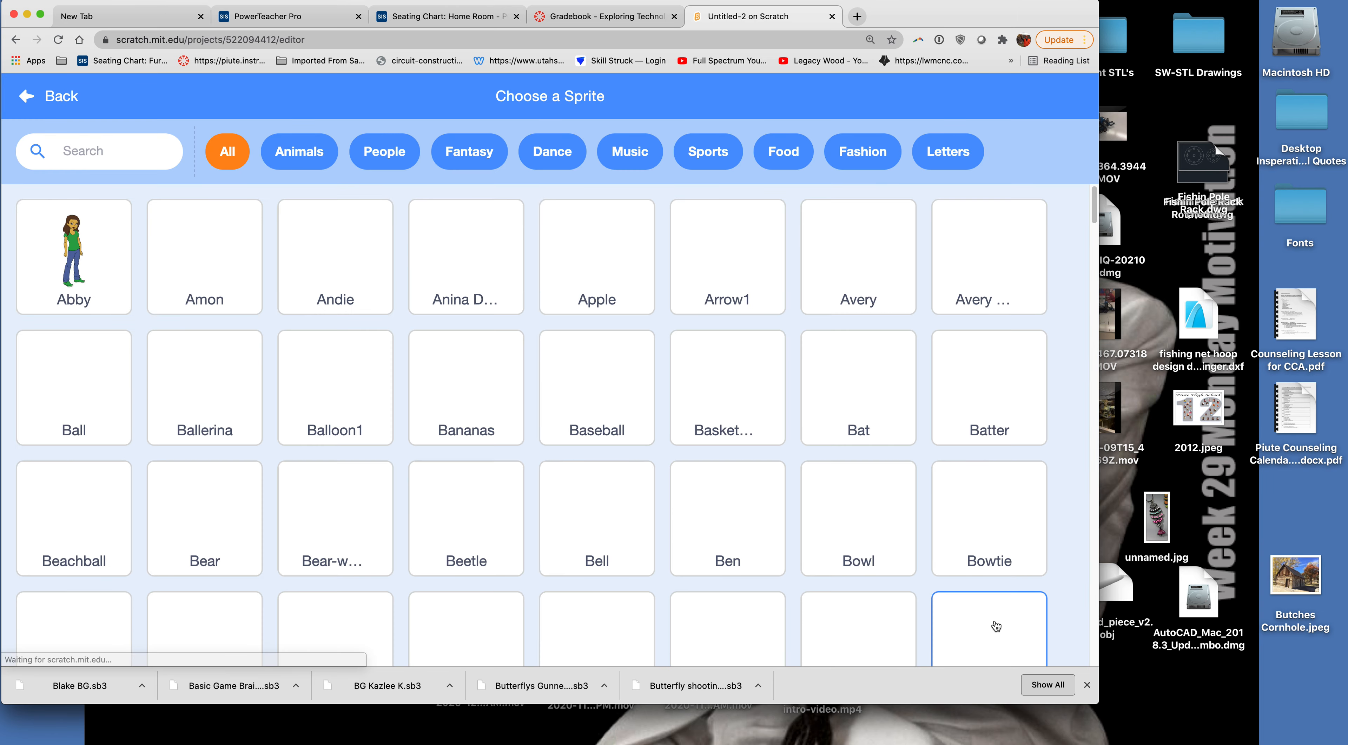
scroll(down, 3)
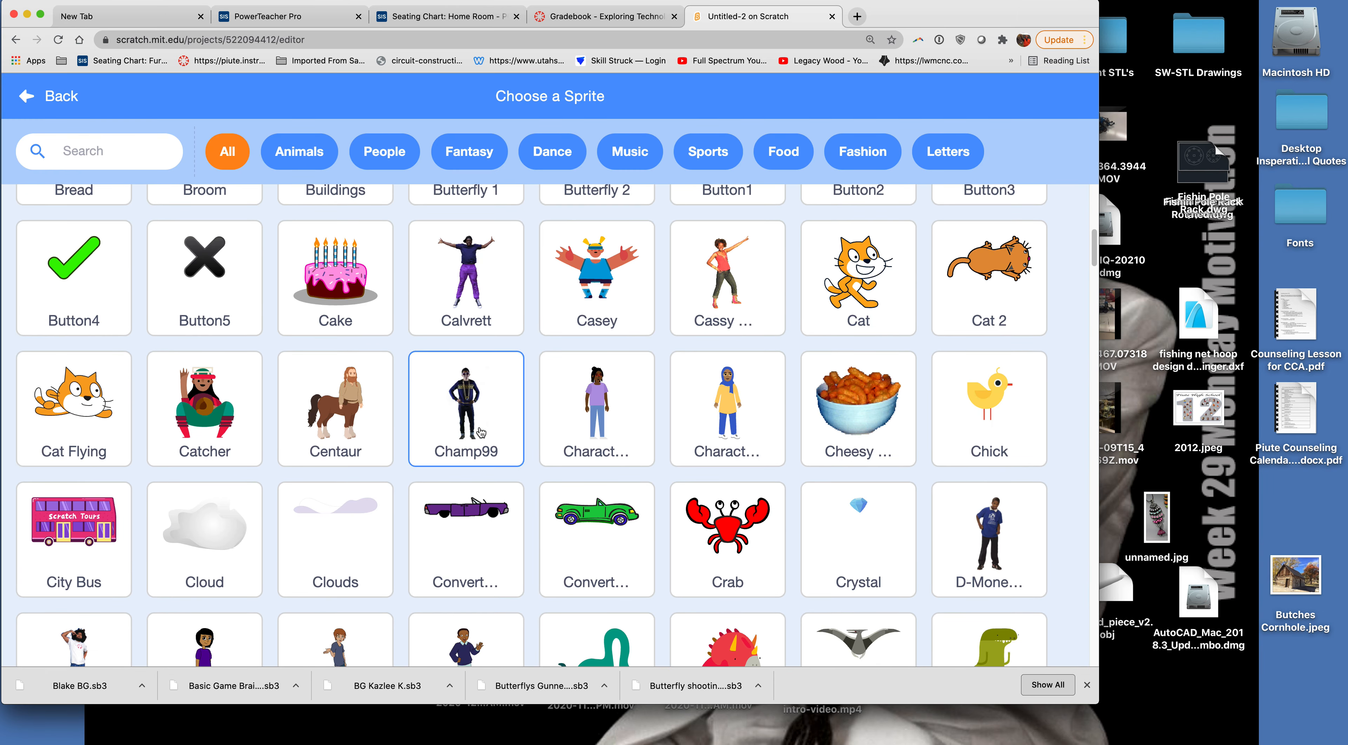
scroll(down, 3)
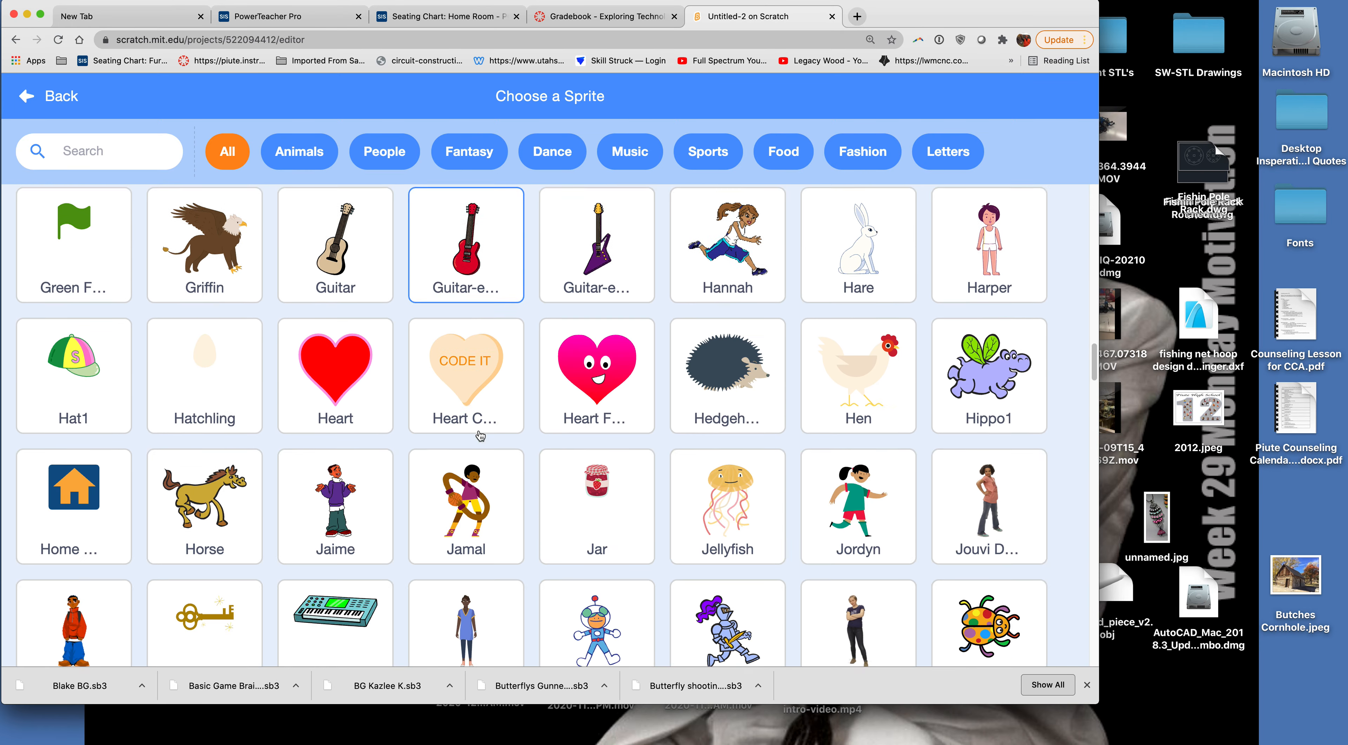
scroll(down, 3)
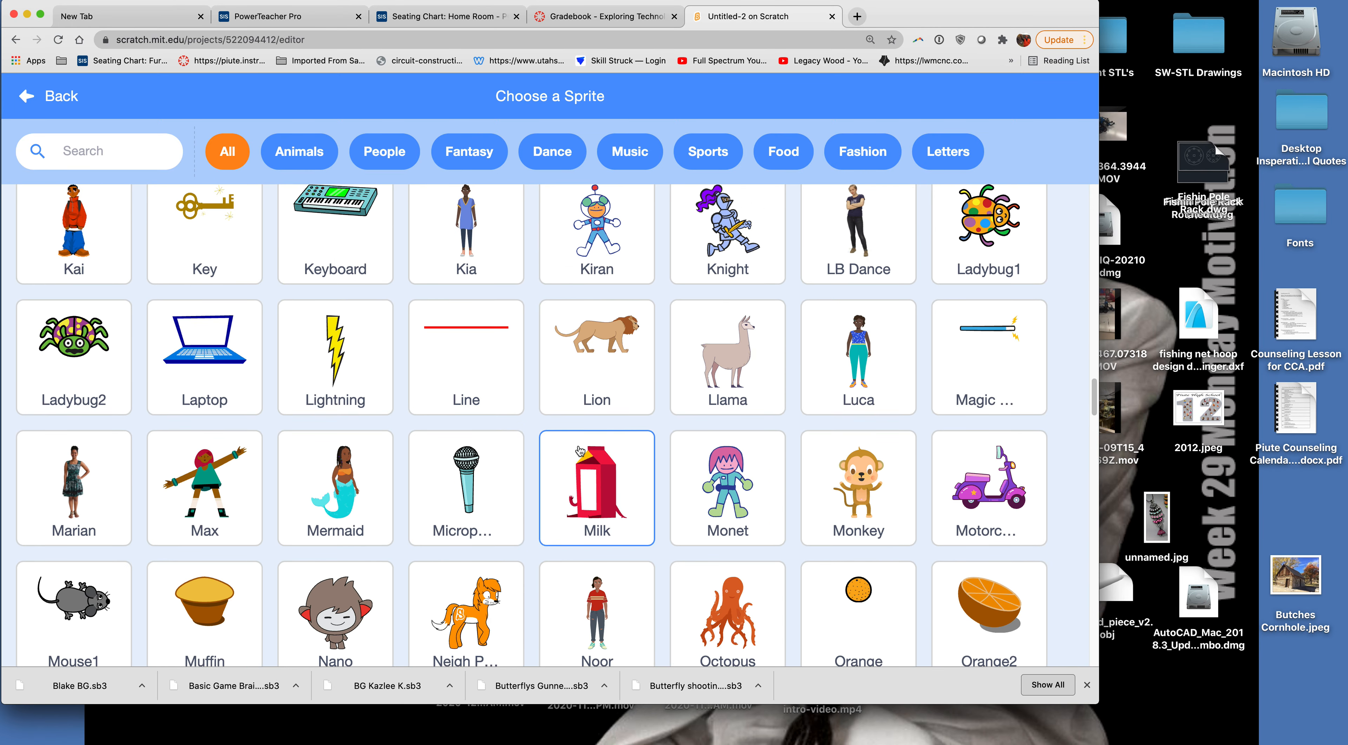
scroll(down, 3)
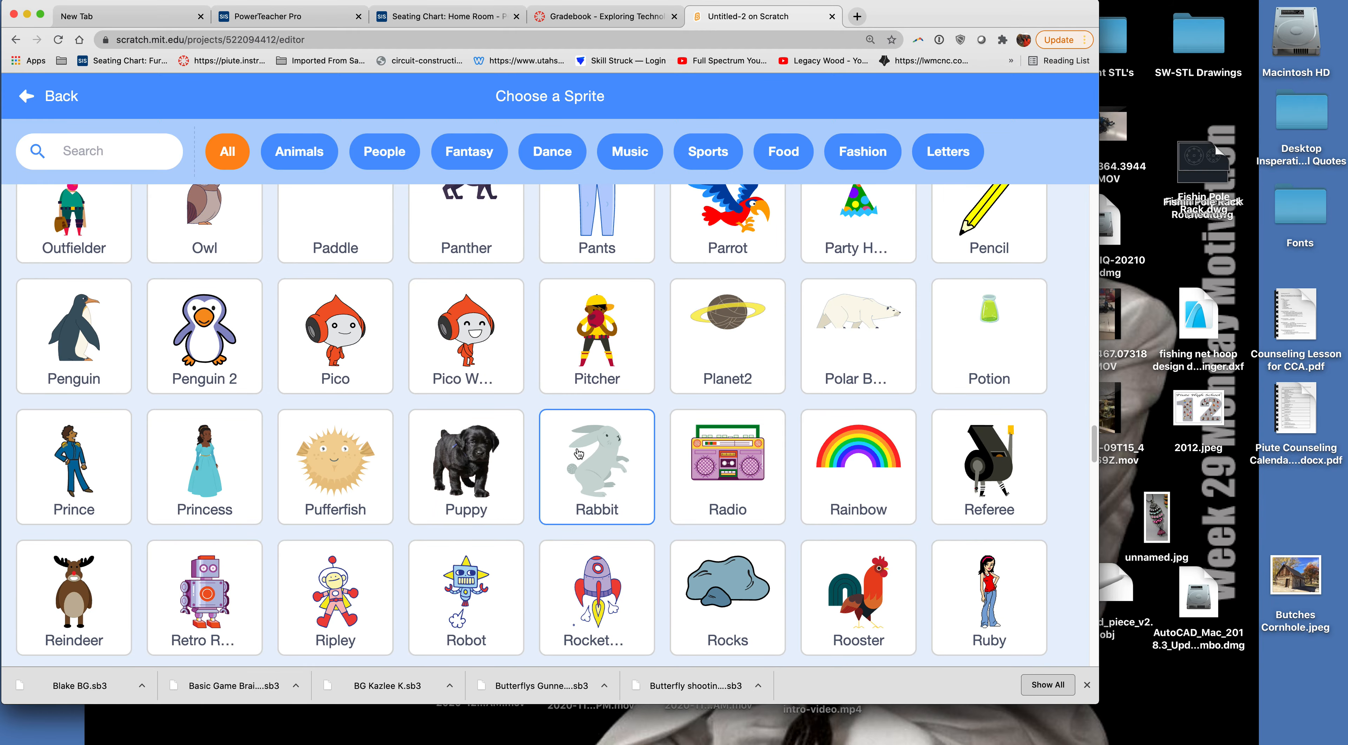
scroll(down, 3)
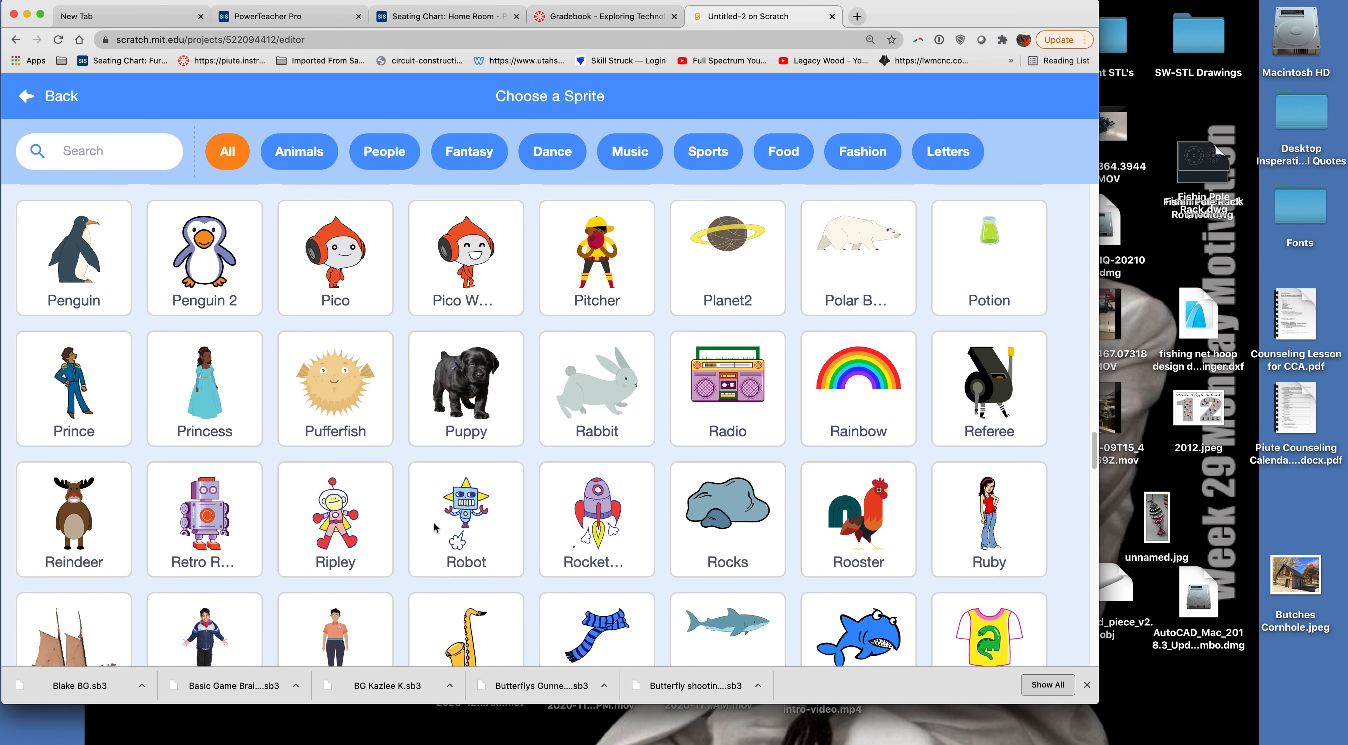
click(597, 520)
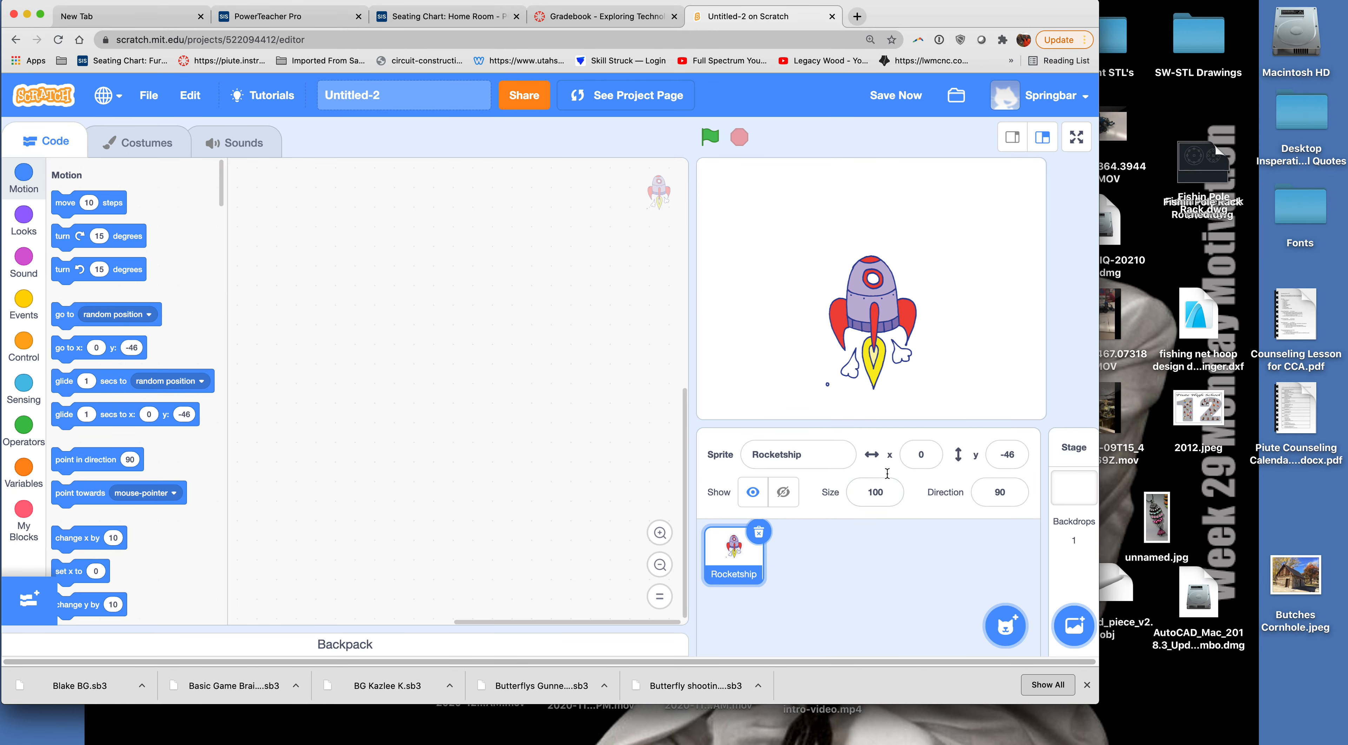
Shrink the Rocketship sprite to size 40.
click(919, 454)
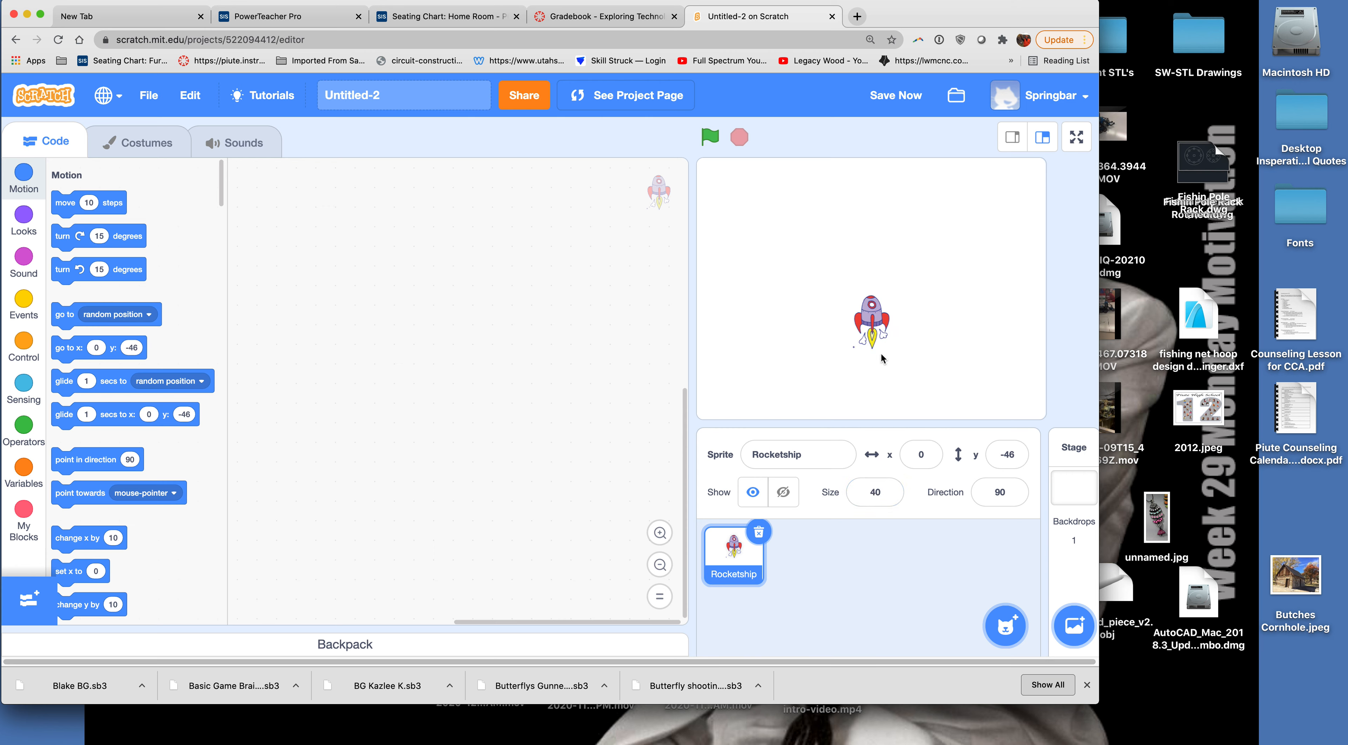
mouse_move(176, 137)
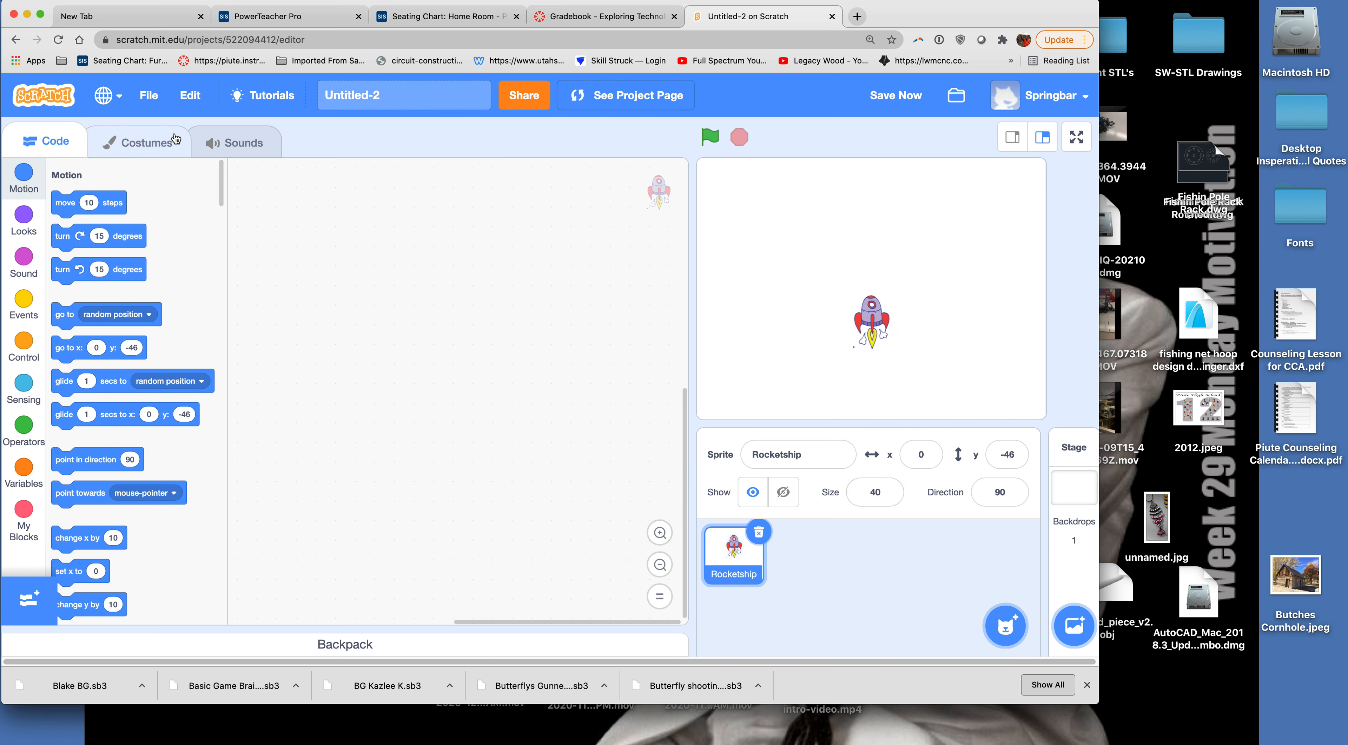
Review the rocketship-a through rocketship-e costumes in the costume editor.
click(138, 142)
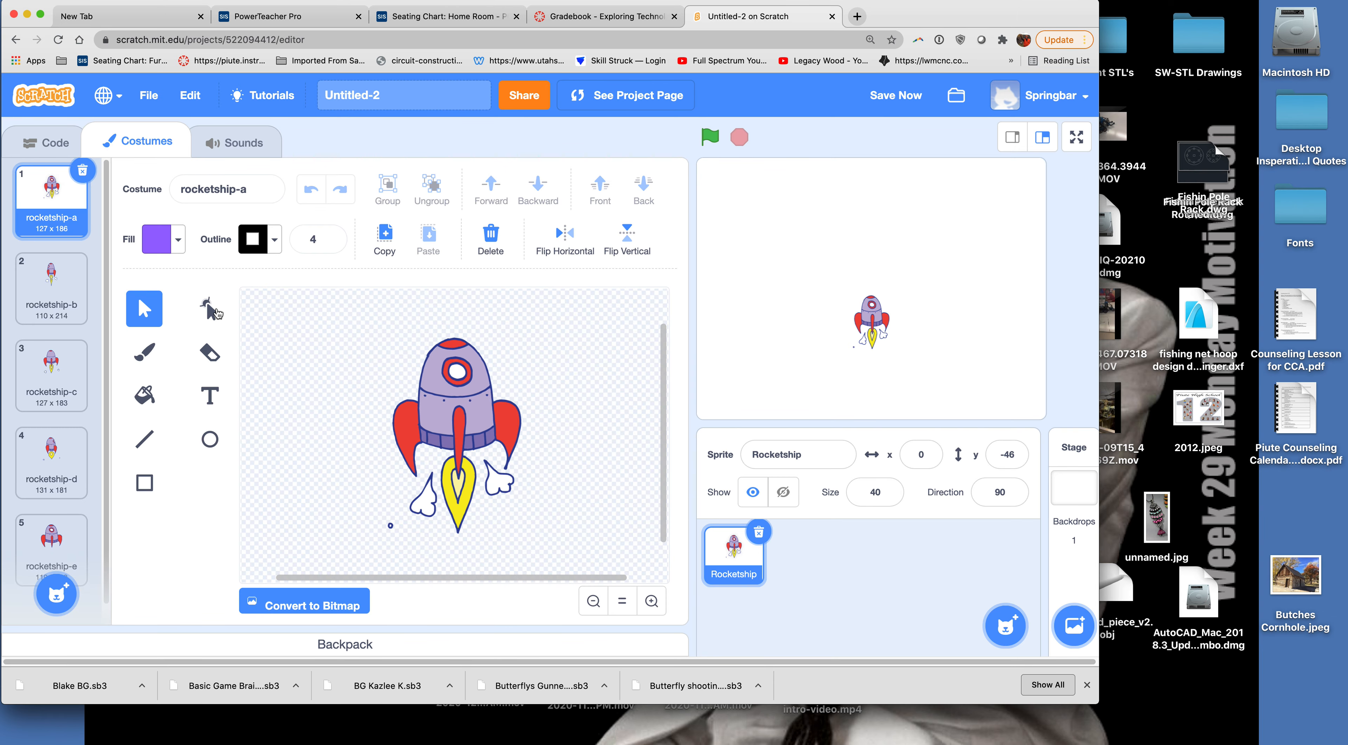
mouse_move(187, 358)
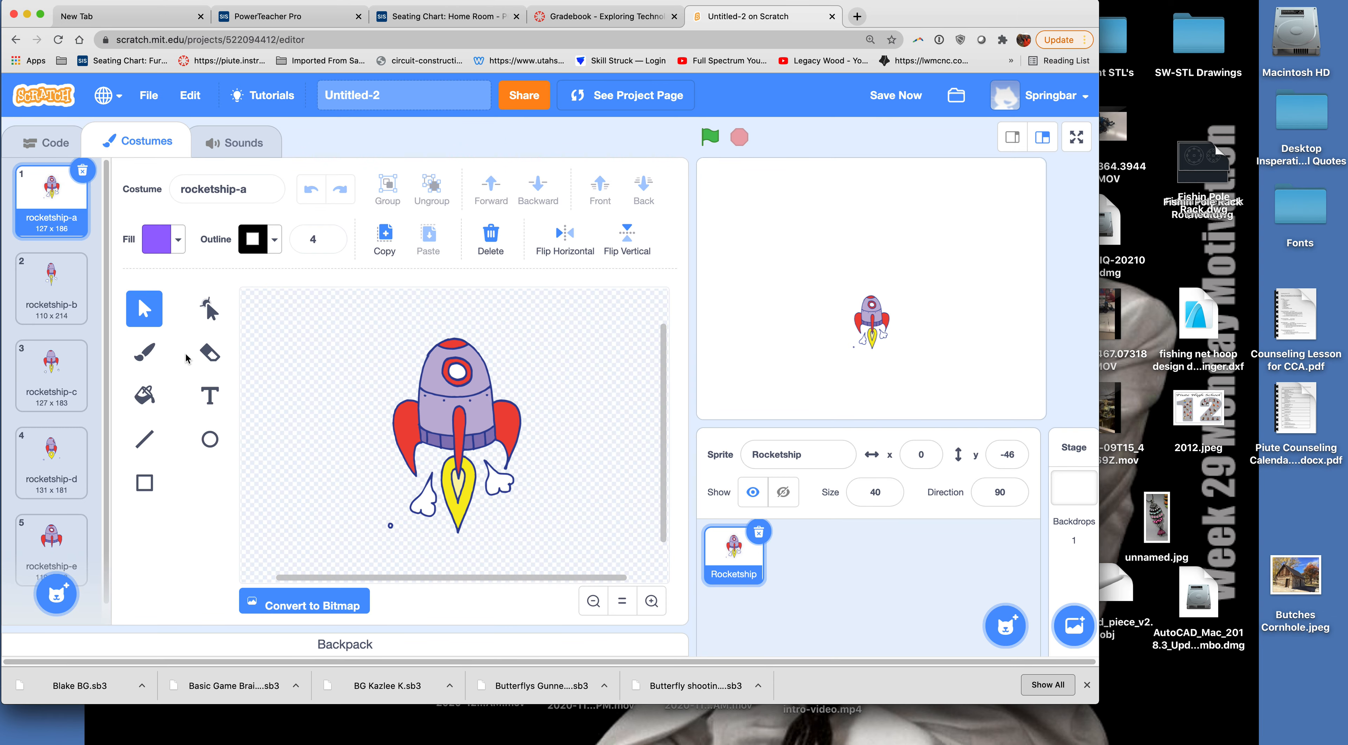
click(209, 352)
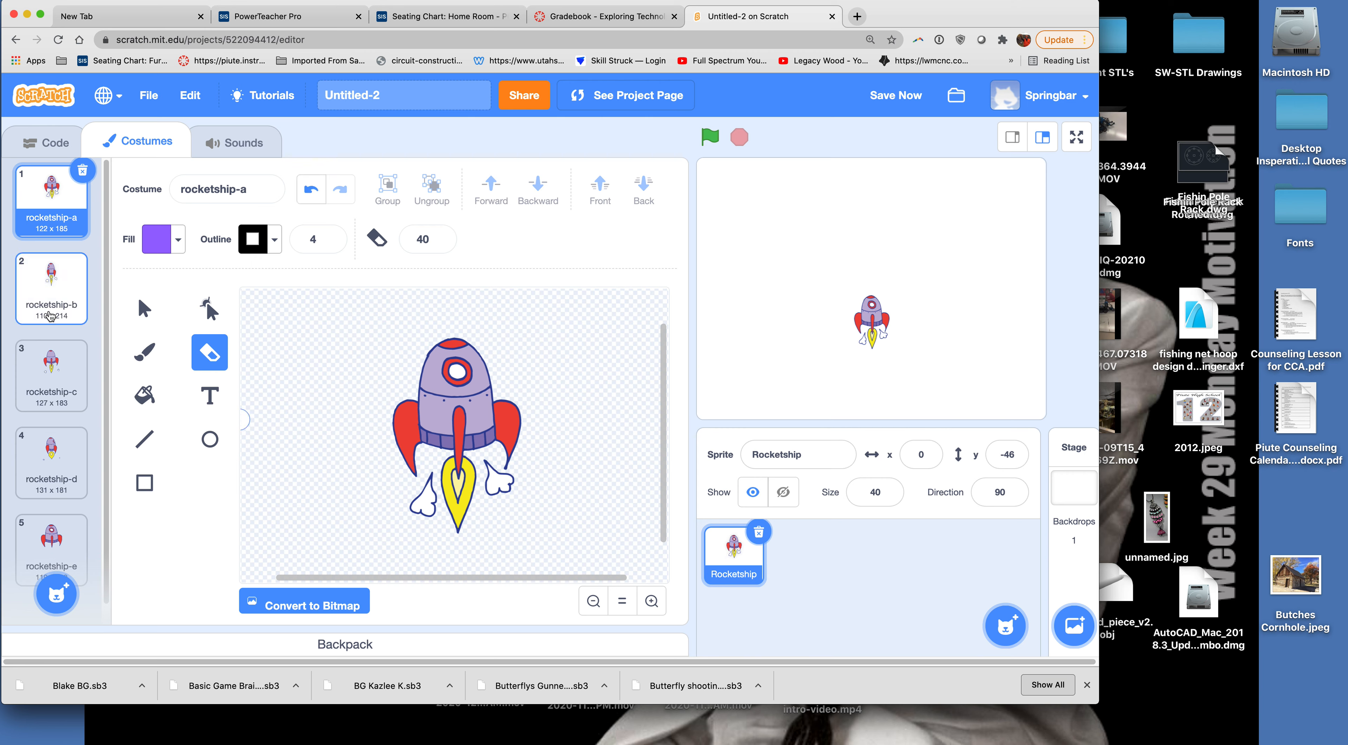
click(50, 287)
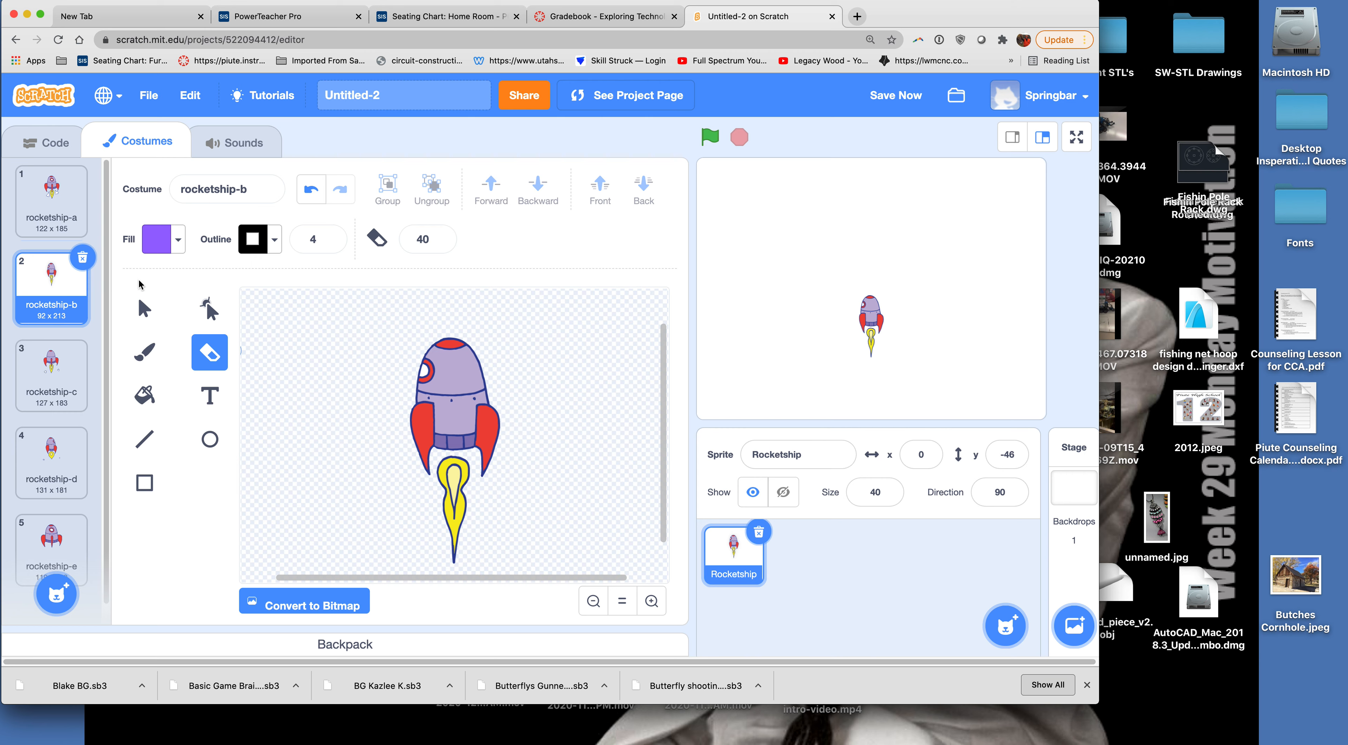
click(51, 200)
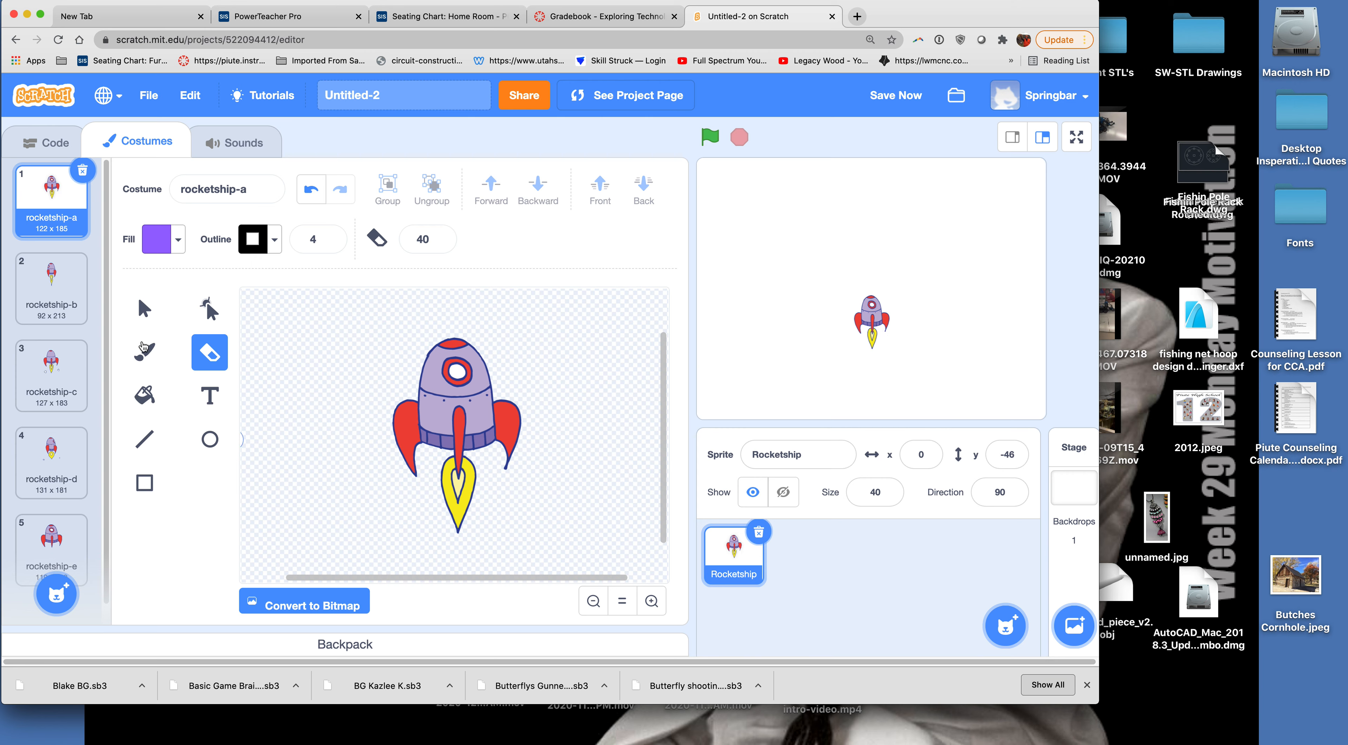
click(50, 376)
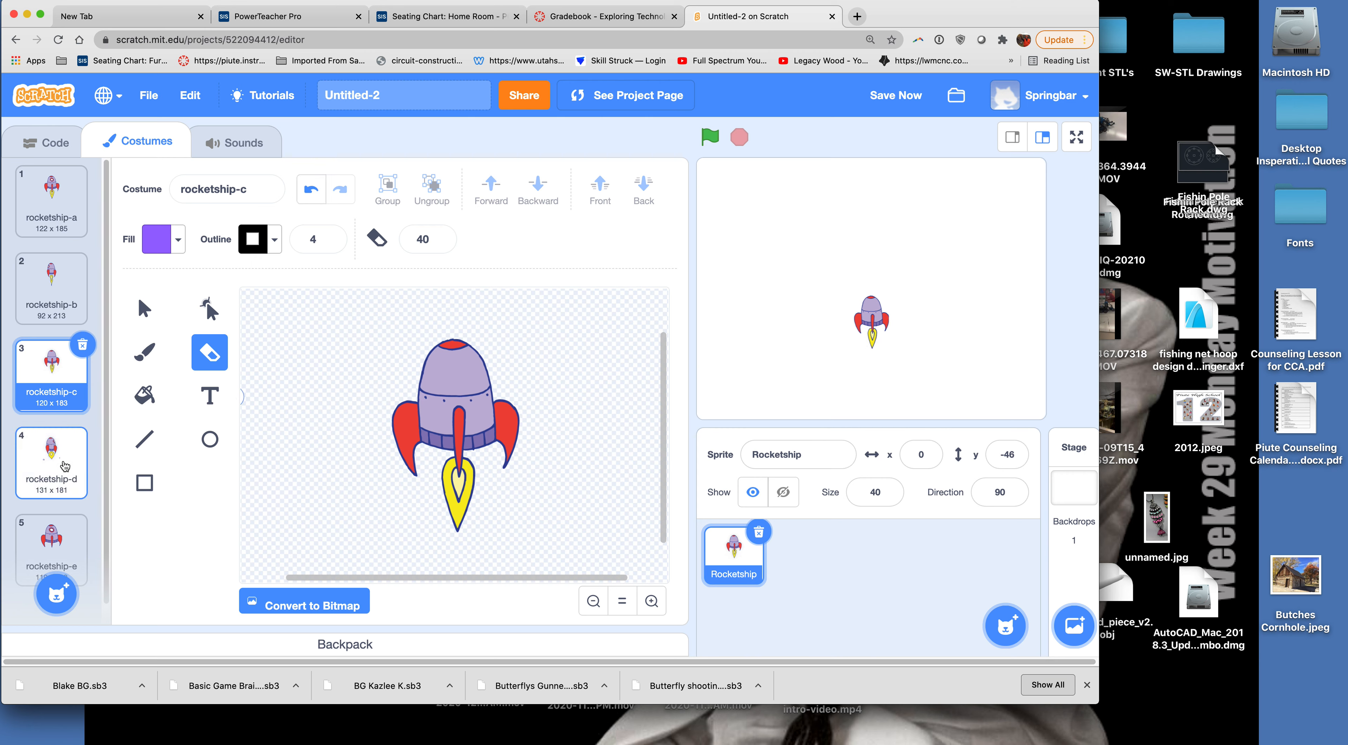
click(51, 462)
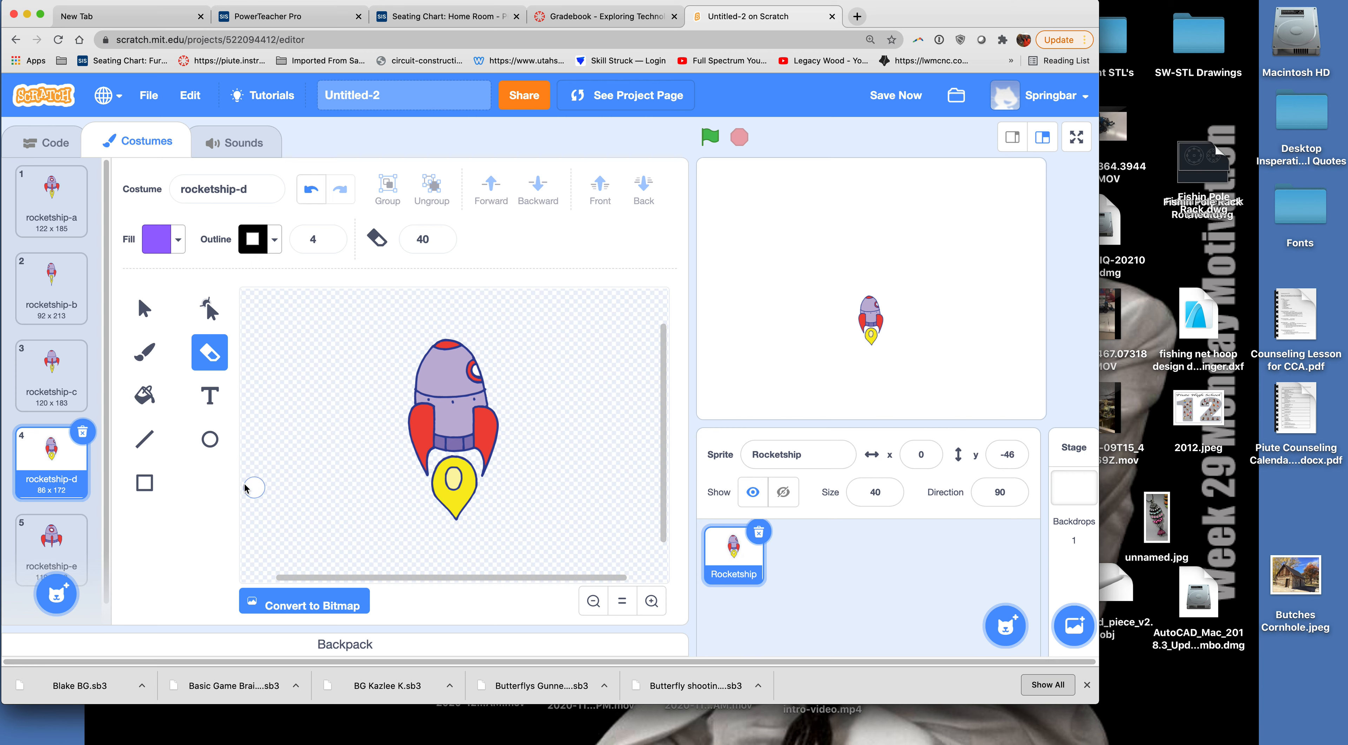
click(50, 549)
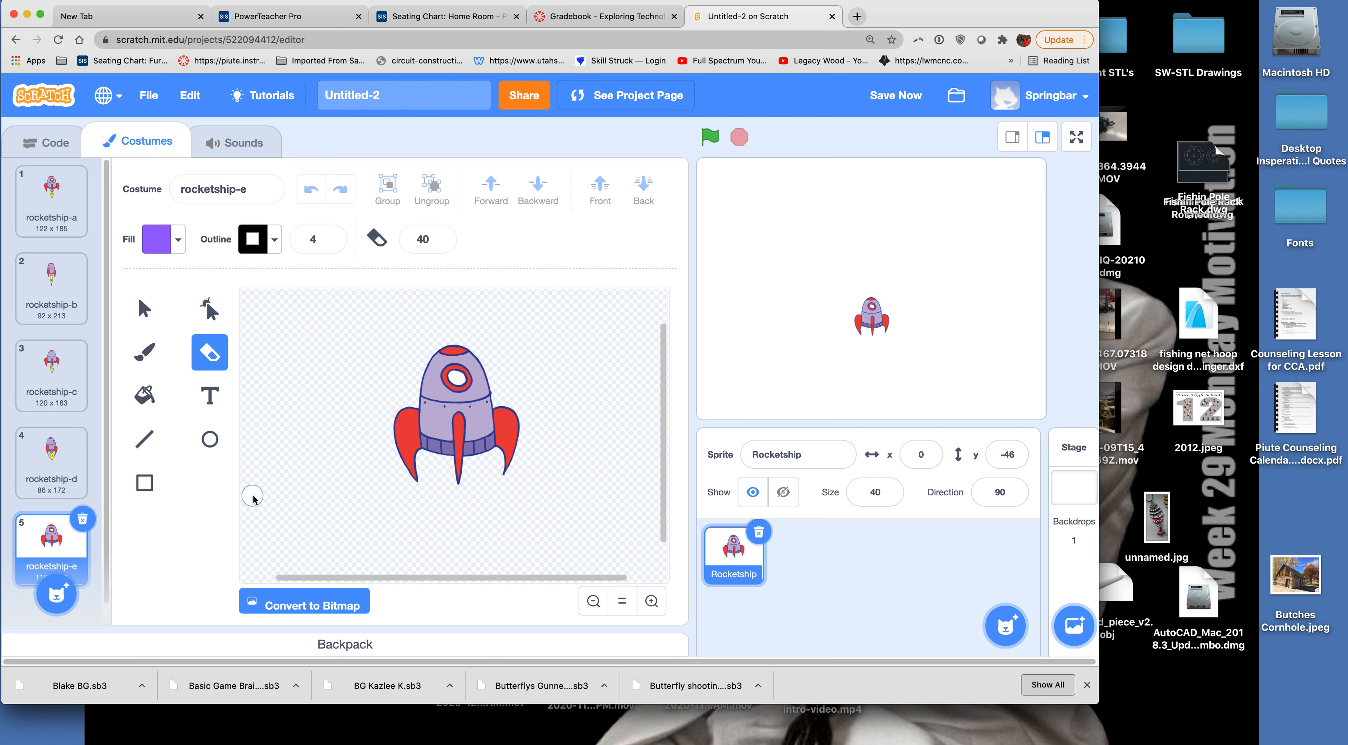
mouse_move(218, 501)
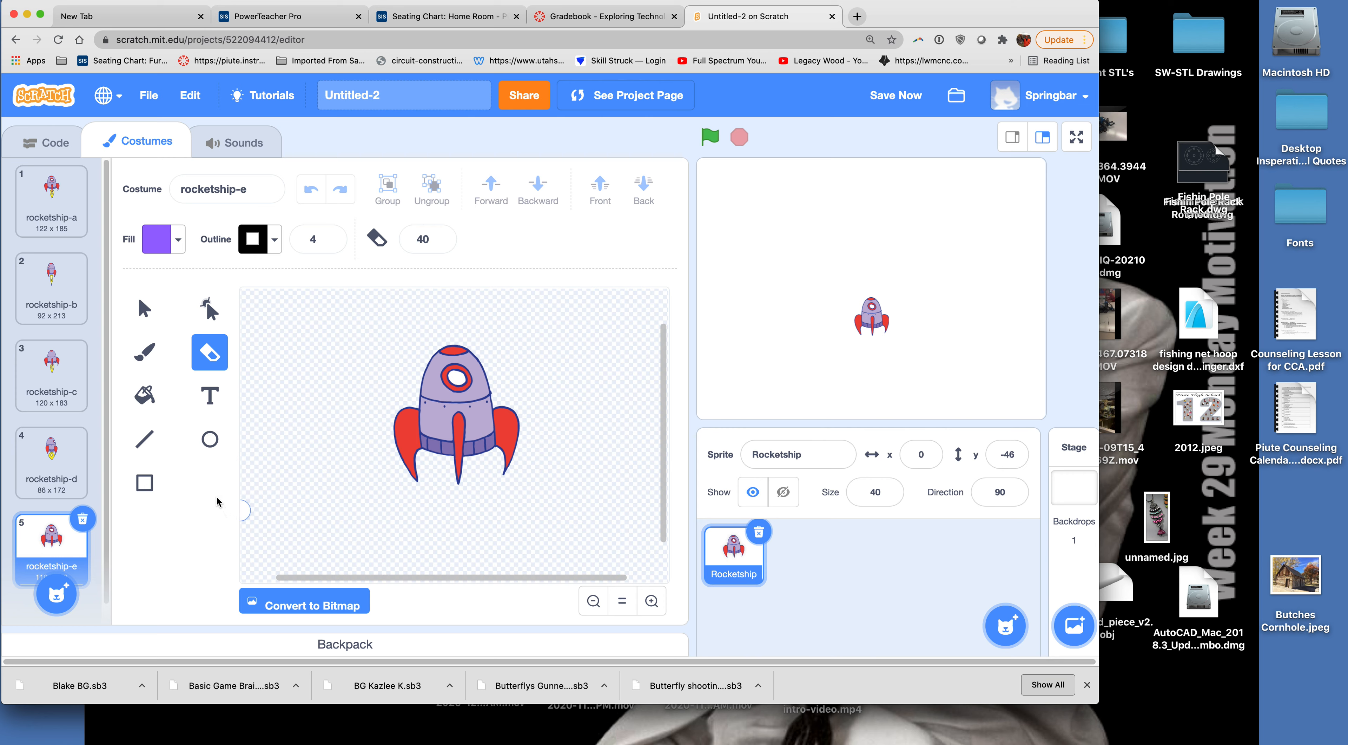
mouse_move(164, 329)
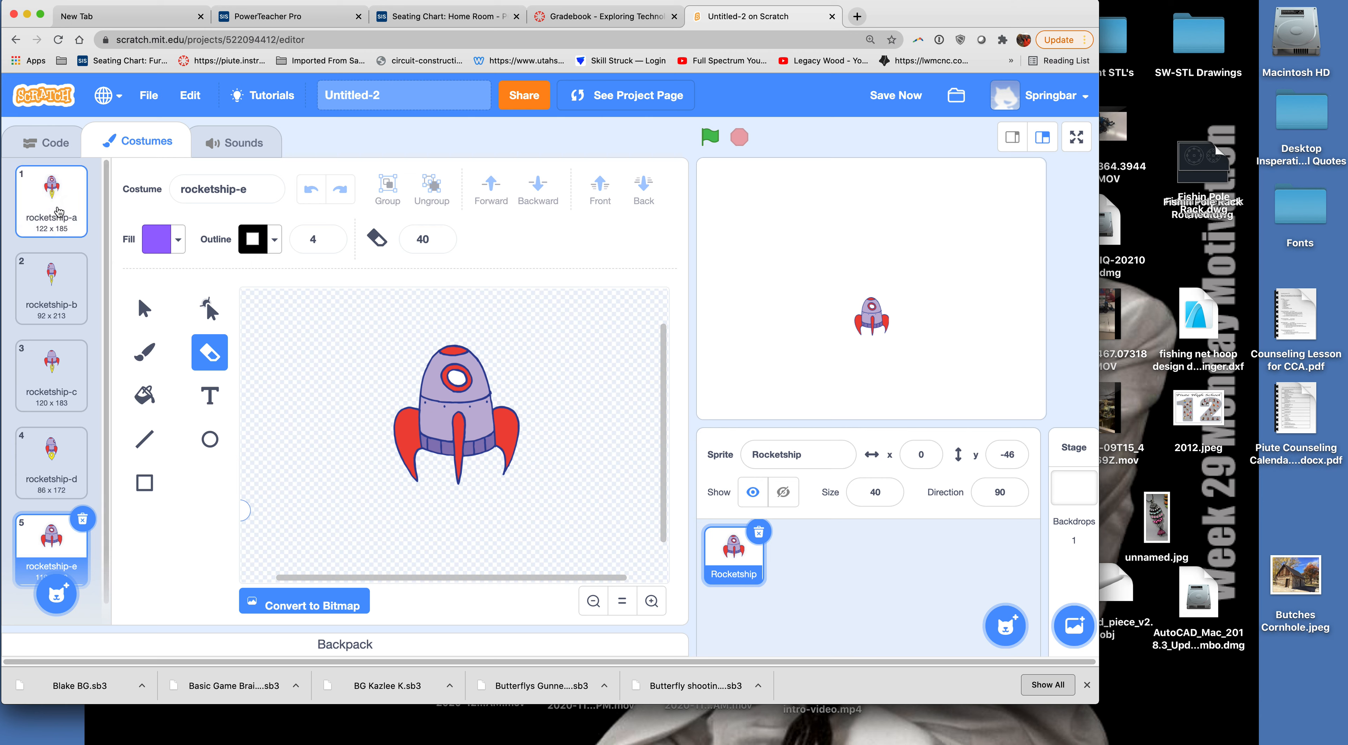
Leave the rocket wearing rocketship-b and switch to its empty code workspace.
click(50, 202)
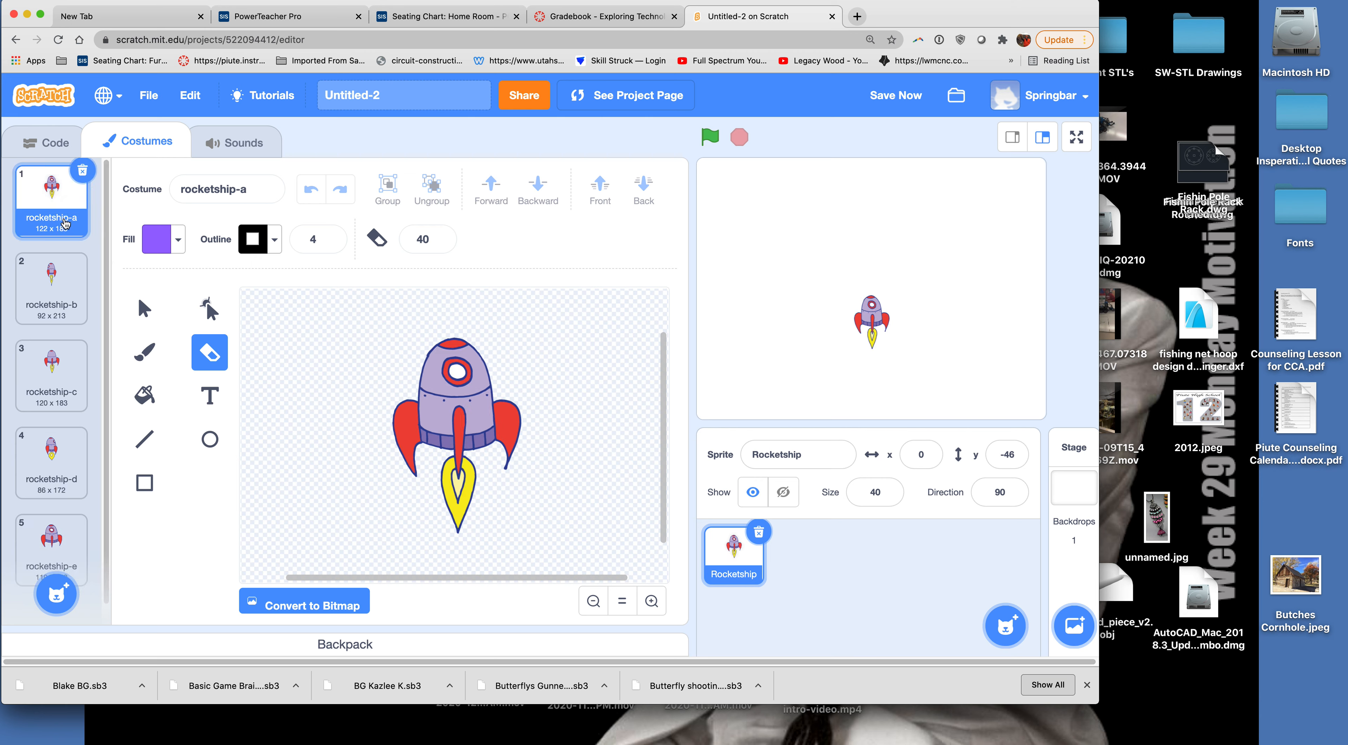
click(49, 288)
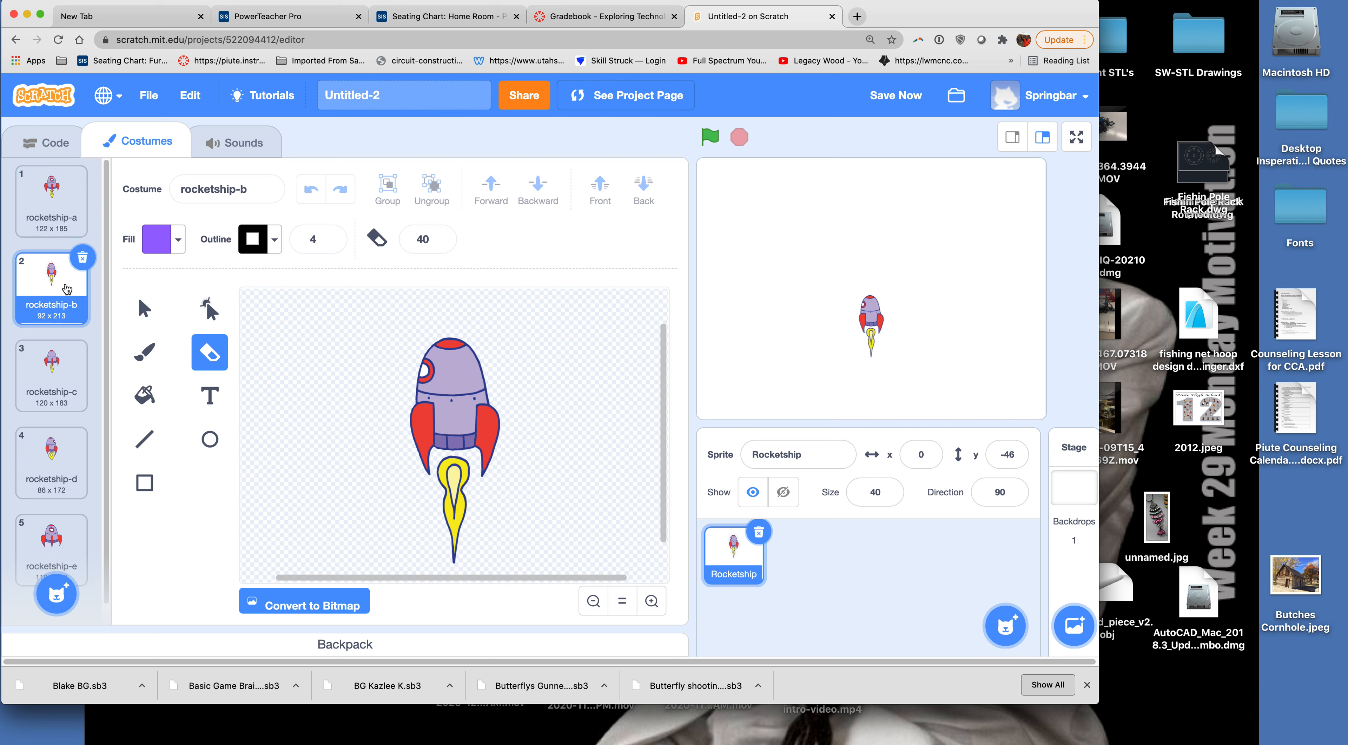
mouse_move(64, 287)
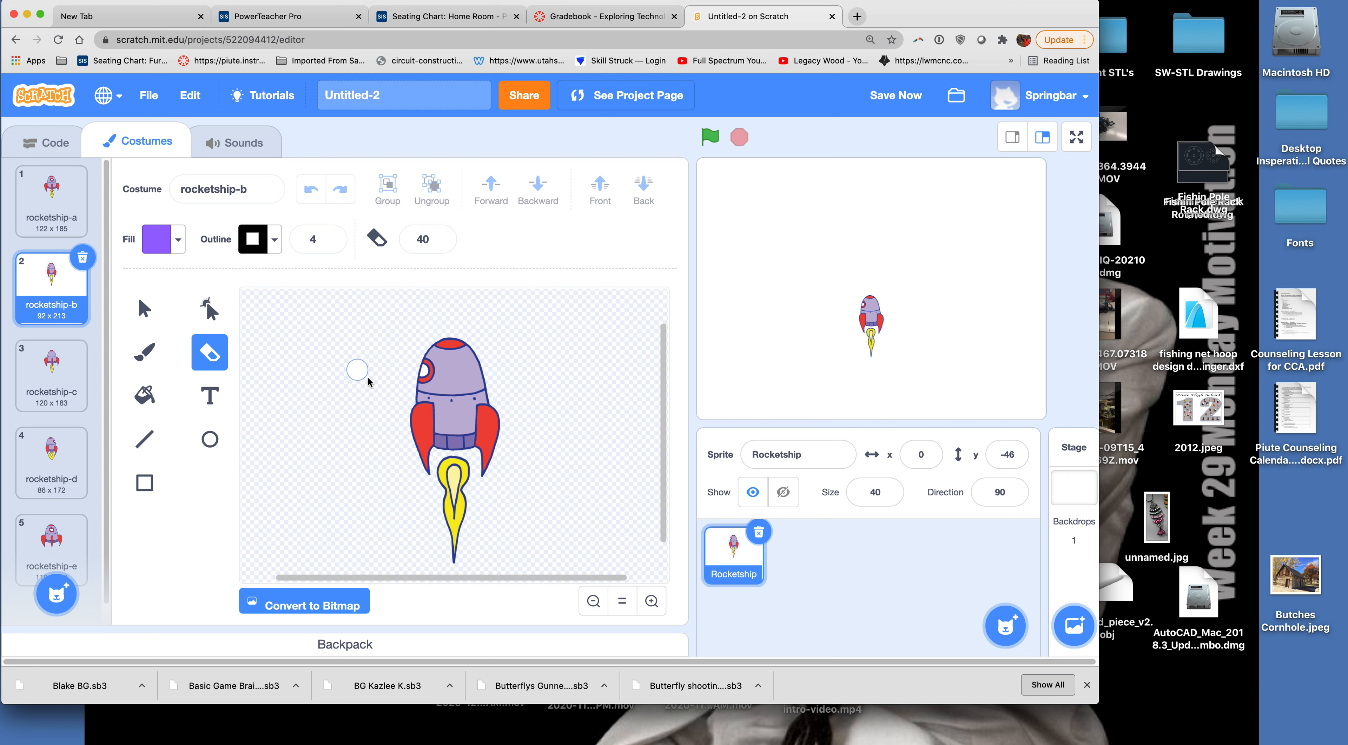
mouse_move(188, 297)
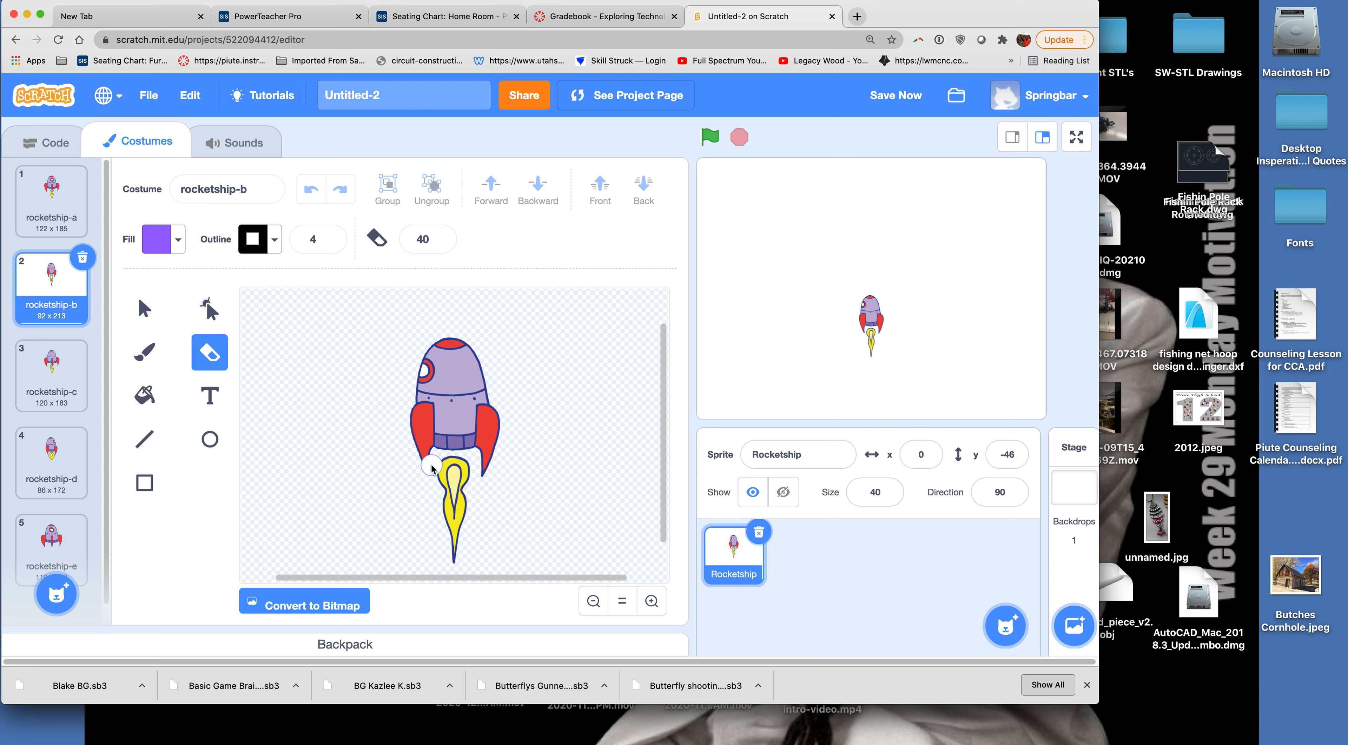
click(453, 443)
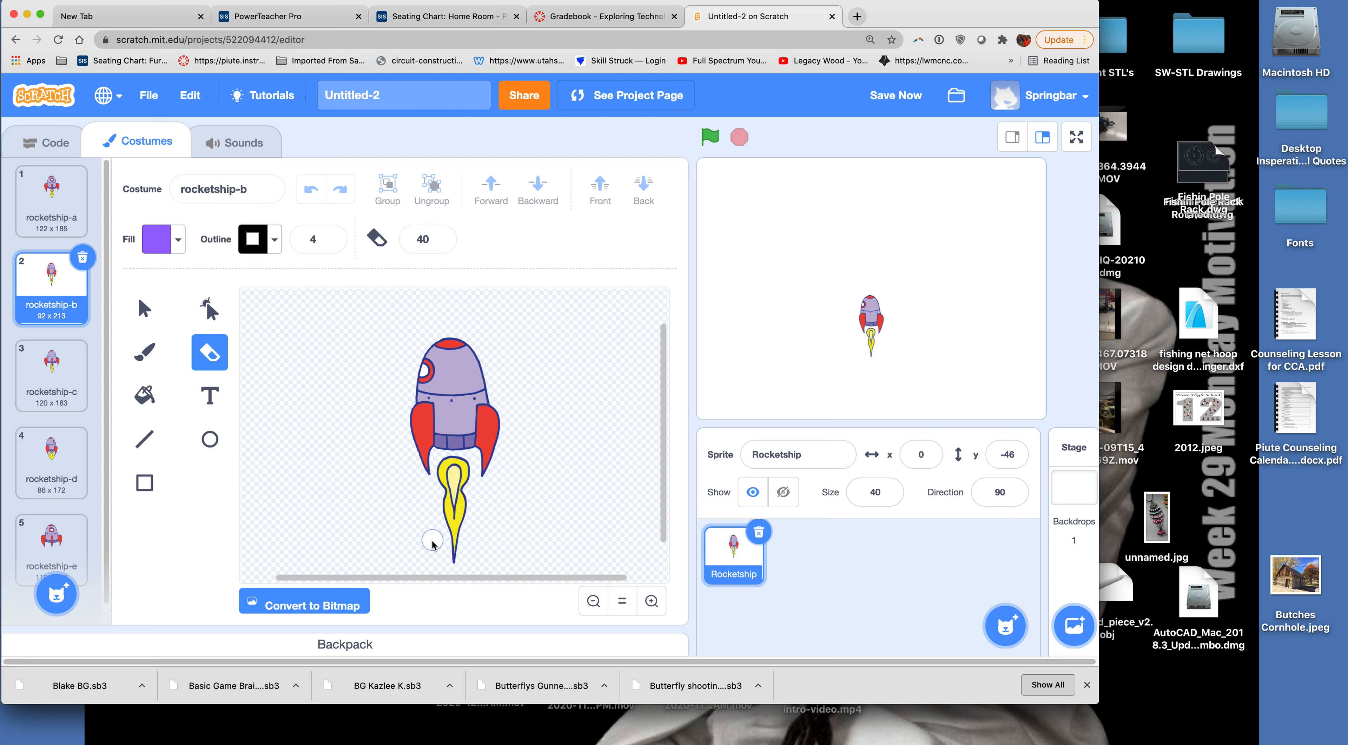
mouse_move(267, 469)
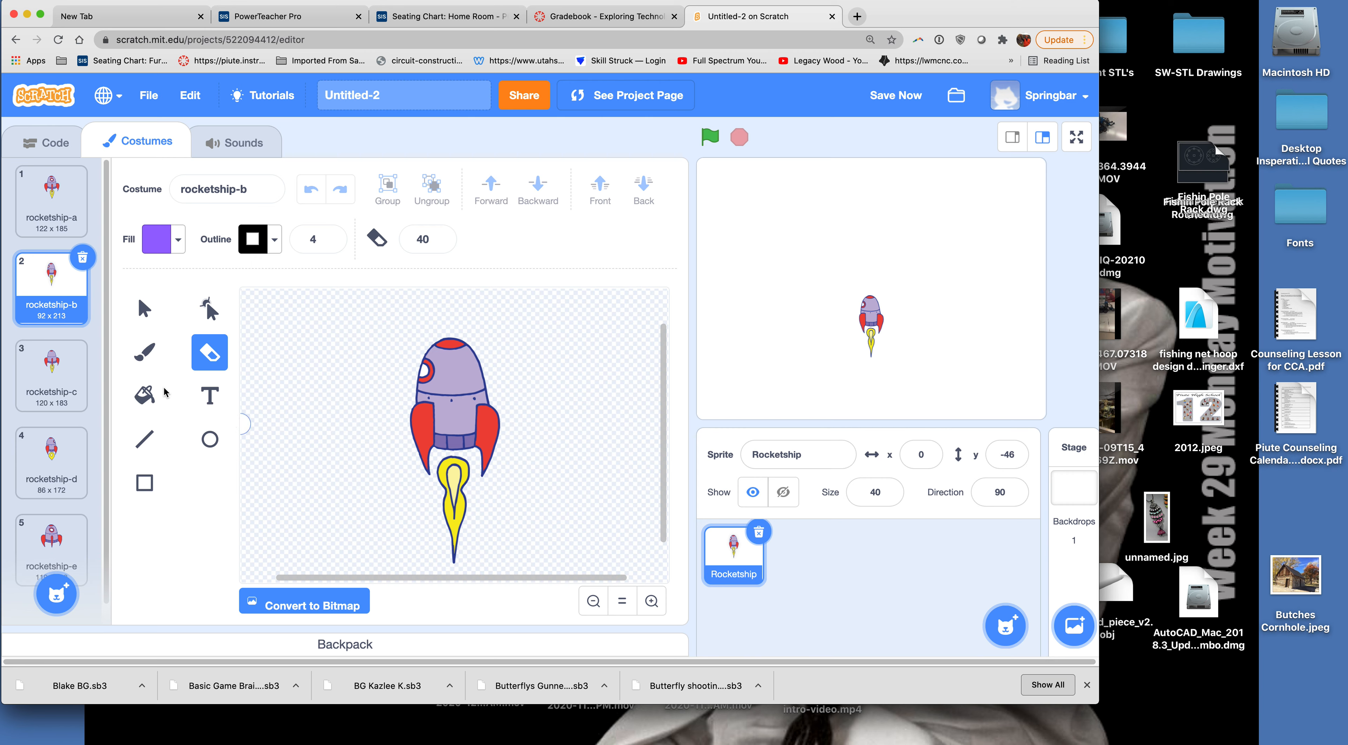
click(51, 142)
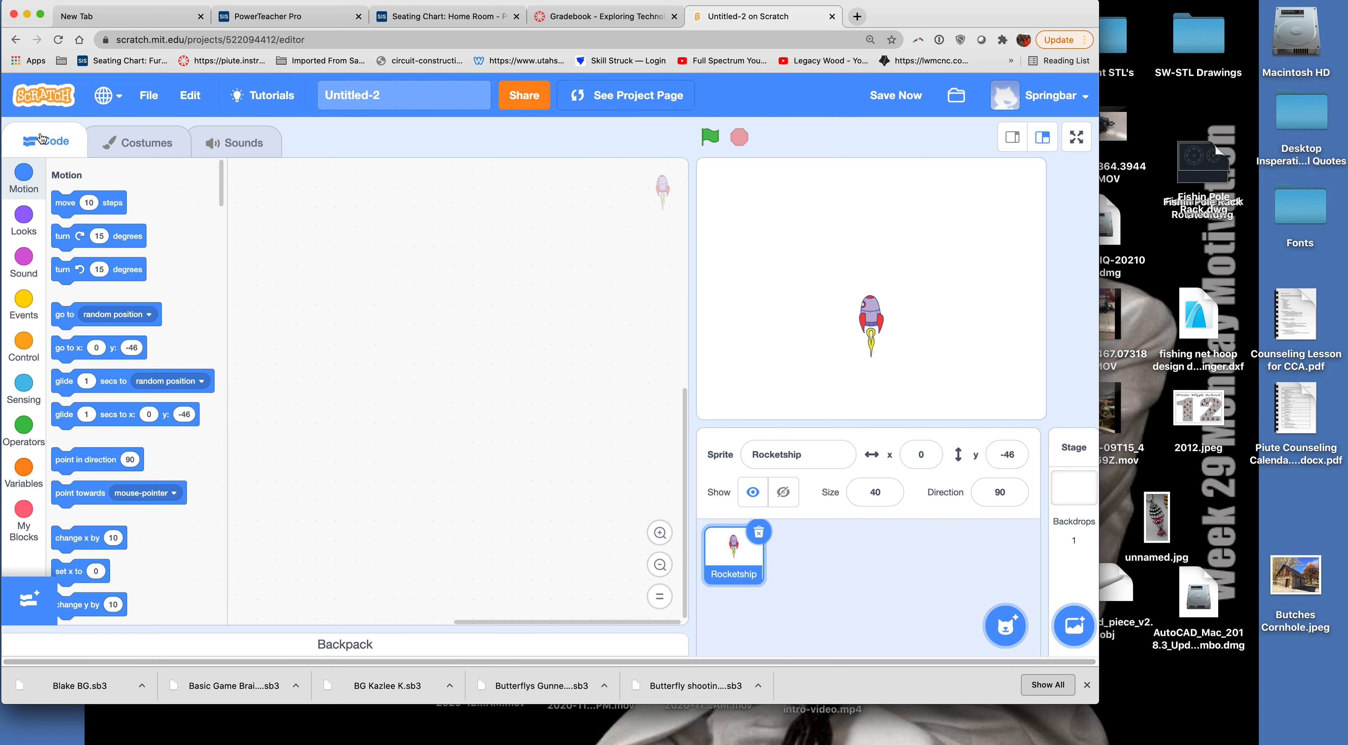
mouse_move(317, 322)
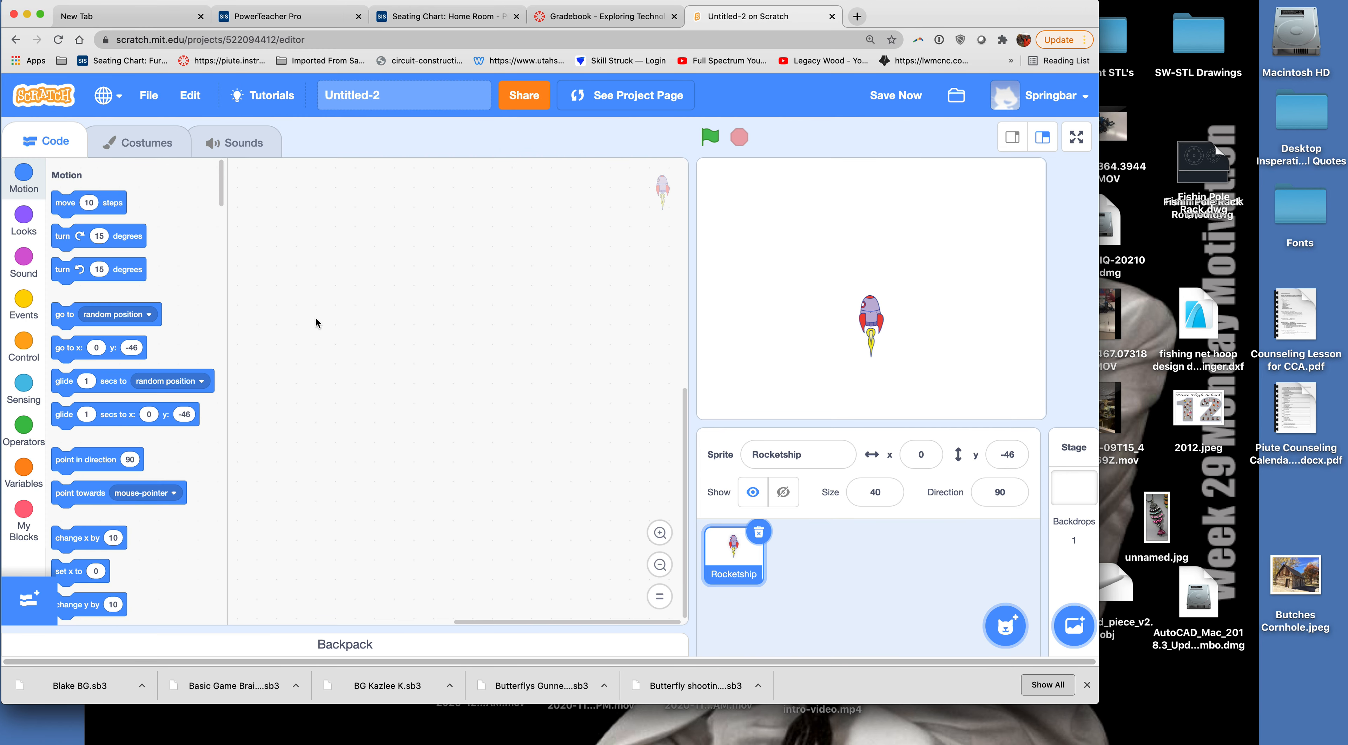
mouse_move(801, 292)
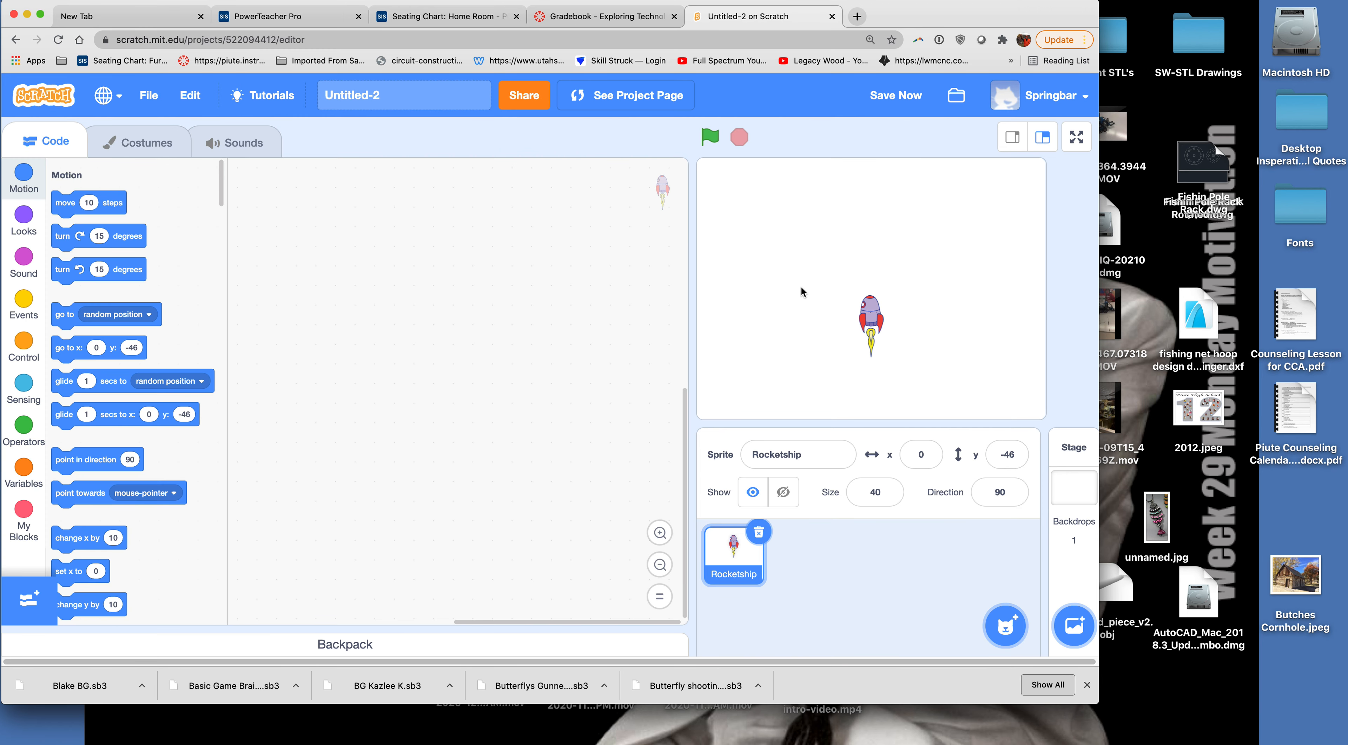
mouse_move(842, 311)
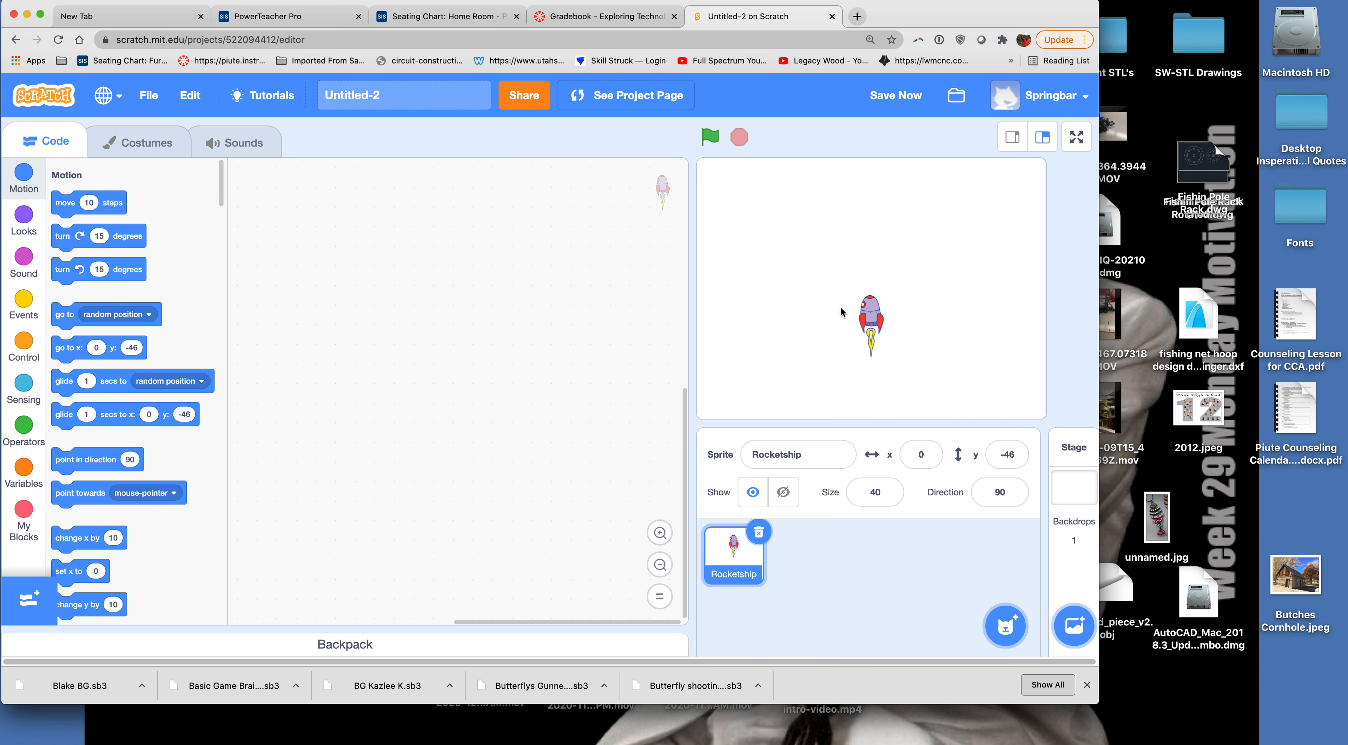
mouse_move(759, 268)
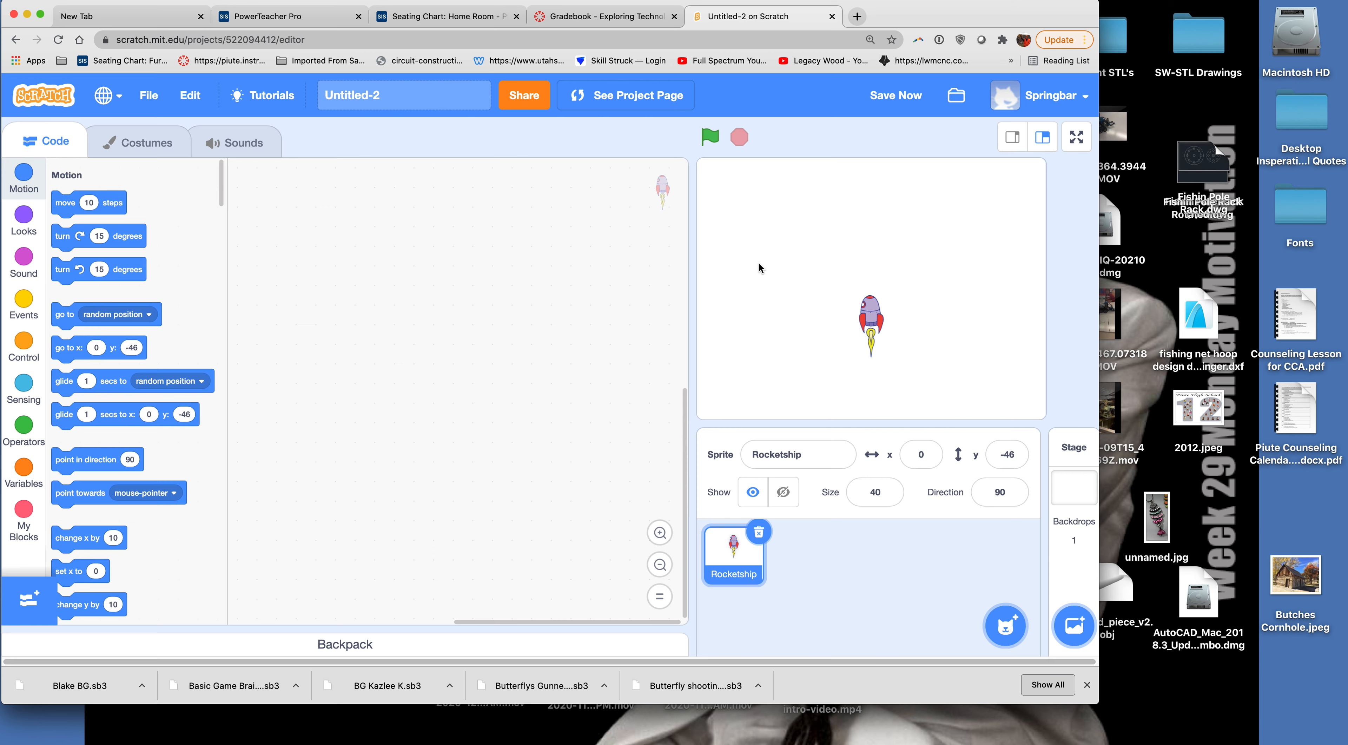
mouse_move(520, 329)
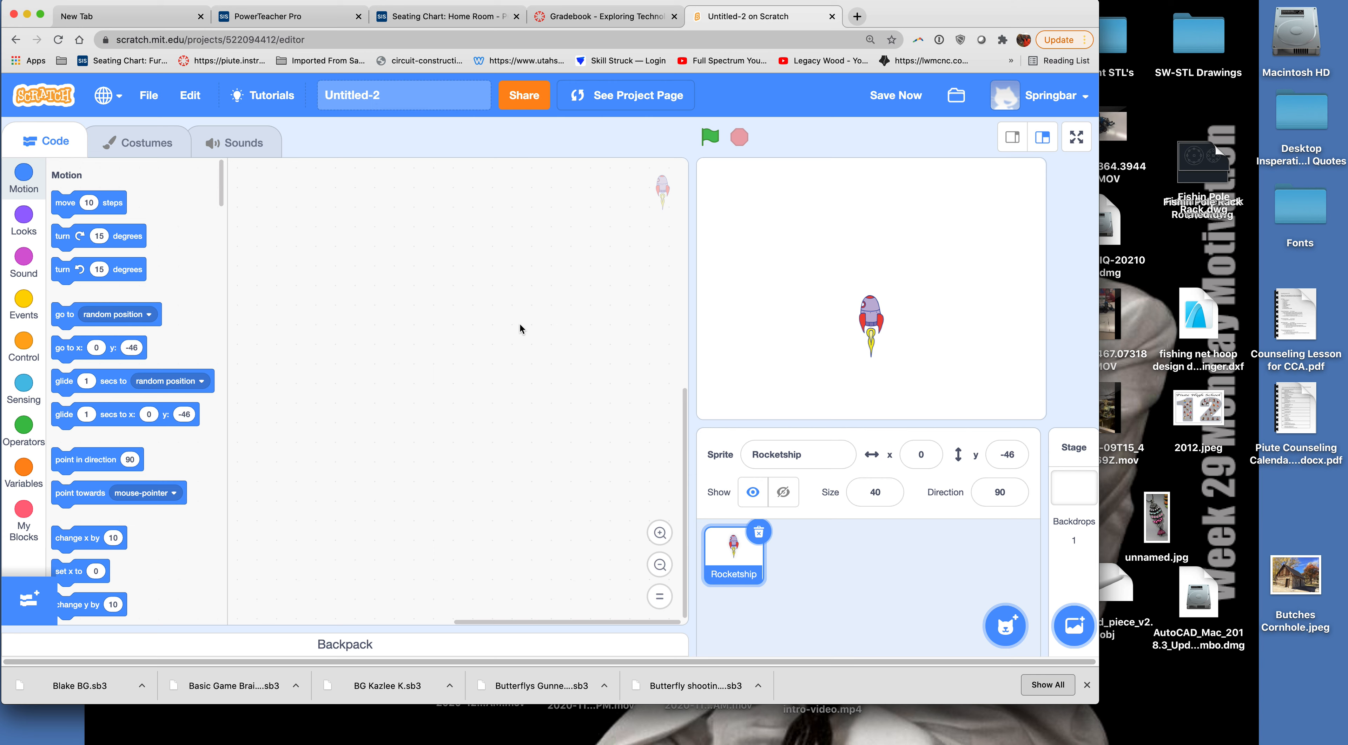
mouse_move(453, 330)
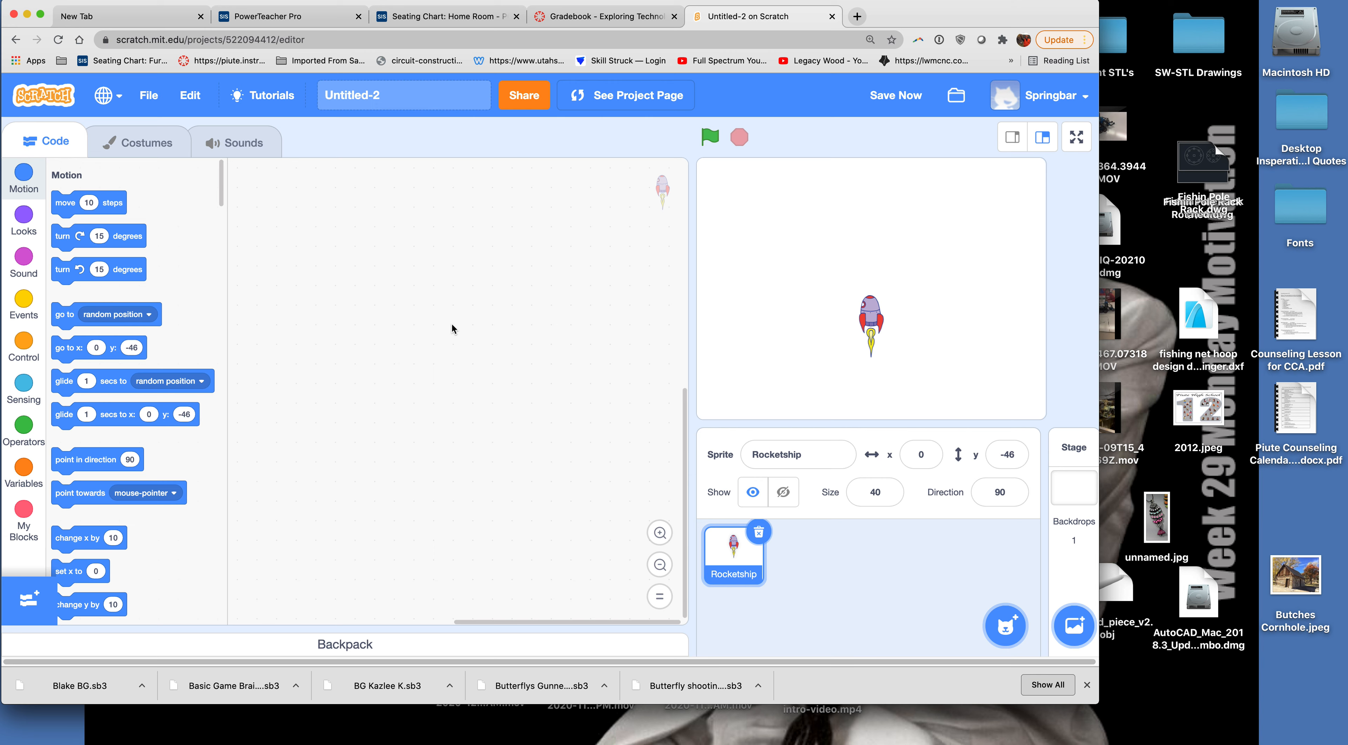
mouse_move(696, 318)
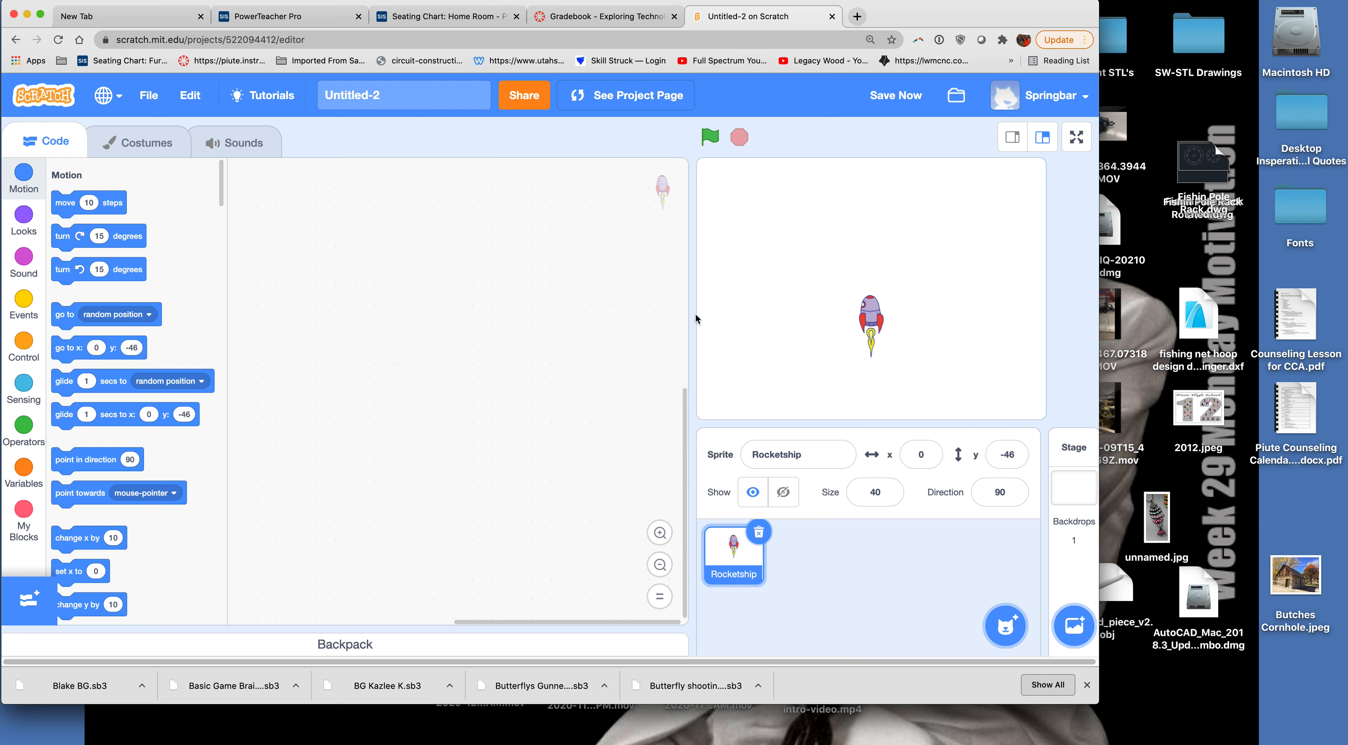
mouse_move(789, 213)
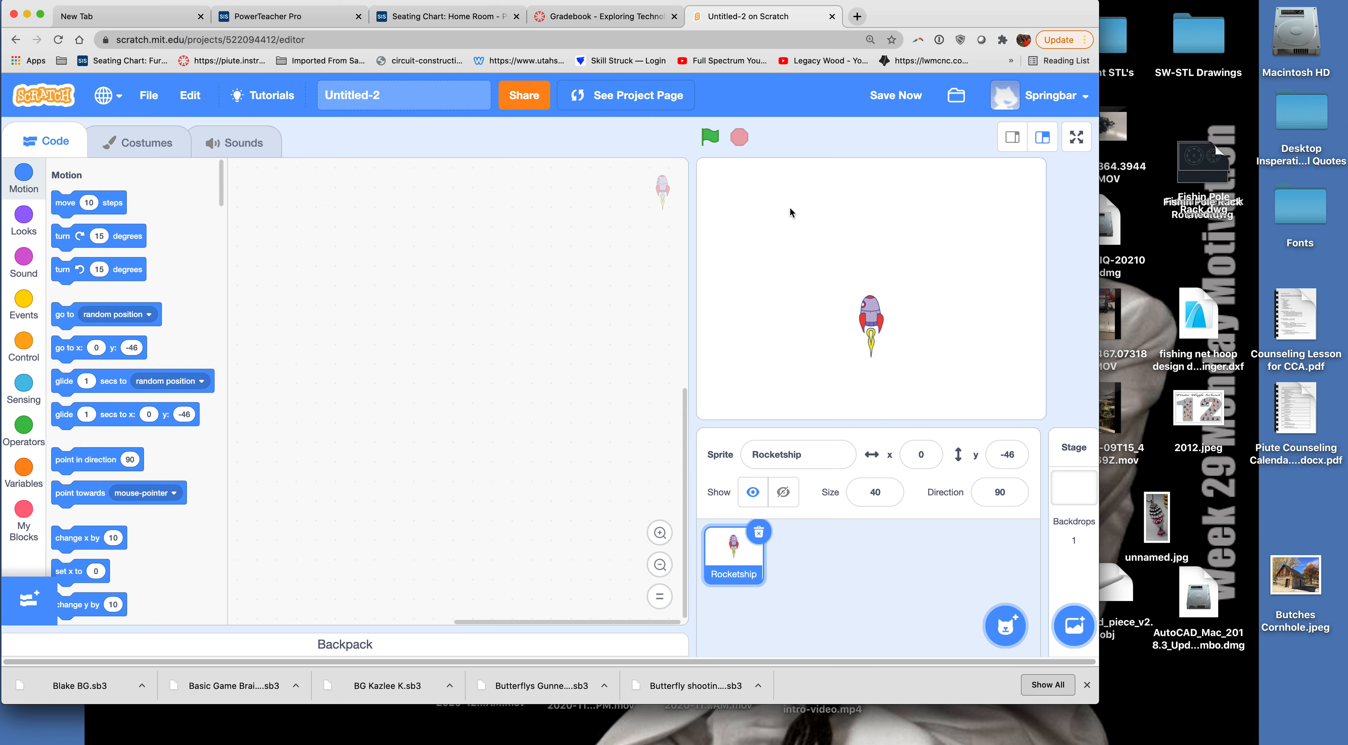
mouse_move(838, 217)
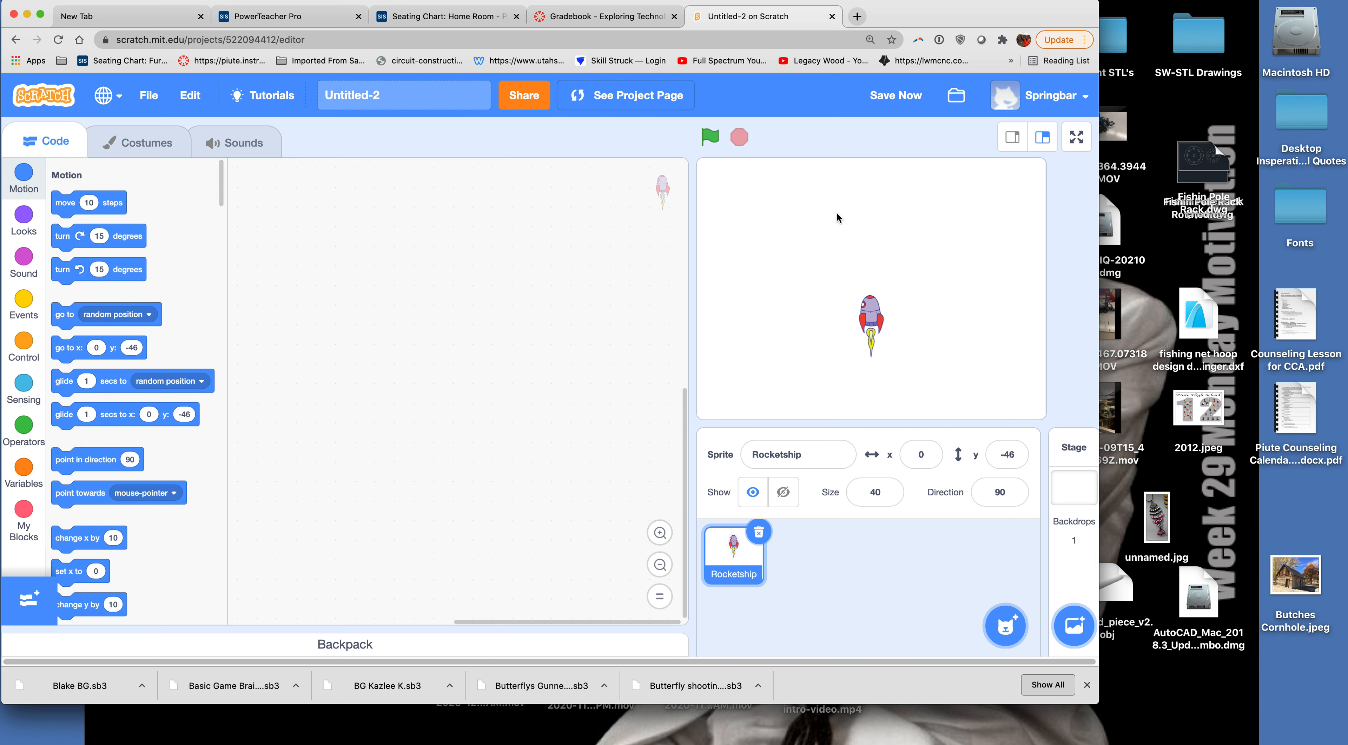
mouse_move(752, 269)
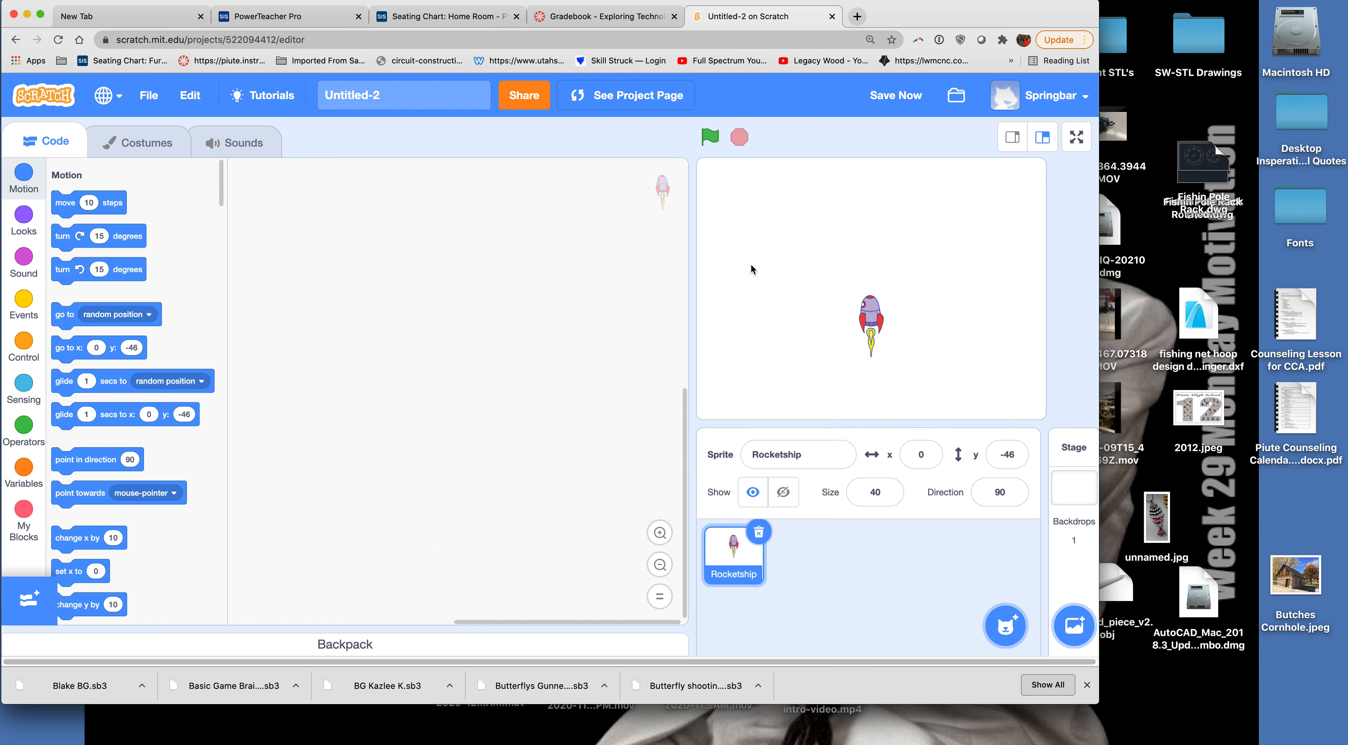
mouse_move(788, 291)
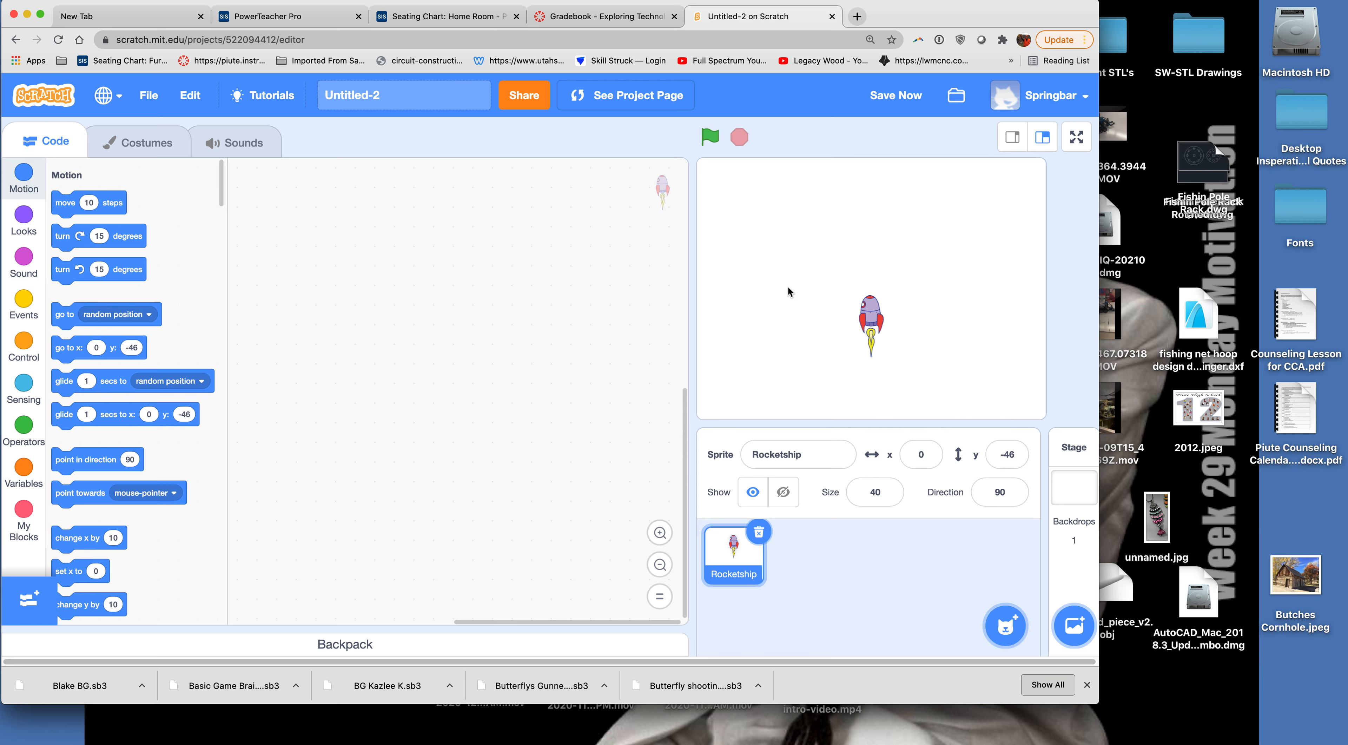
mouse_move(661, 290)
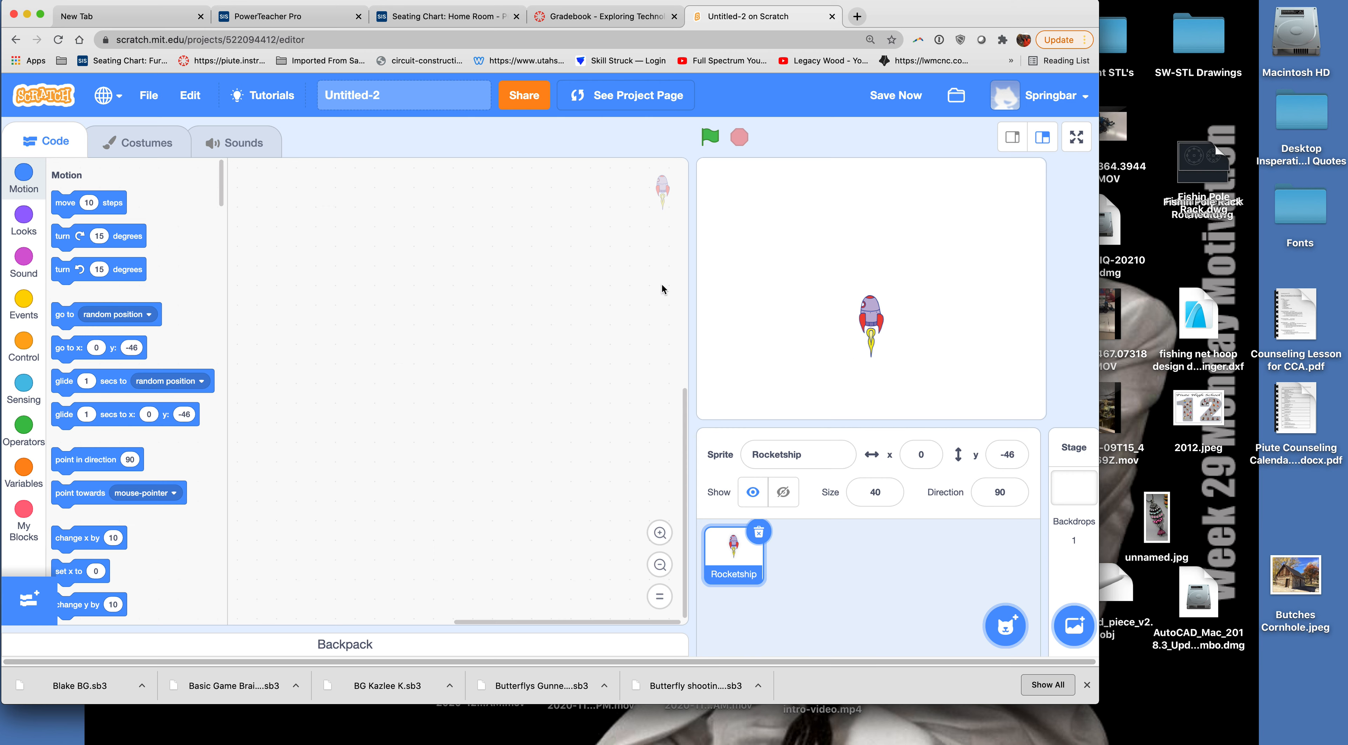
mouse_move(636, 274)
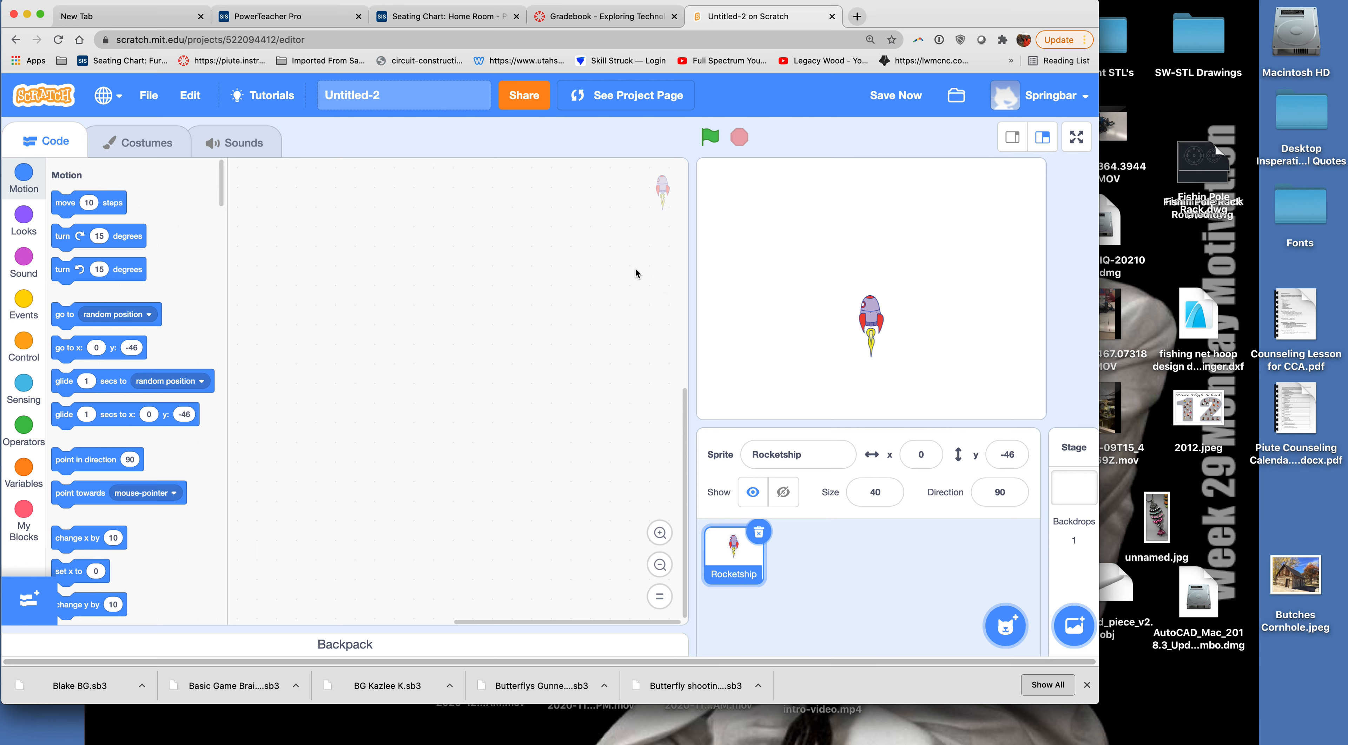
Start the rocket's script with a 'when green flag clicked' hat block.
click(895, 96)
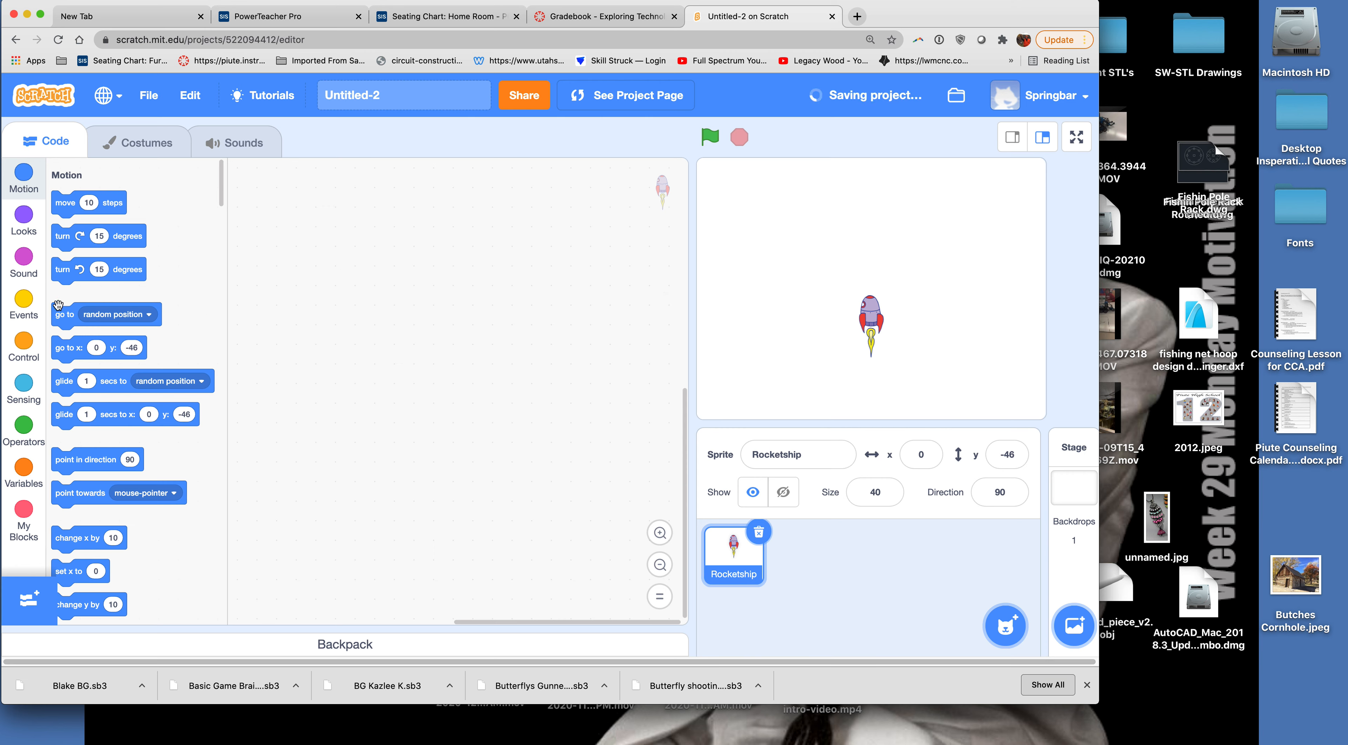
click(23, 305)
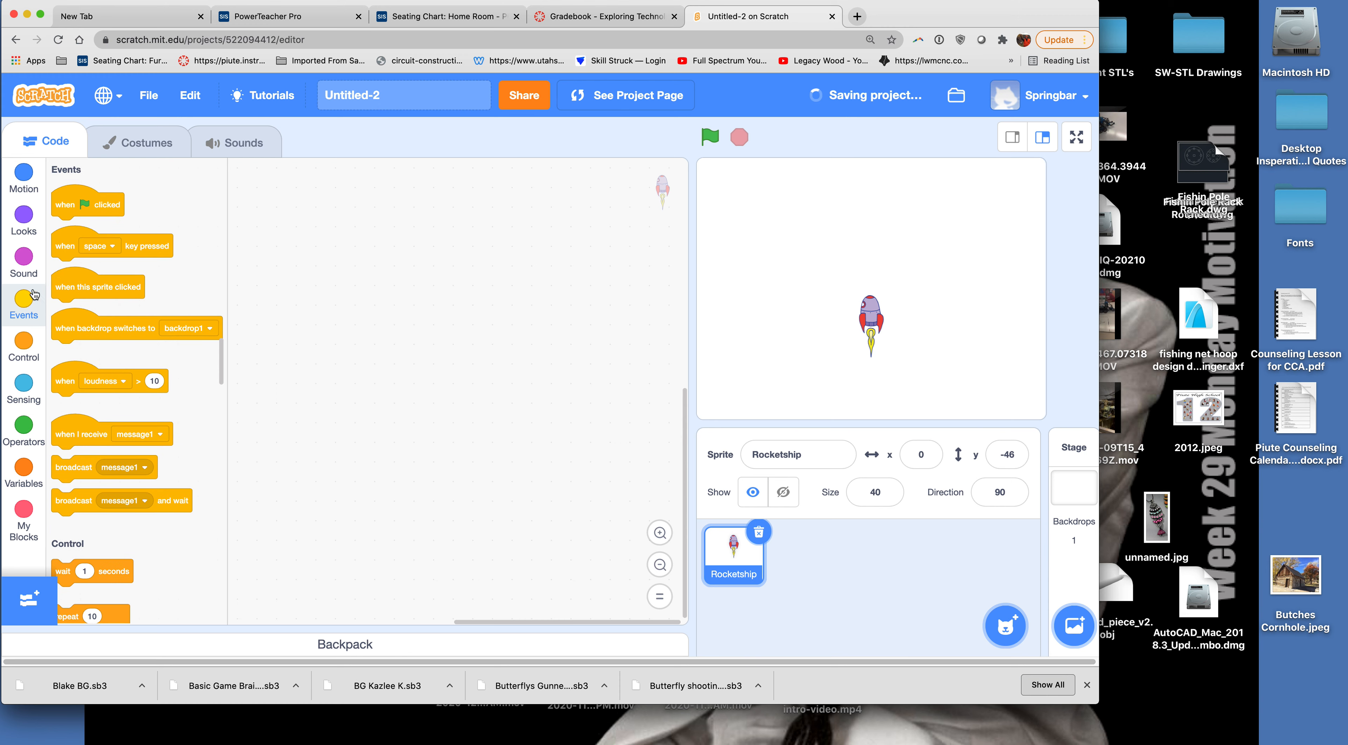
drag(87, 203, 317, 211)
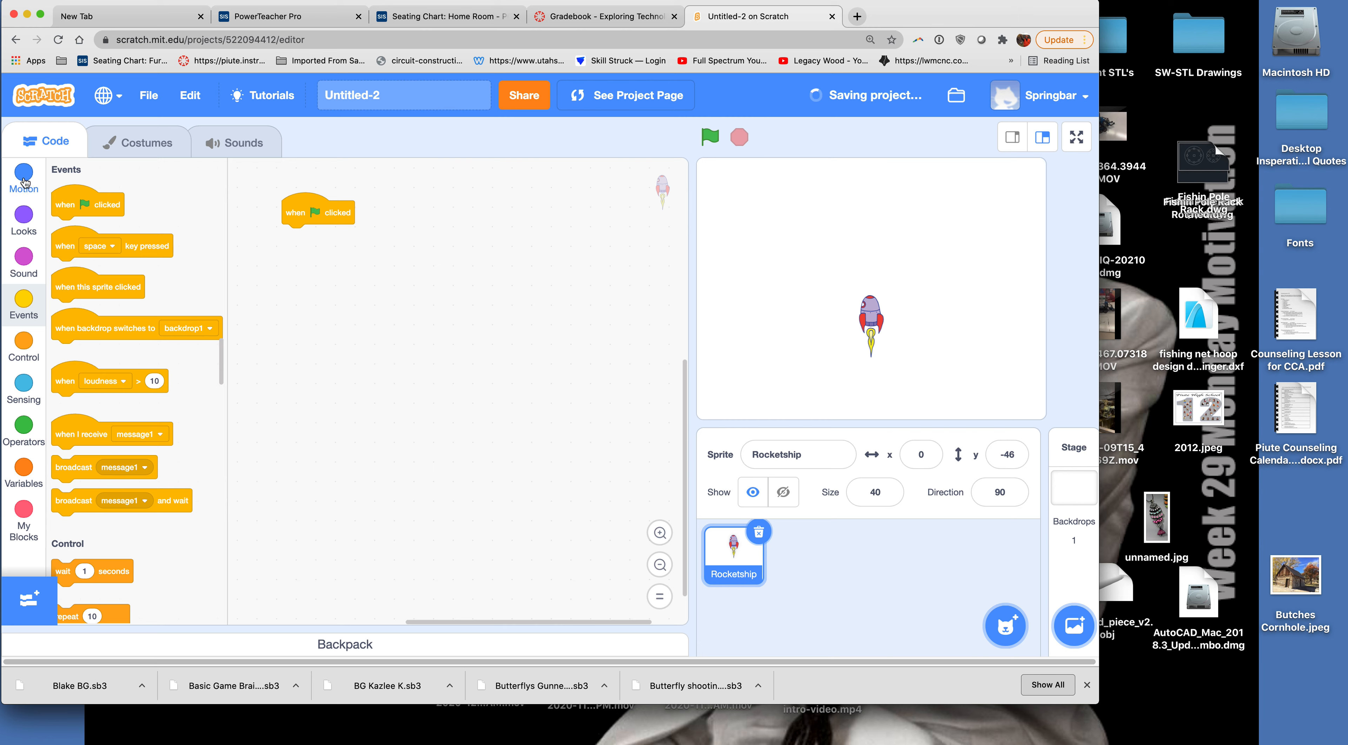
Add 'point towards mouse-pointer' and 'move 10 steps' under the green-flag block.
click(23, 175)
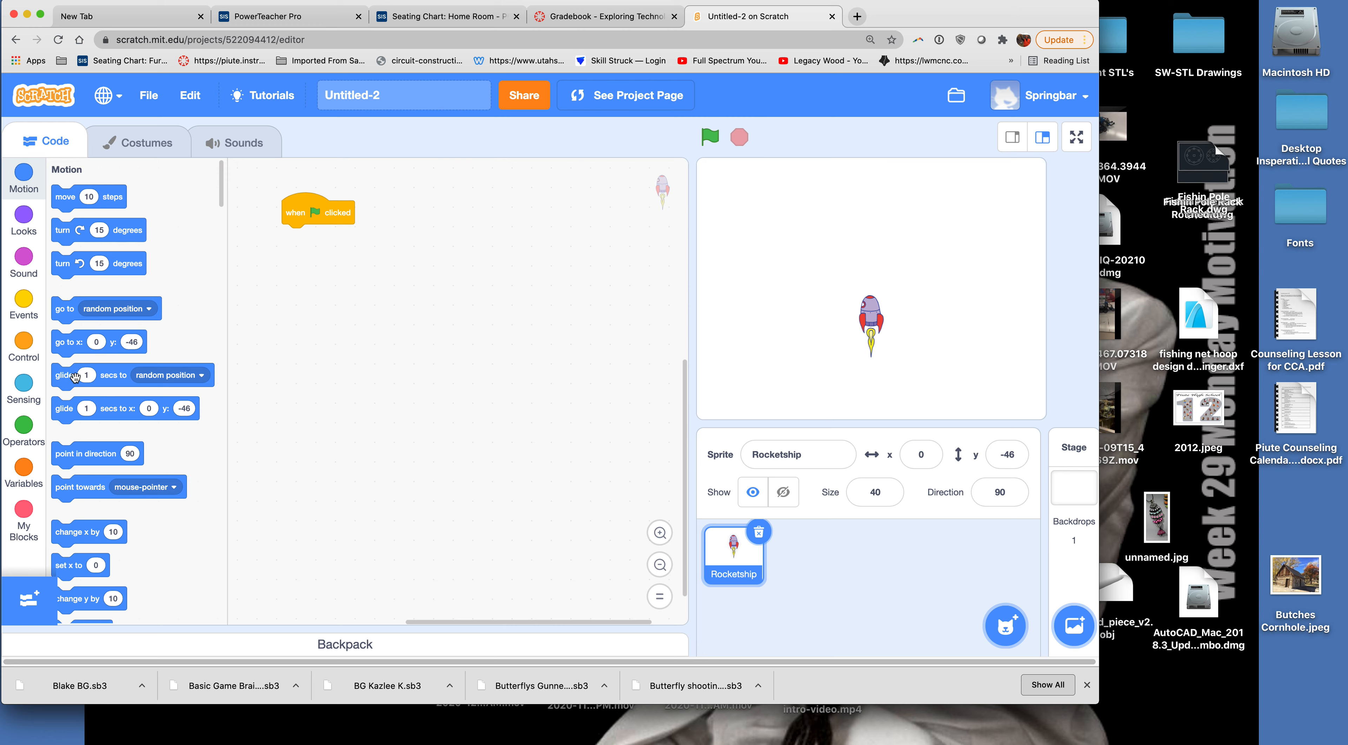
mouse_move(77, 486)
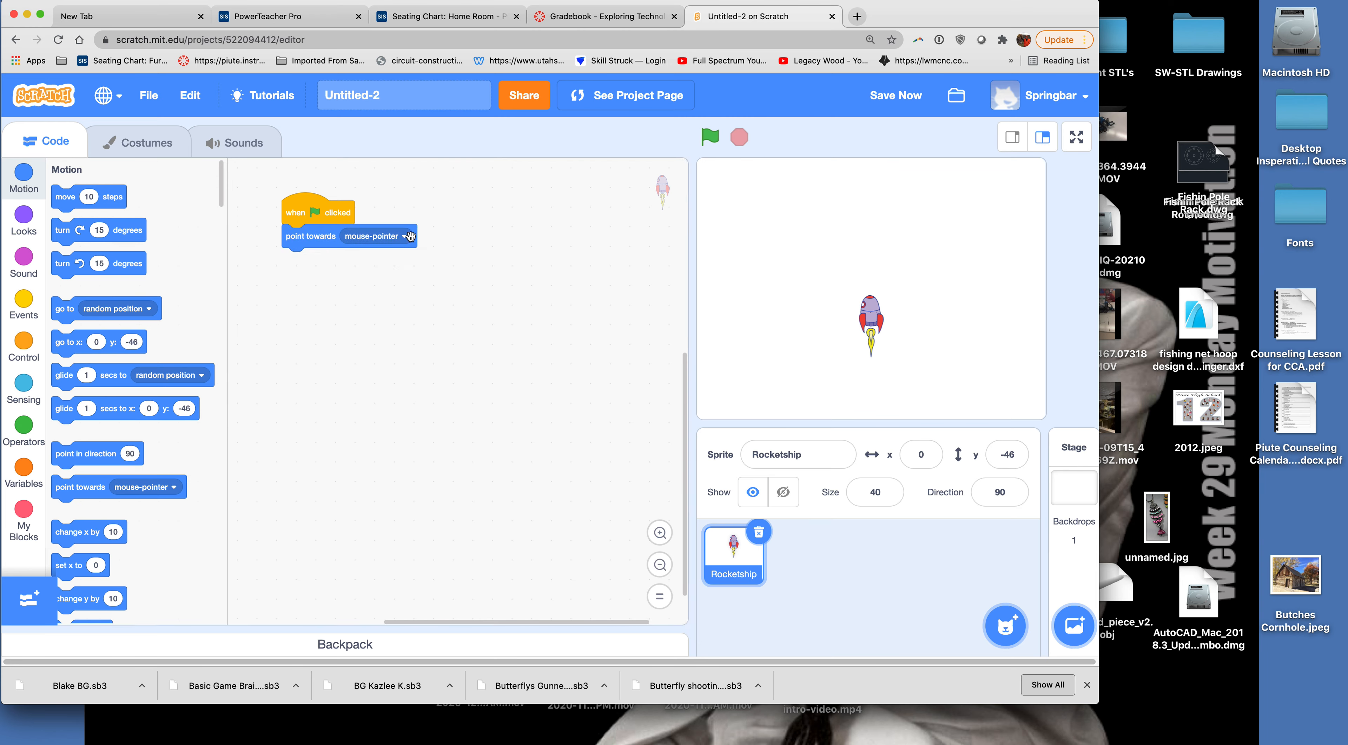
mouse_move(390, 222)
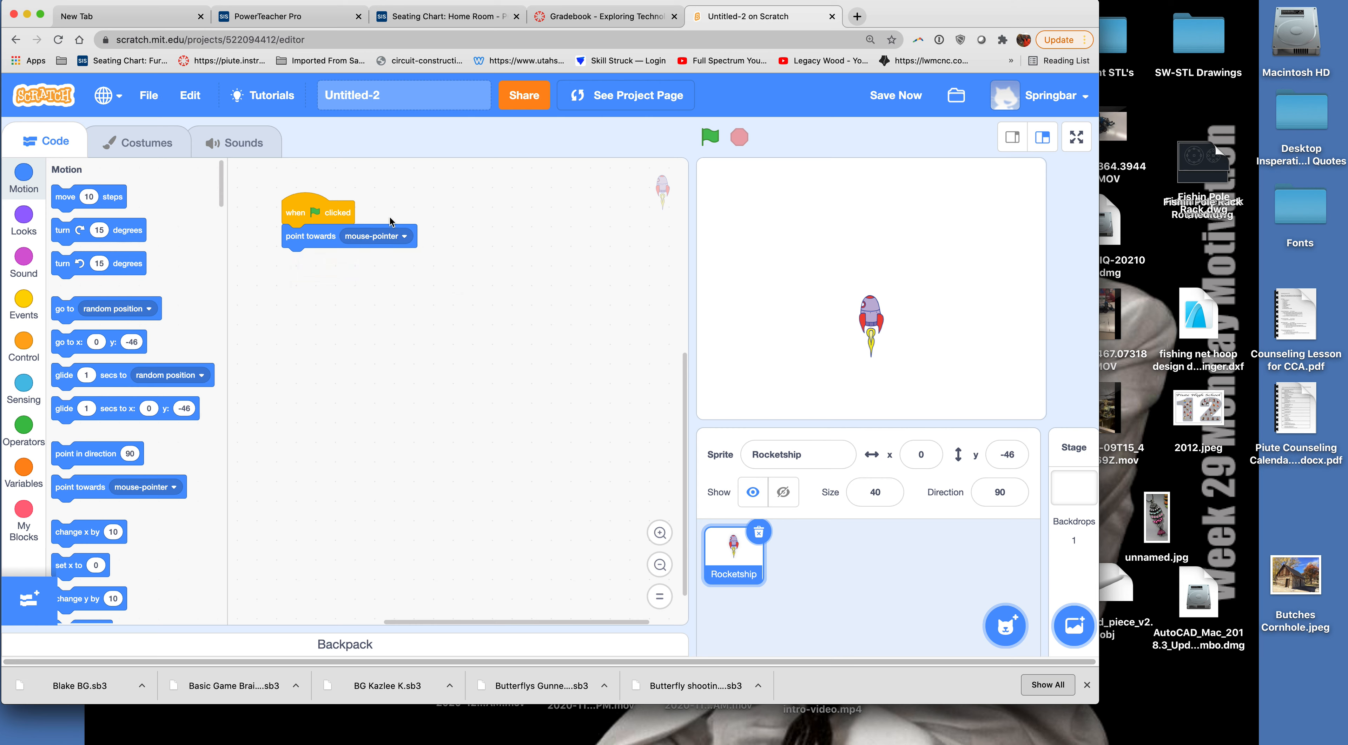
mouse_move(199, 383)
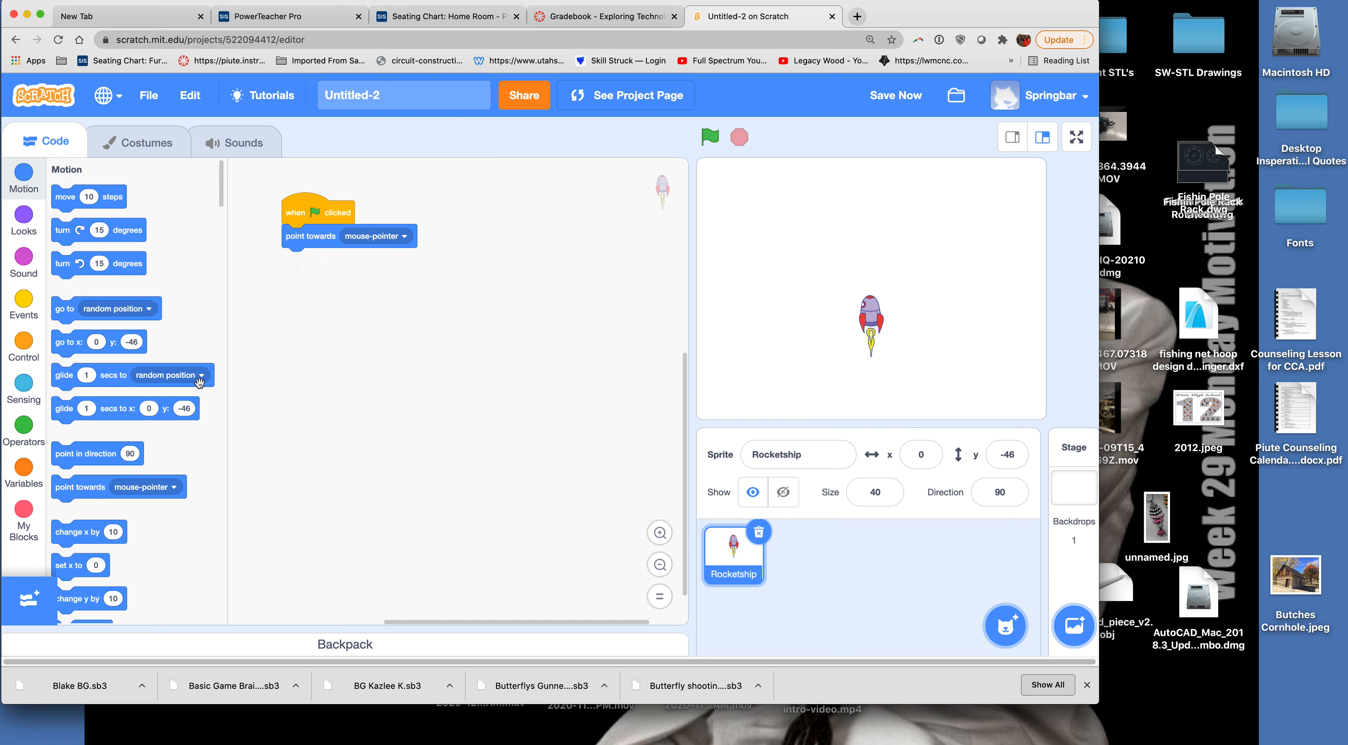
mouse_move(66, 312)
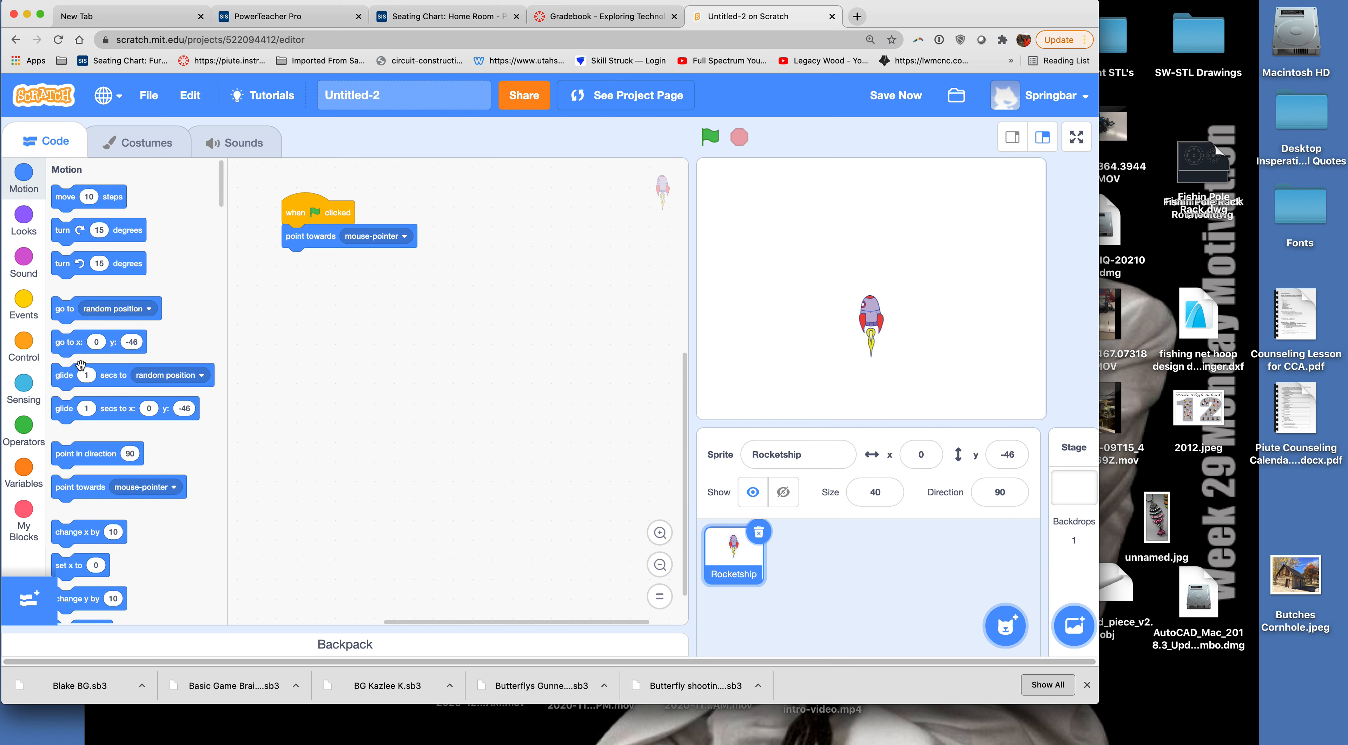
drag(88, 196, 333, 288)
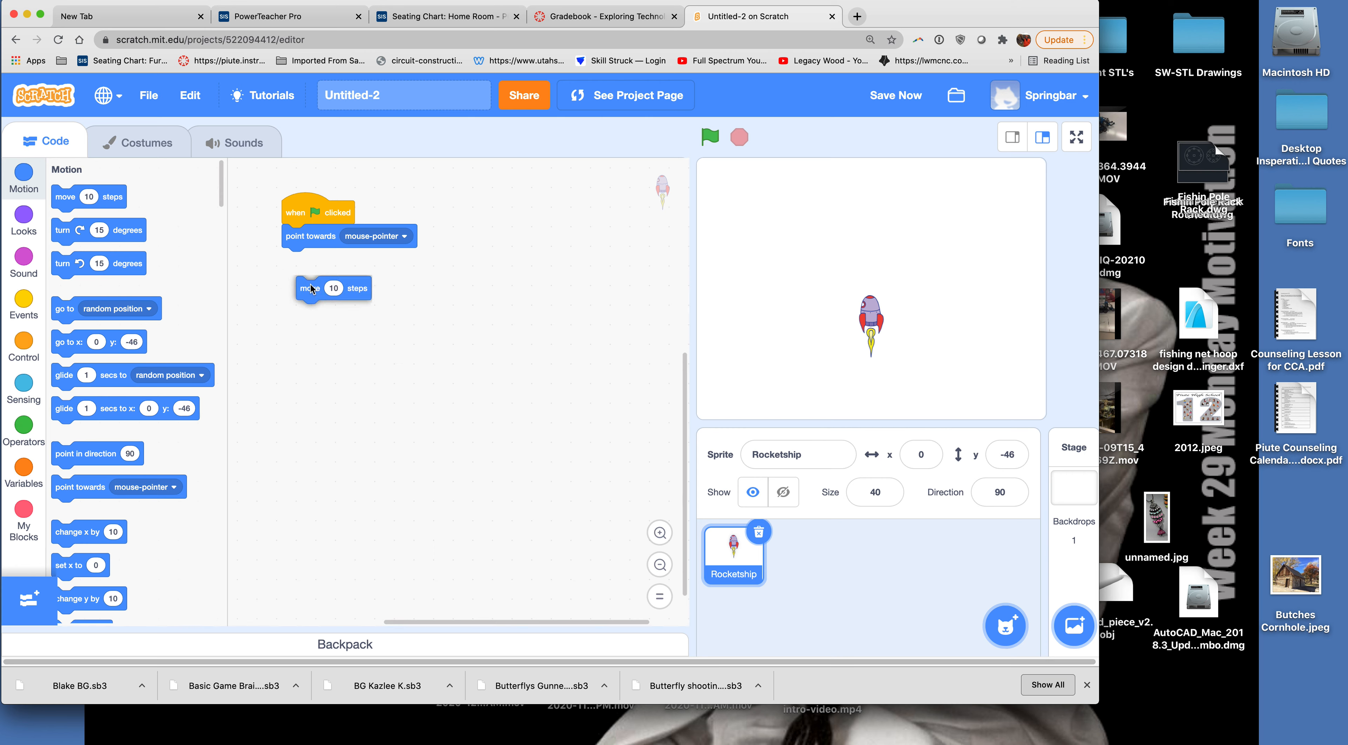
drag(310, 288, 295, 260)
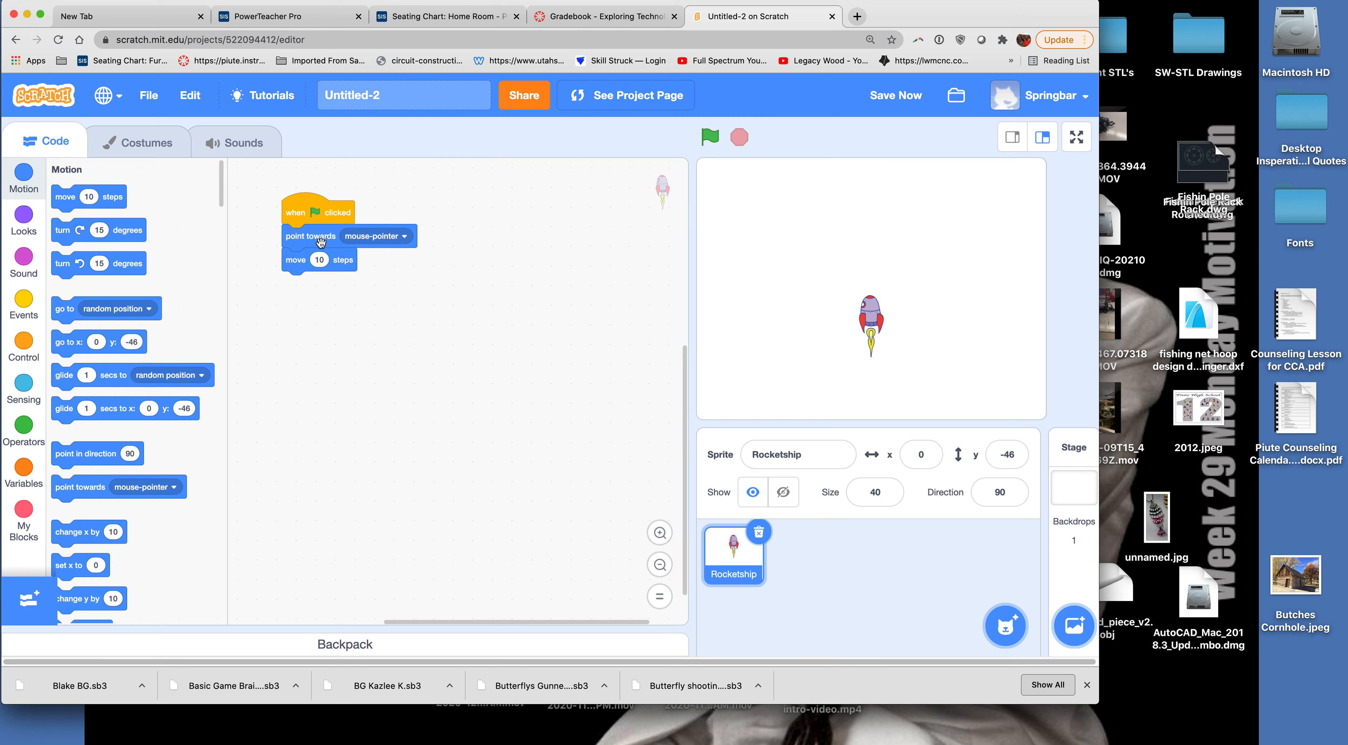
mouse_move(23, 344)
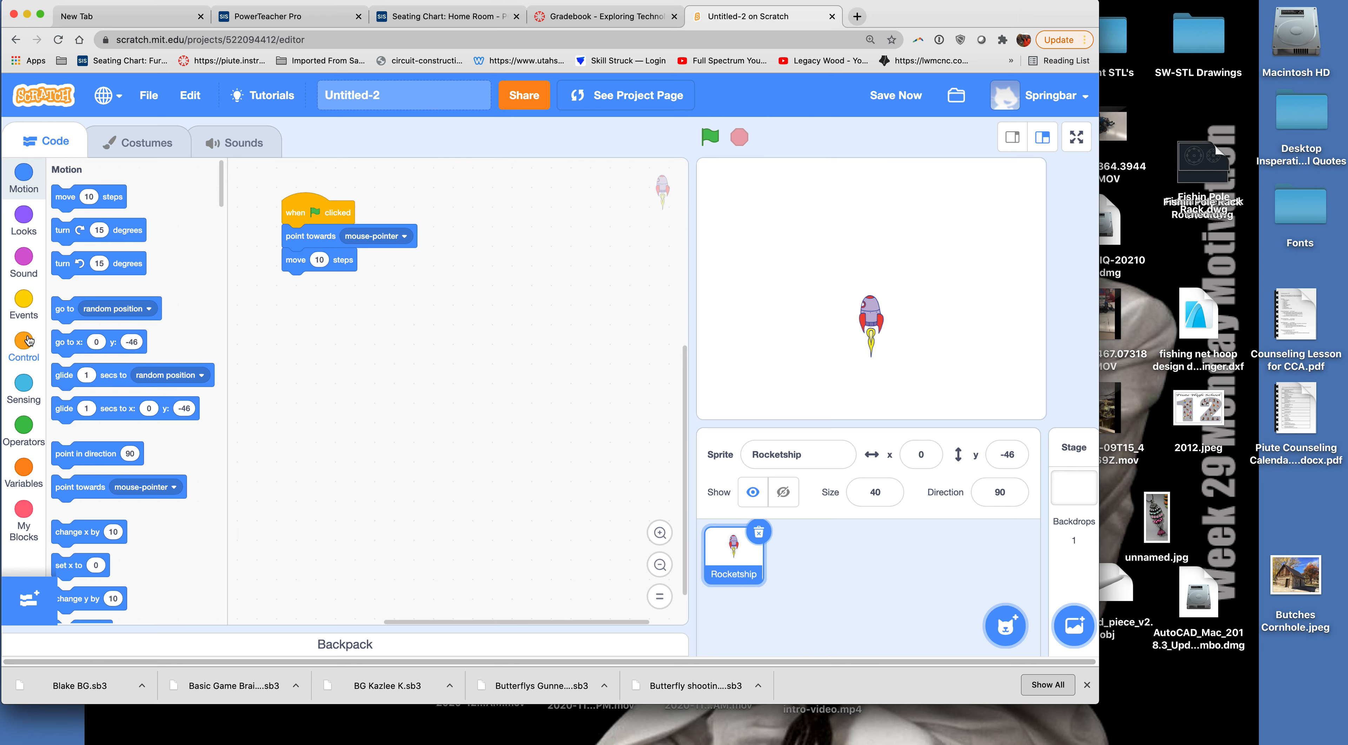
Wrap the point-towards and move blocks in a forever loop and test-run the rocket.
click(23, 347)
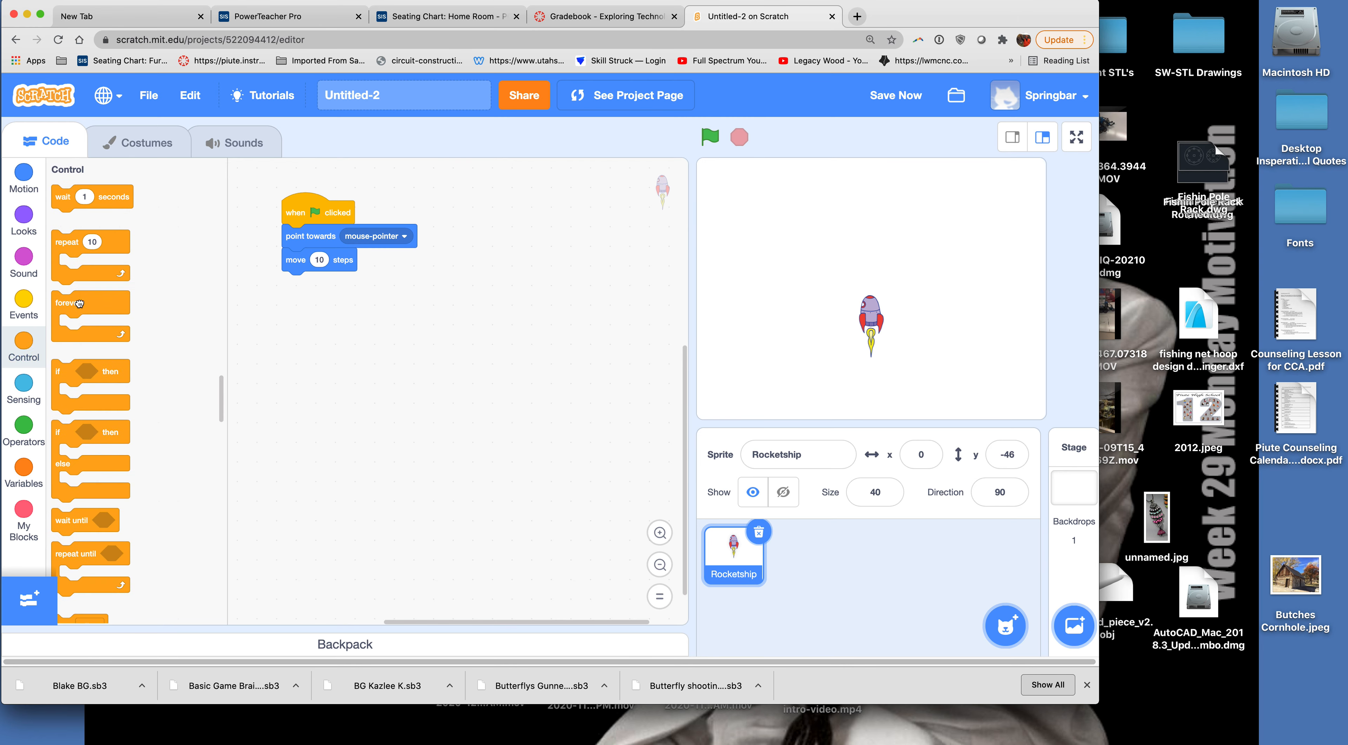
drag(90, 302, 296, 235)
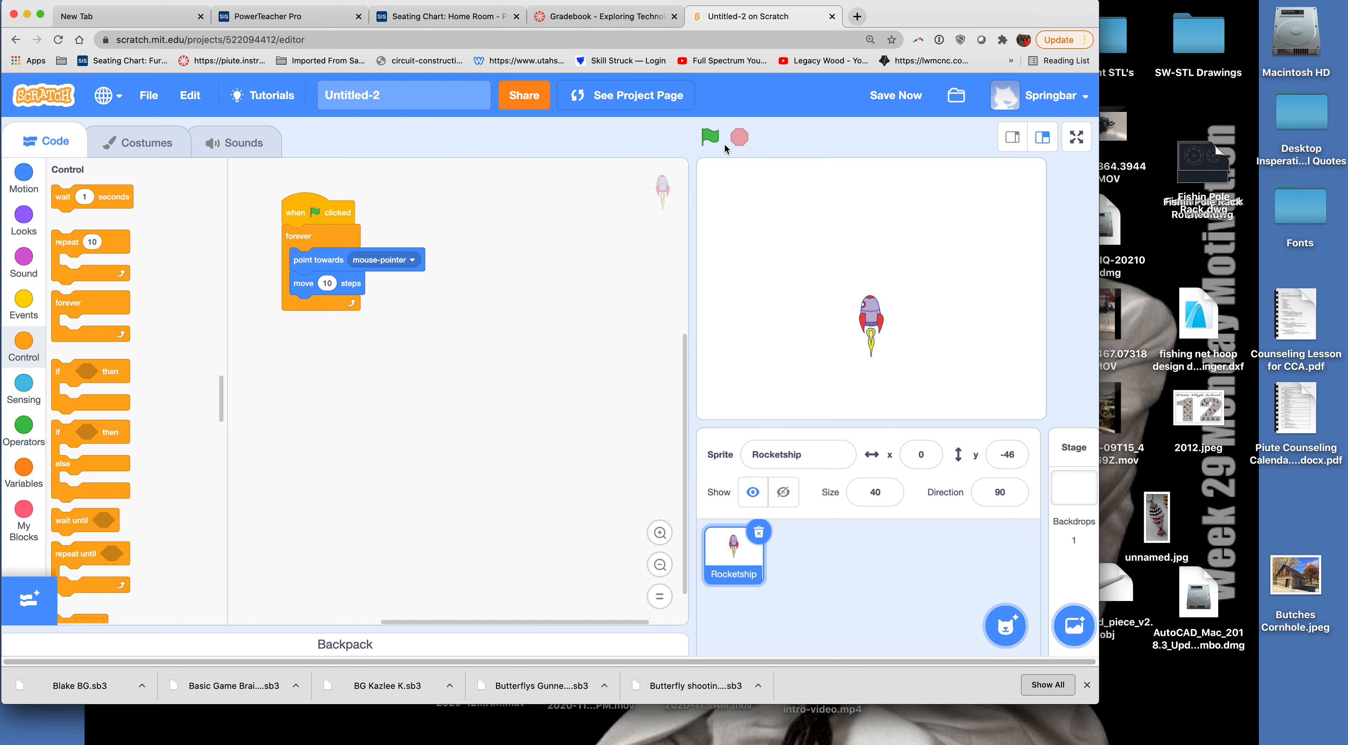
click(710, 138)
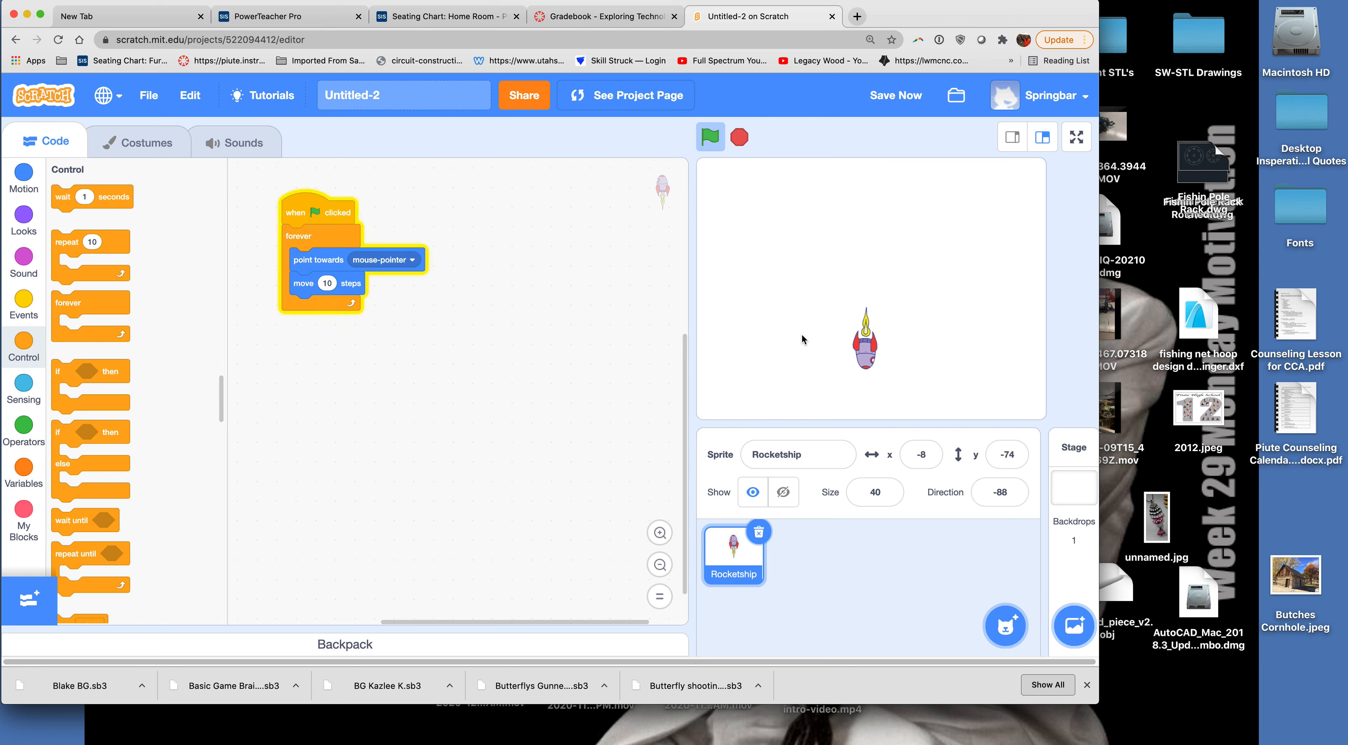
mouse_move(958, 312)
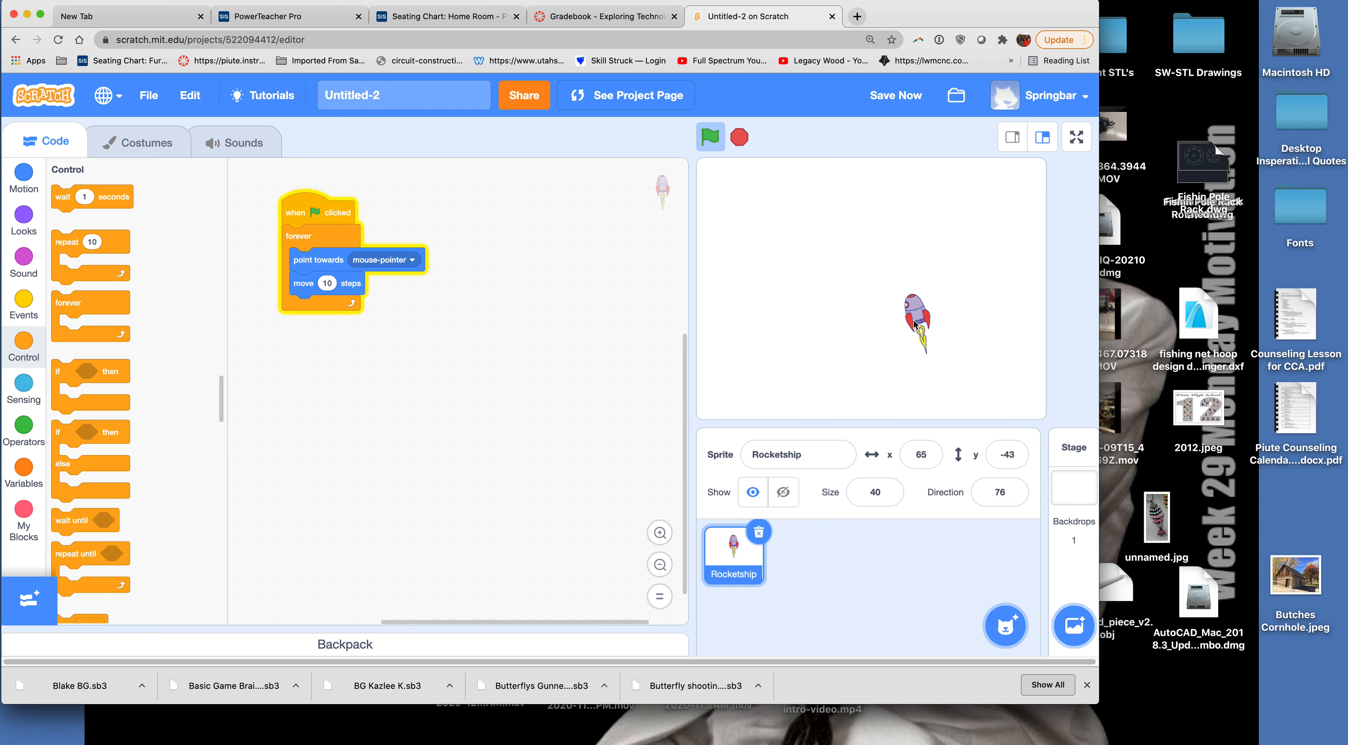
click(709, 137)
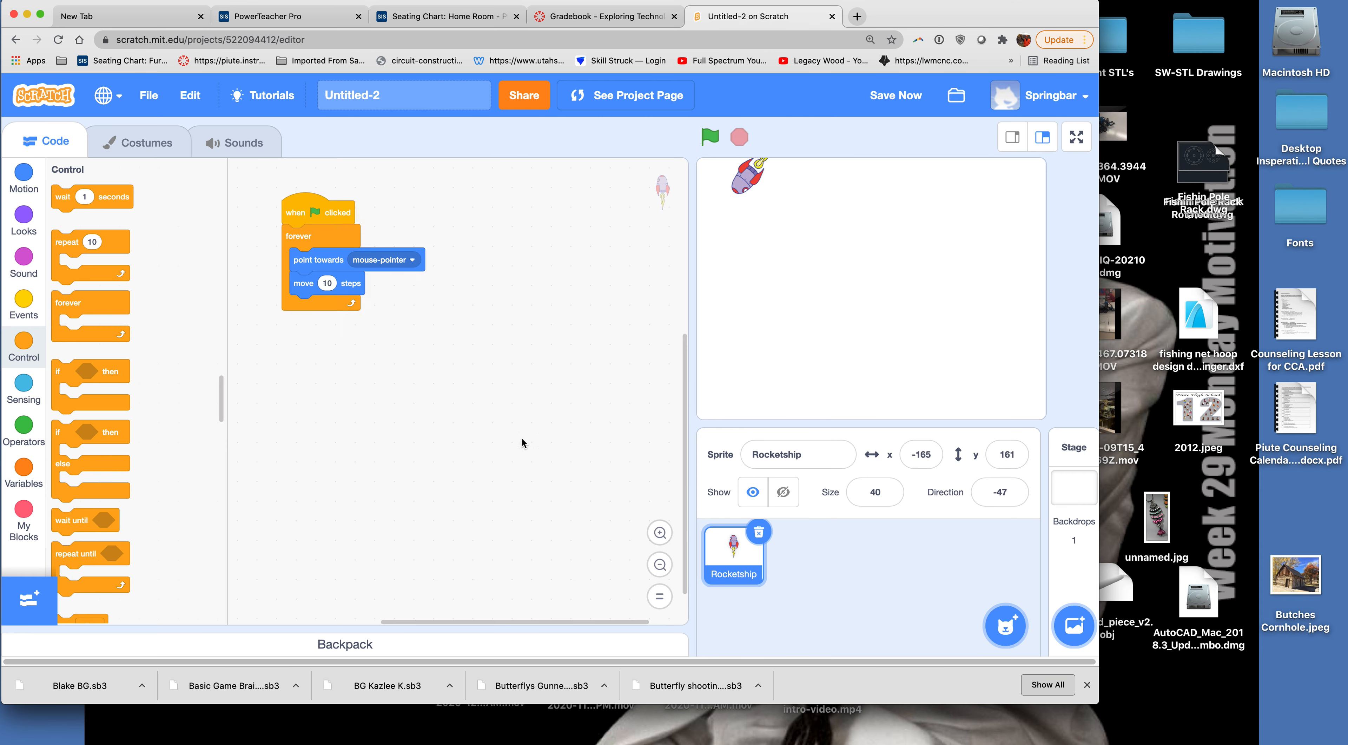
mouse_move(417, 390)
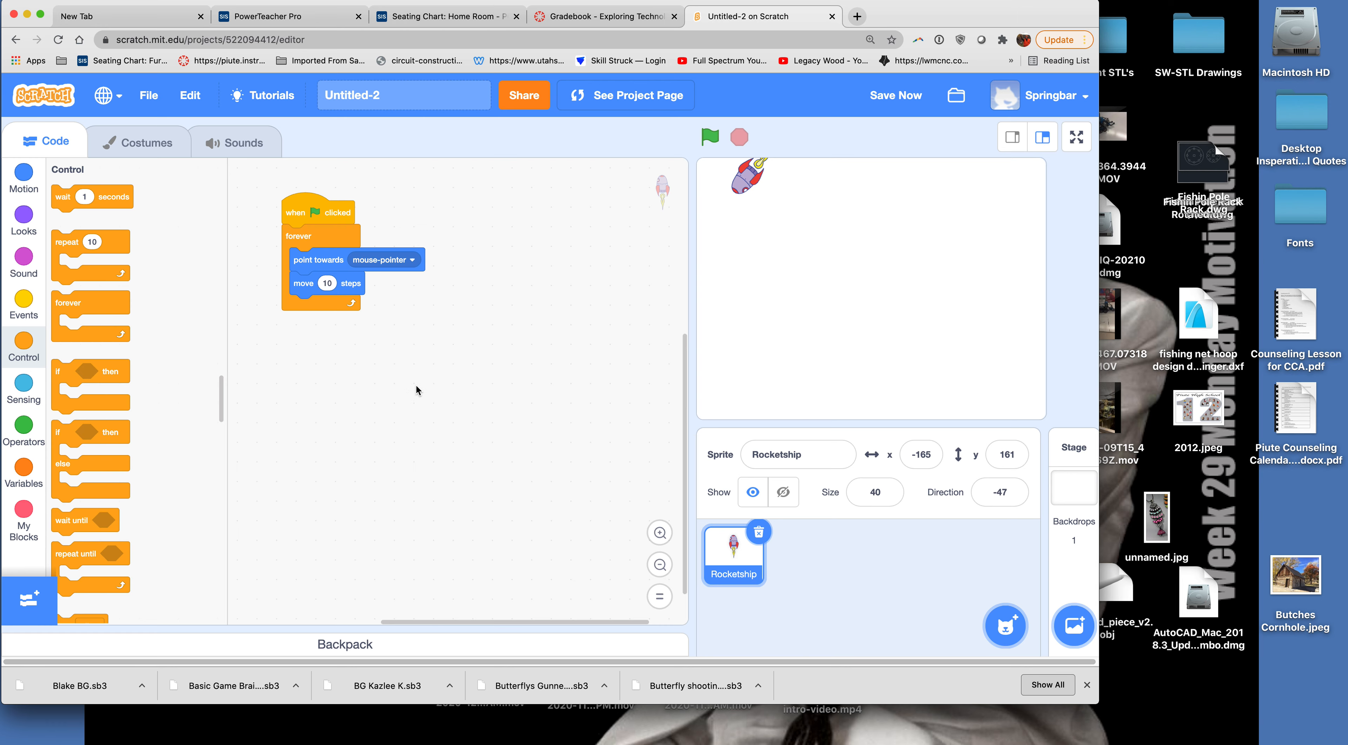
mouse_move(192, 207)
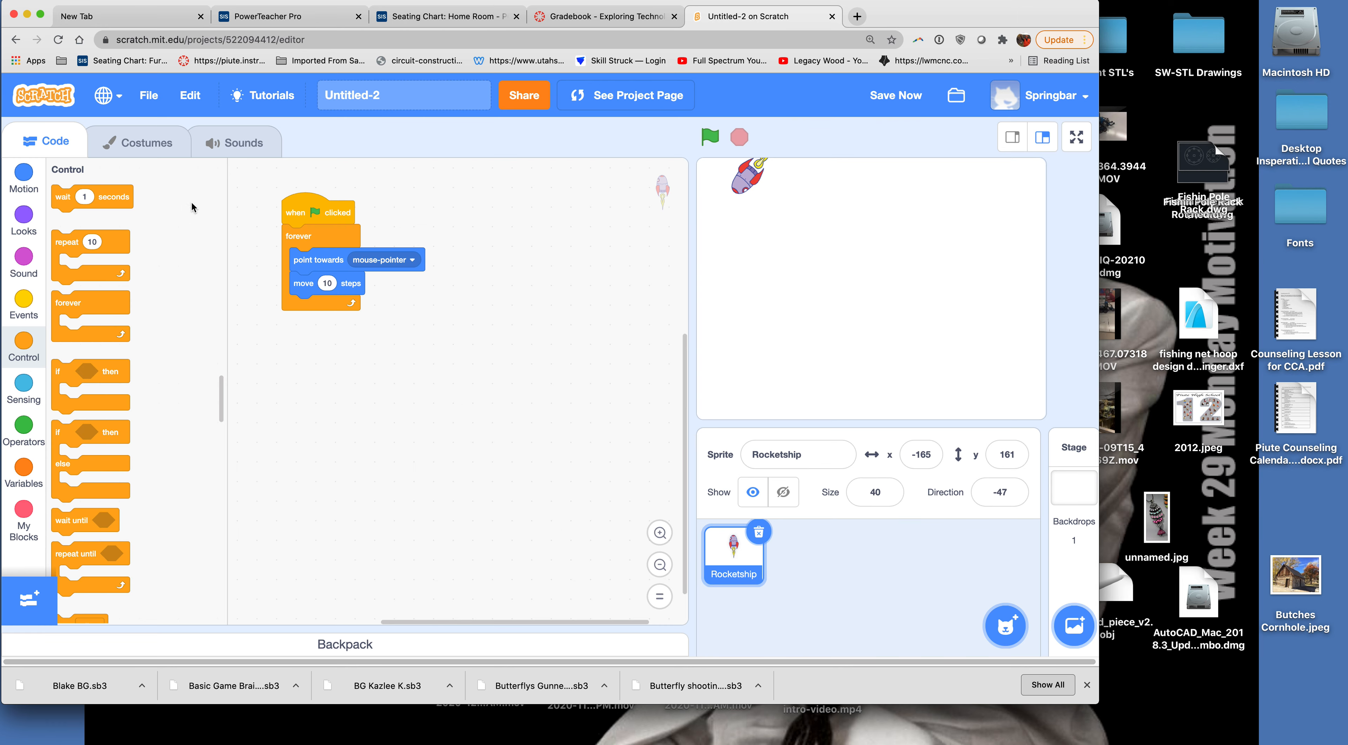
mouse_move(141, 146)
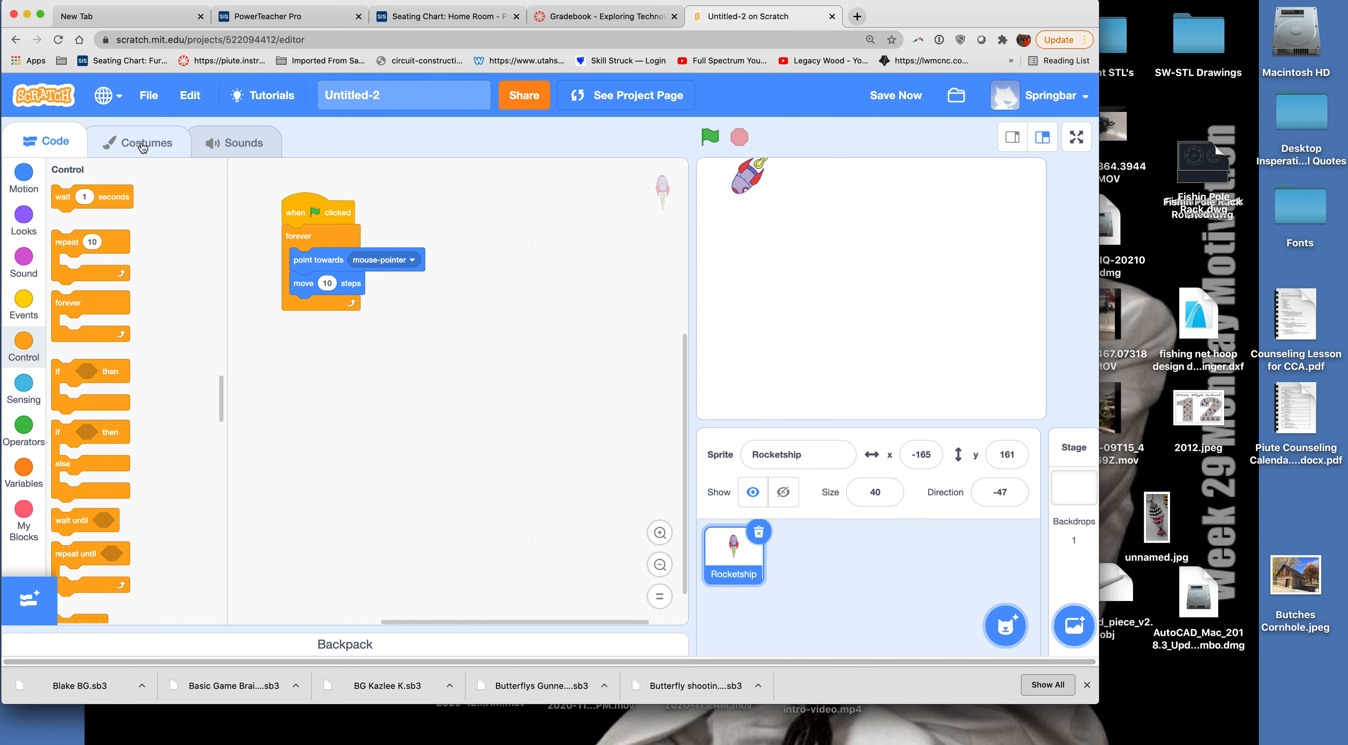
Rotate the rocketship-b and rocketship-a costumes 90° so the nose points right.
click(144, 141)
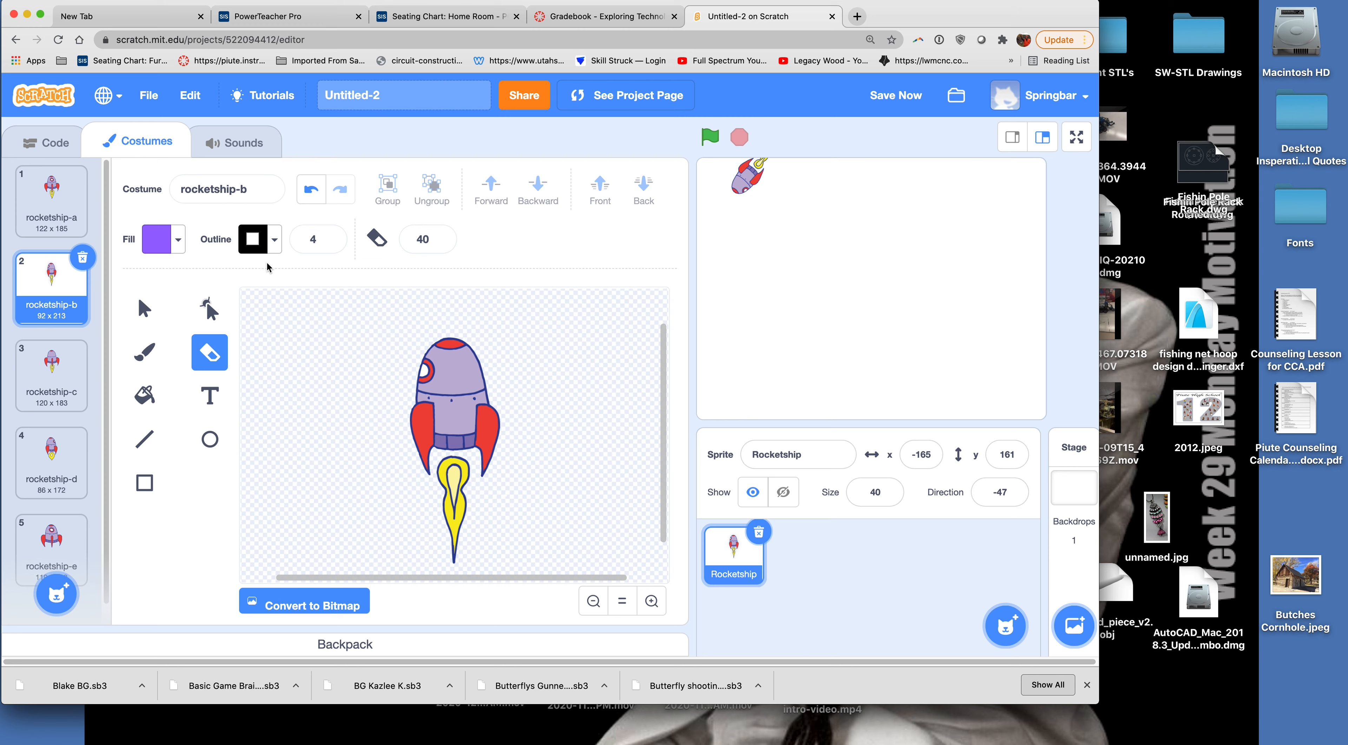
mouse_move(143, 306)
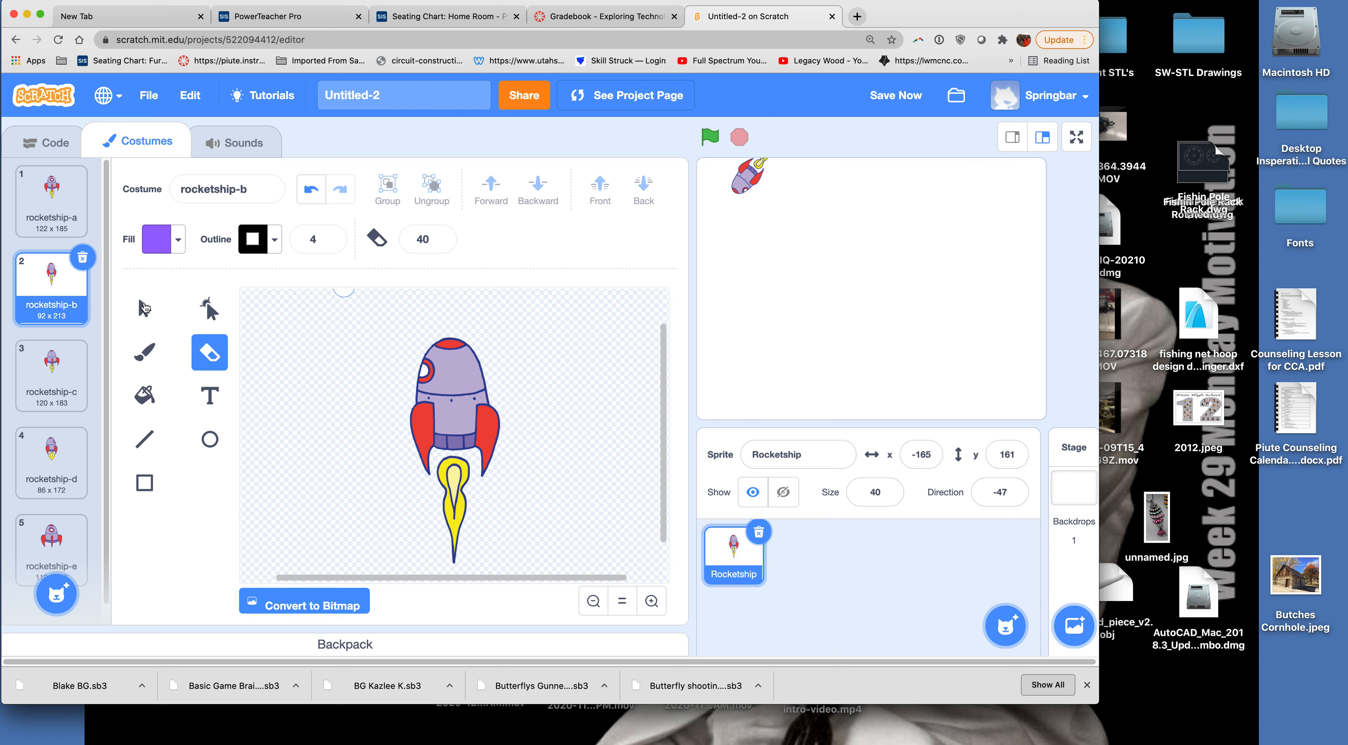
click(144, 309)
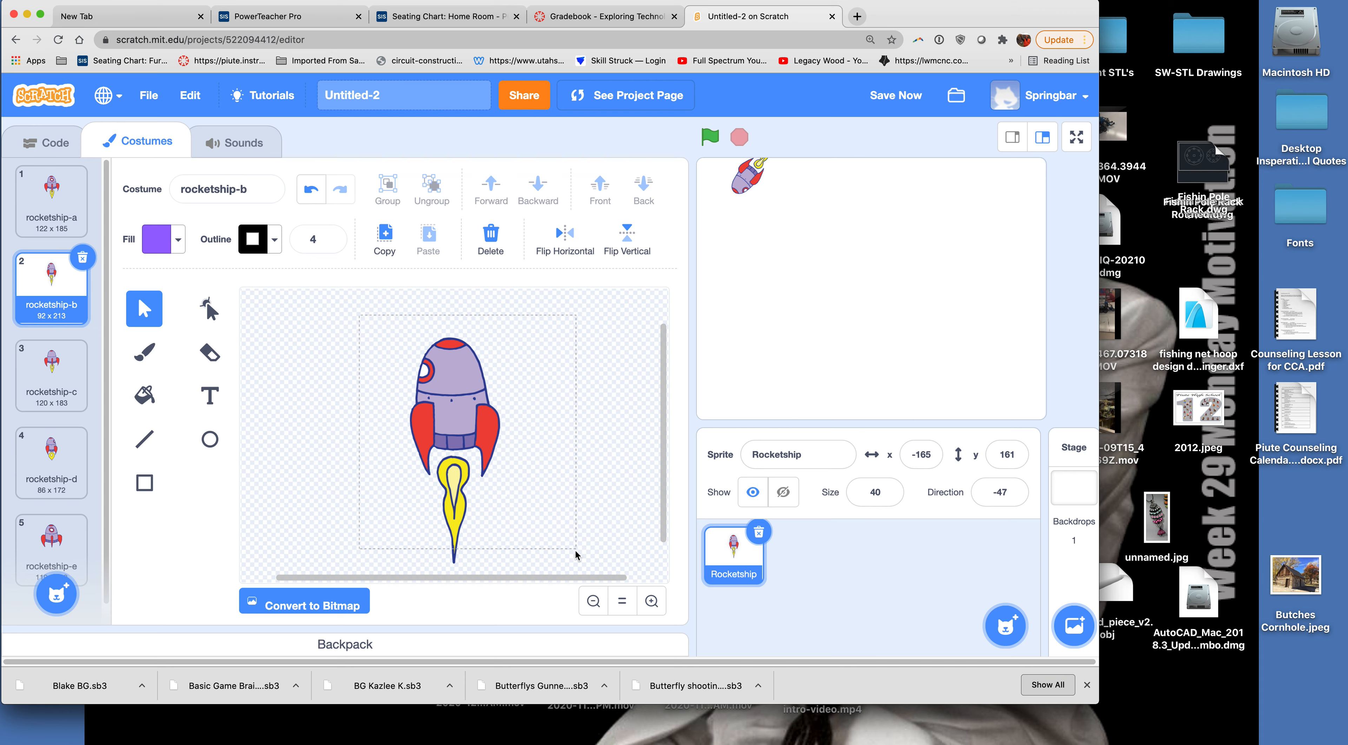
click(452, 405)
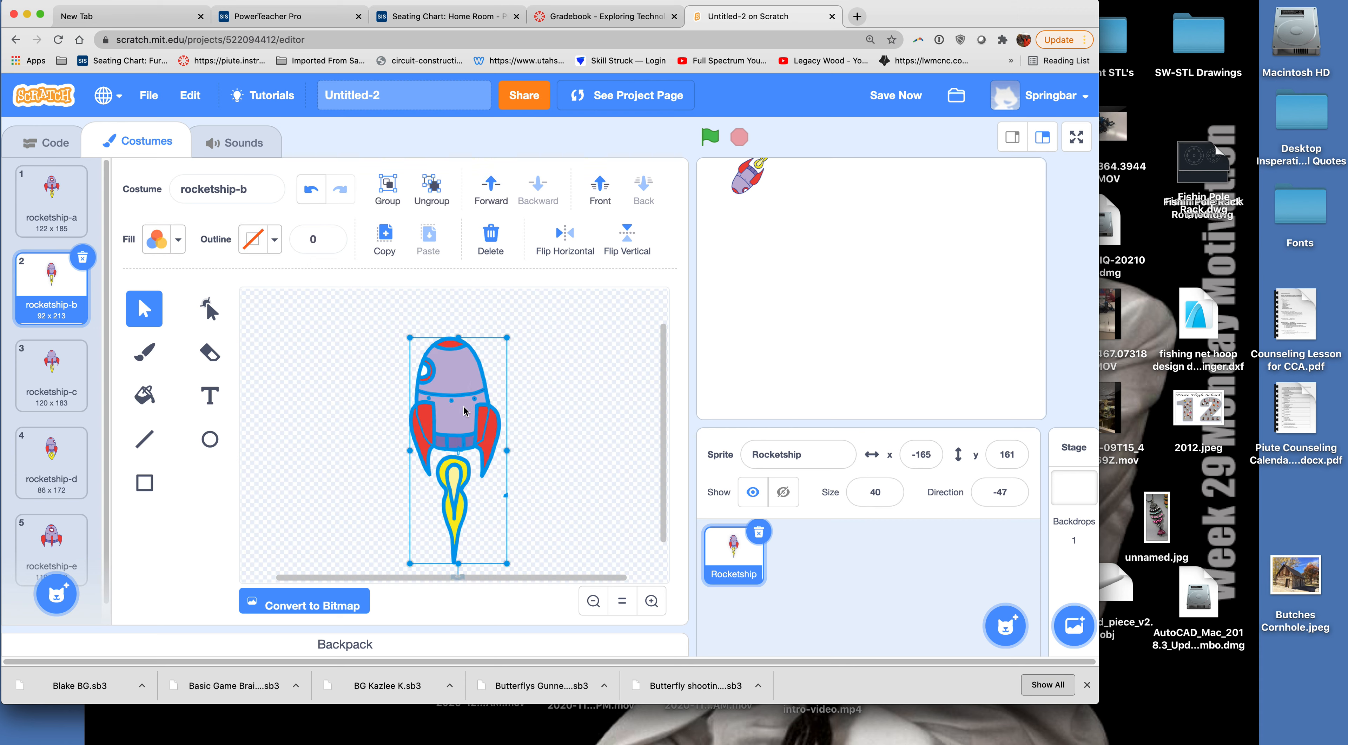
mouse_move(457, 572)
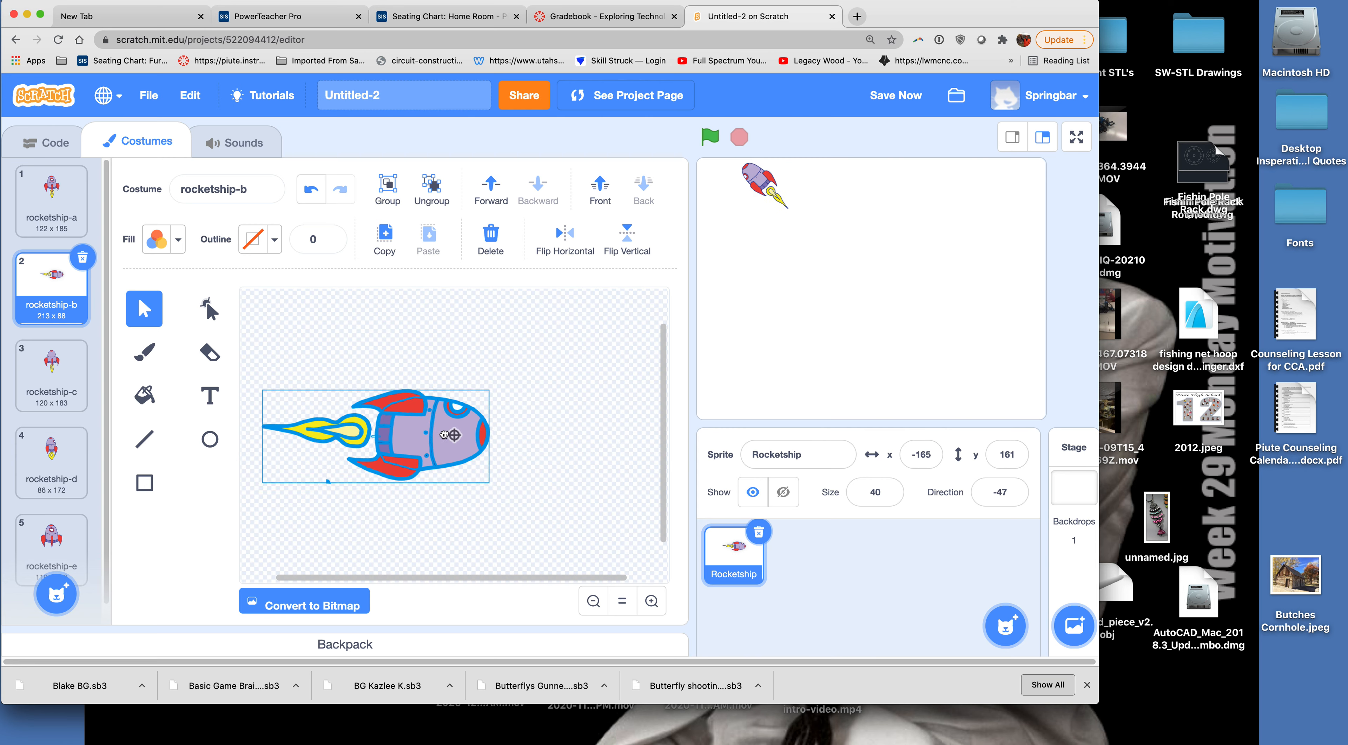
click(454, 435)
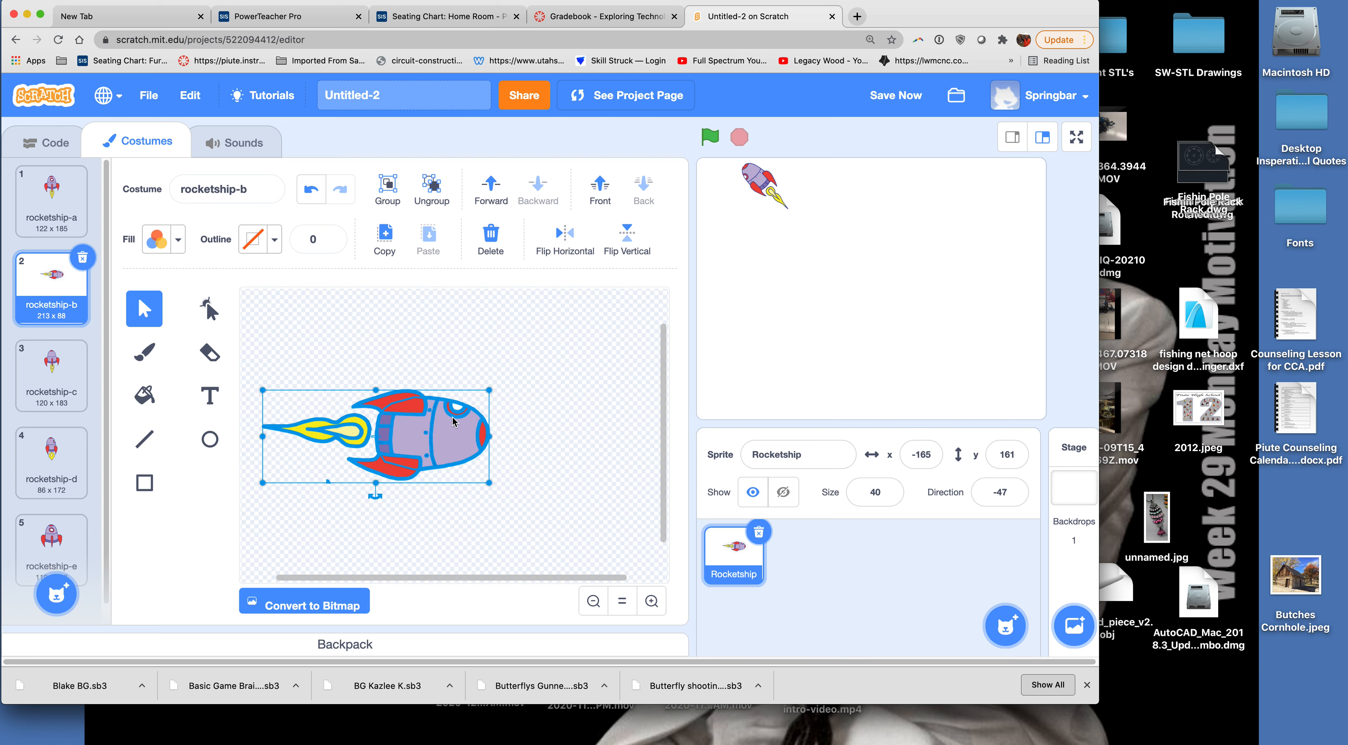
mouse_move(99, 270)
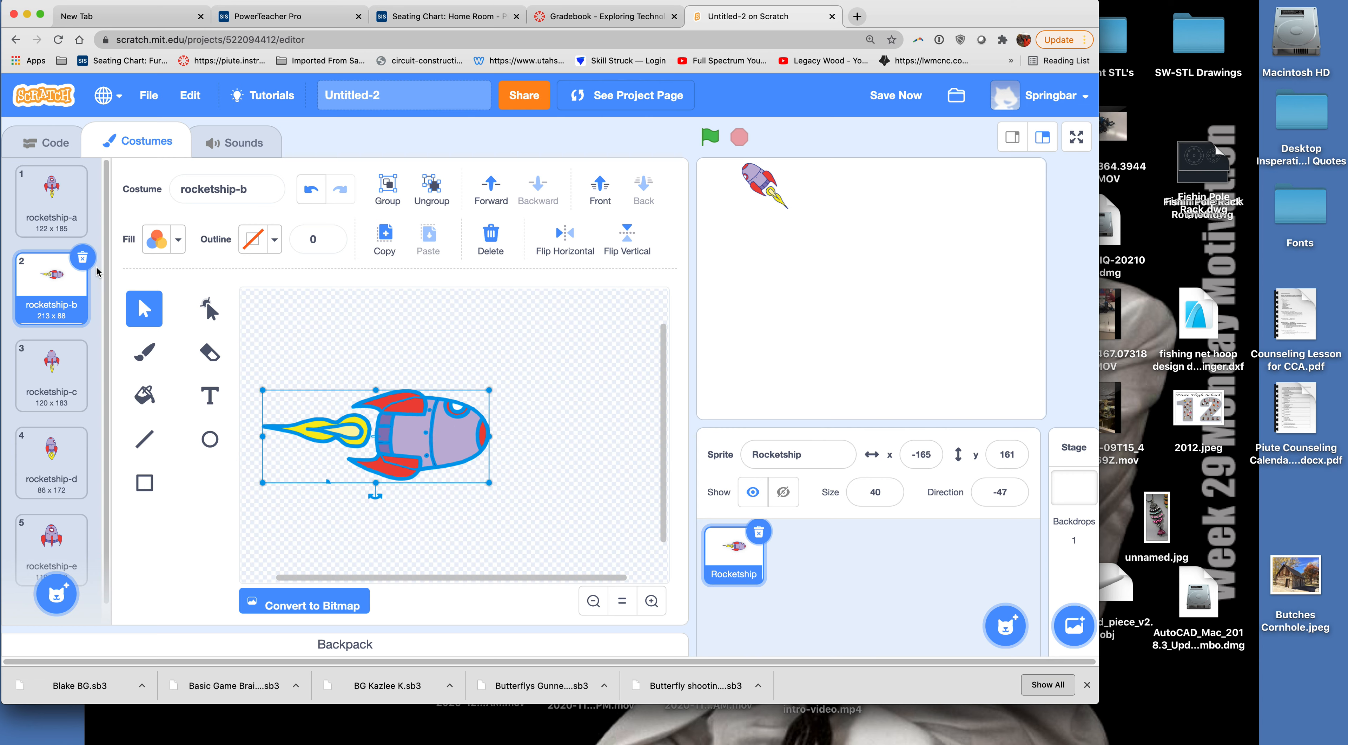
click(51, 200)
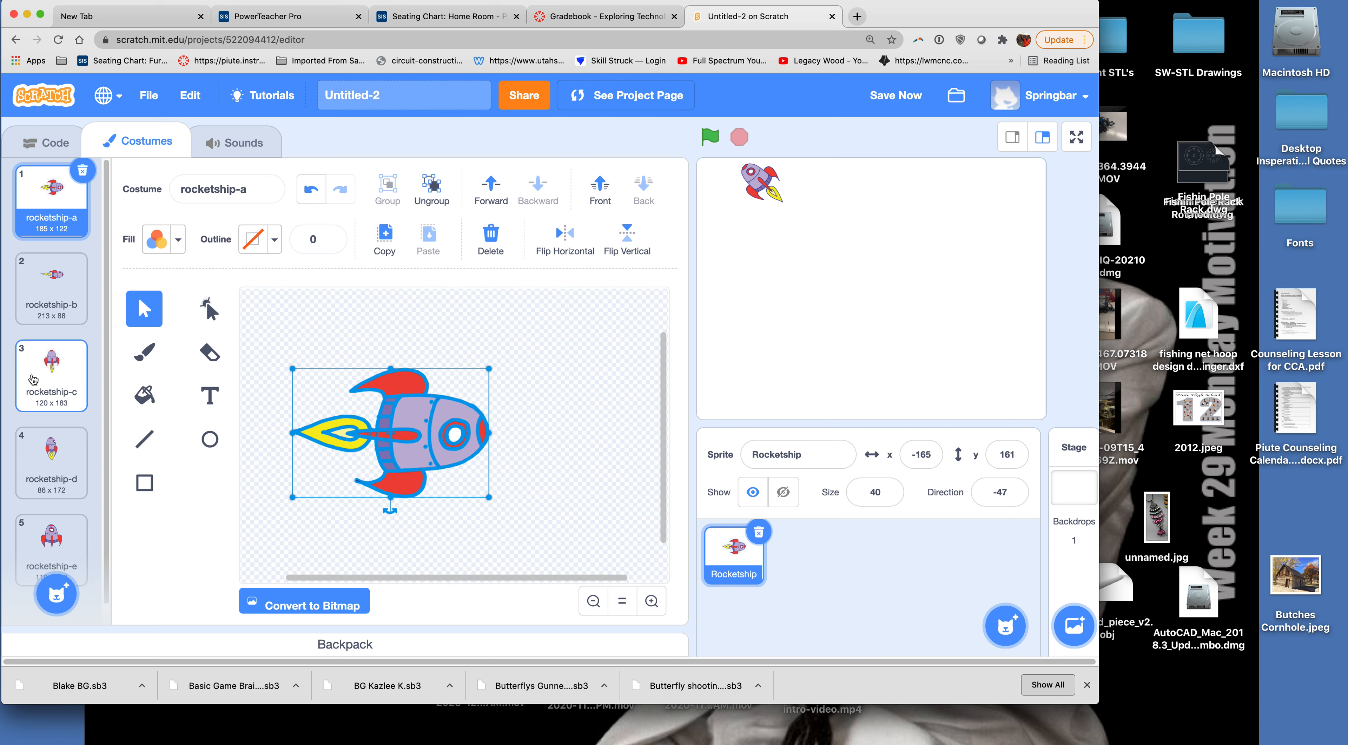
Select the whole rocketship-c drawing to rotate it sideways like the others.
click(49, 376)
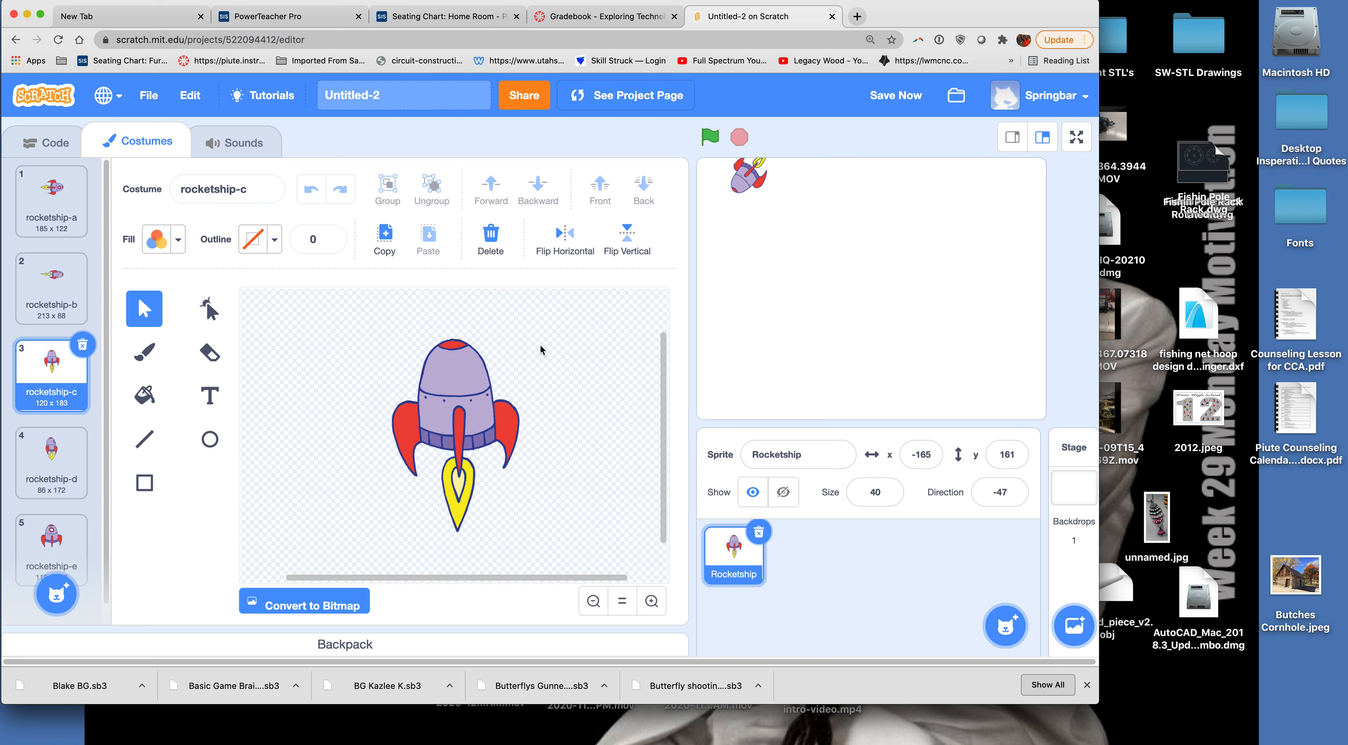
click(456, 430)
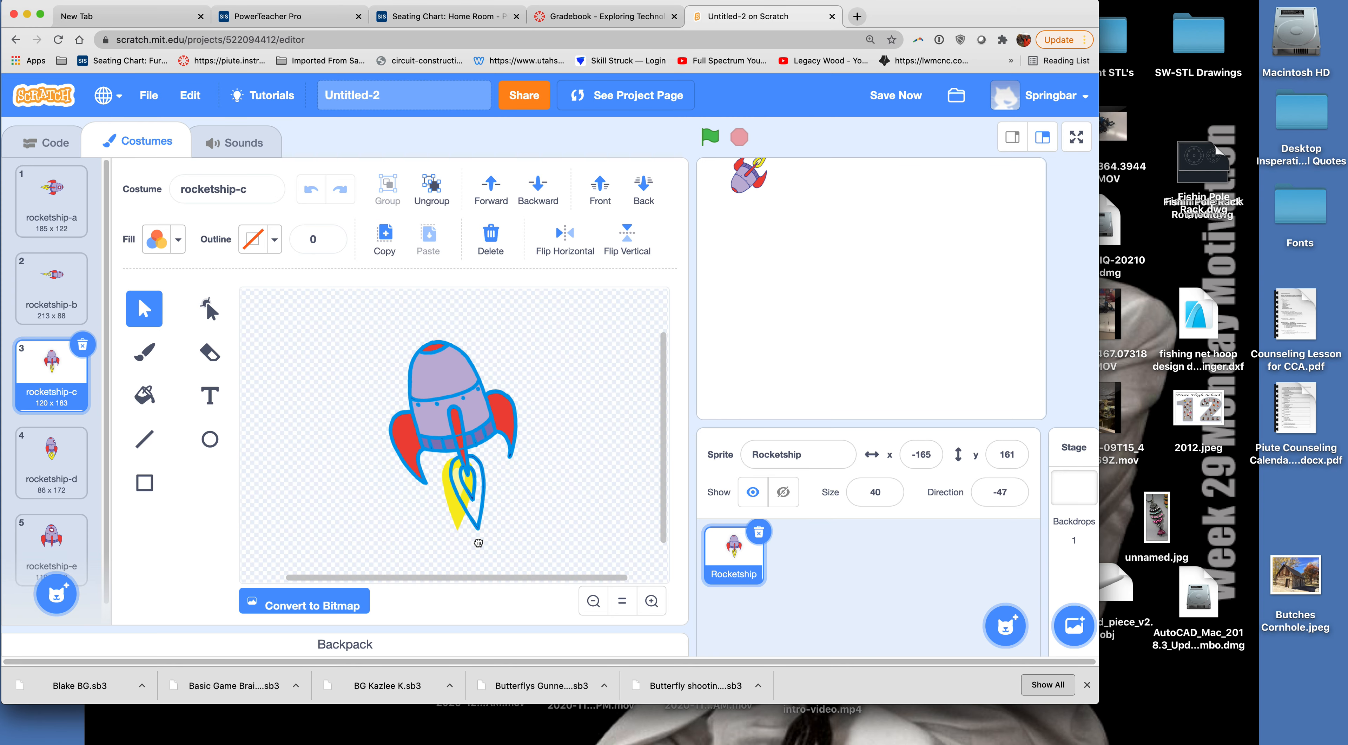
click(453, 435)
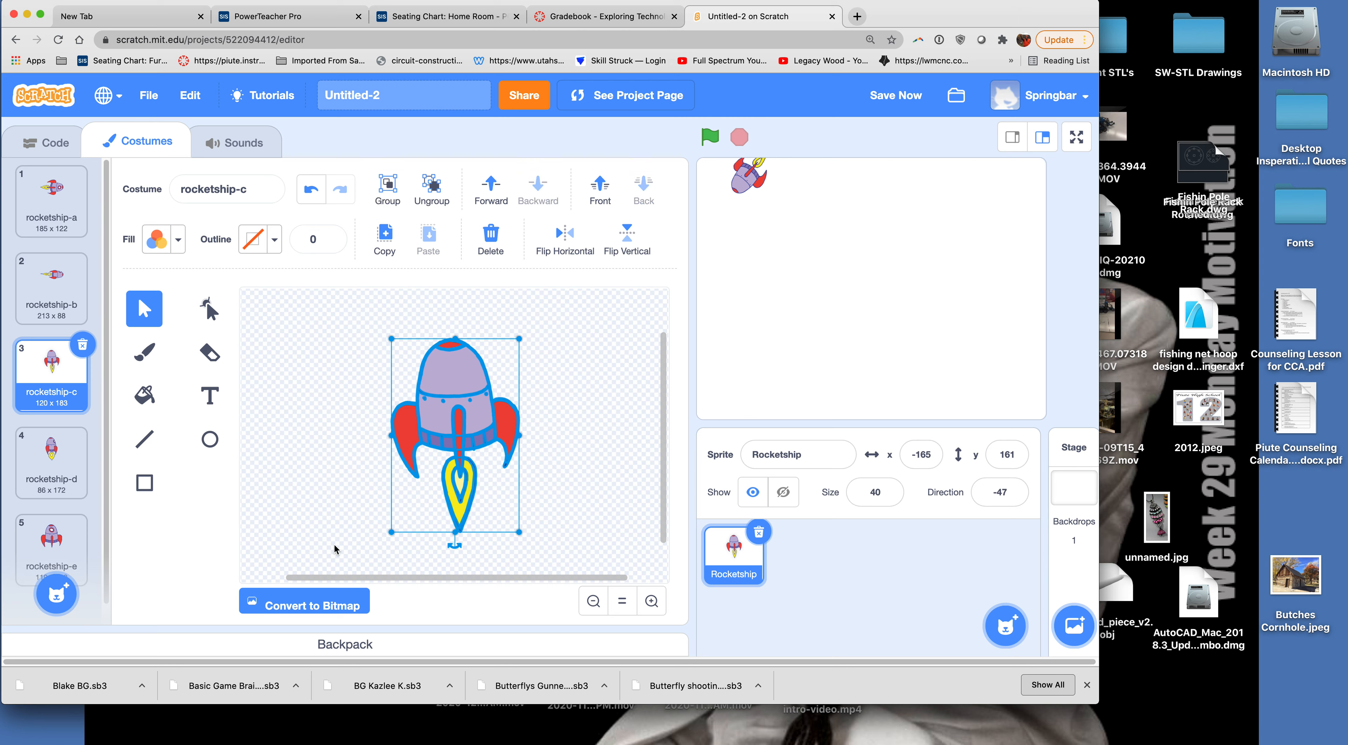
mouse_move(385, 193)
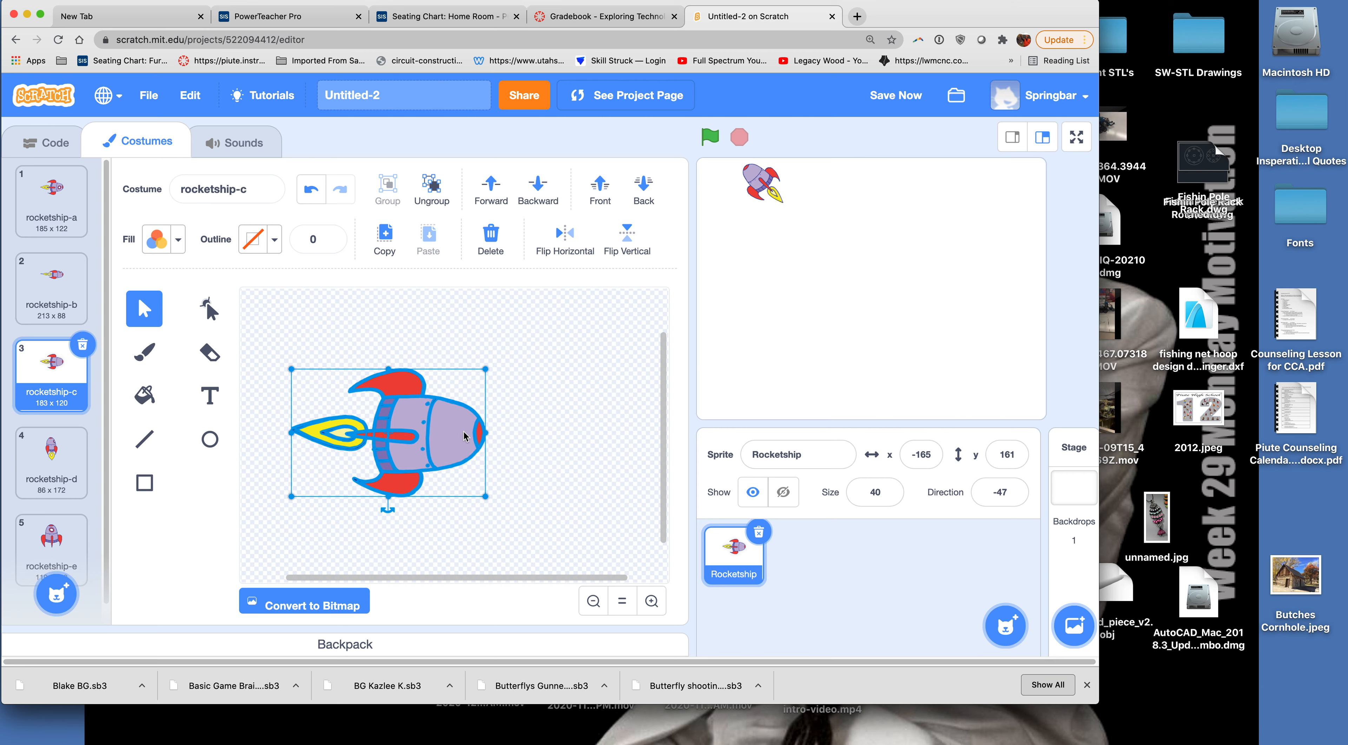
mouse_move(456, 448)
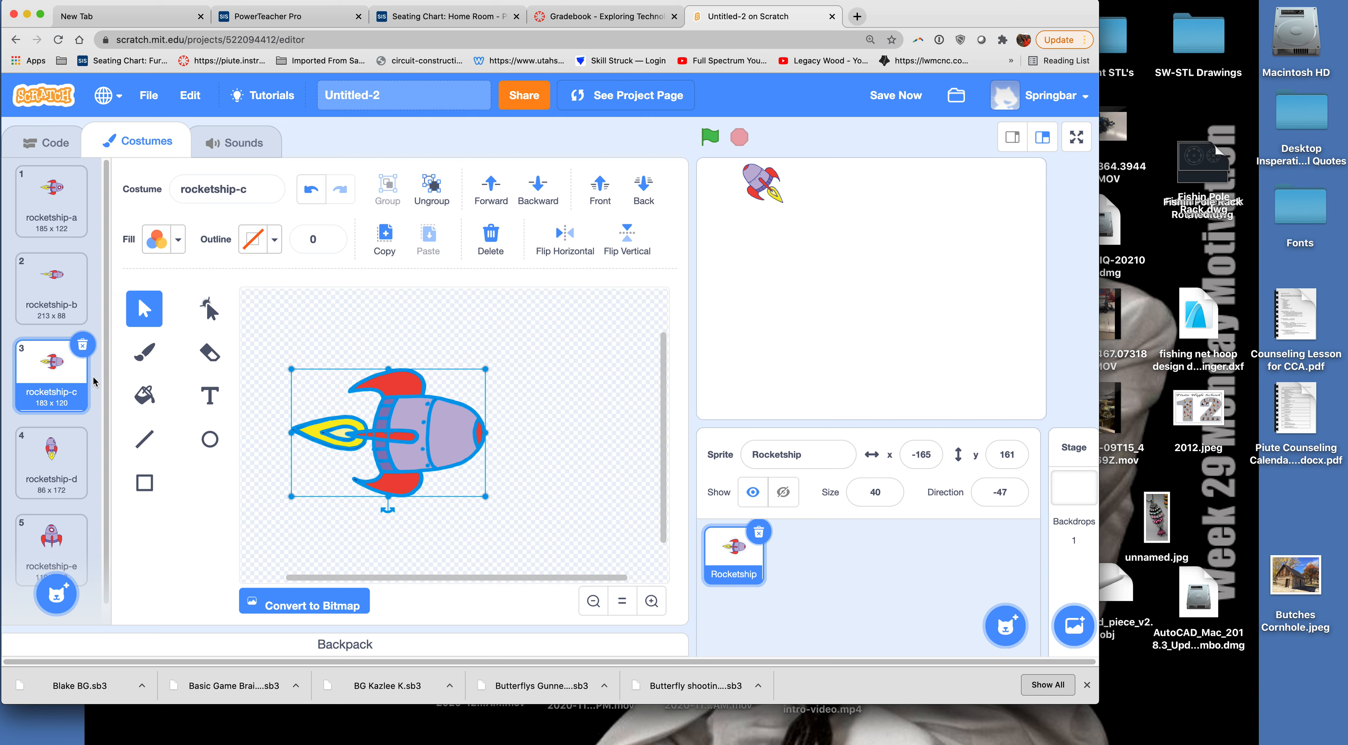
Delete the upright rocketship-d and rocketship-e costumes, leaving three sideways ones.
click(51, 462)
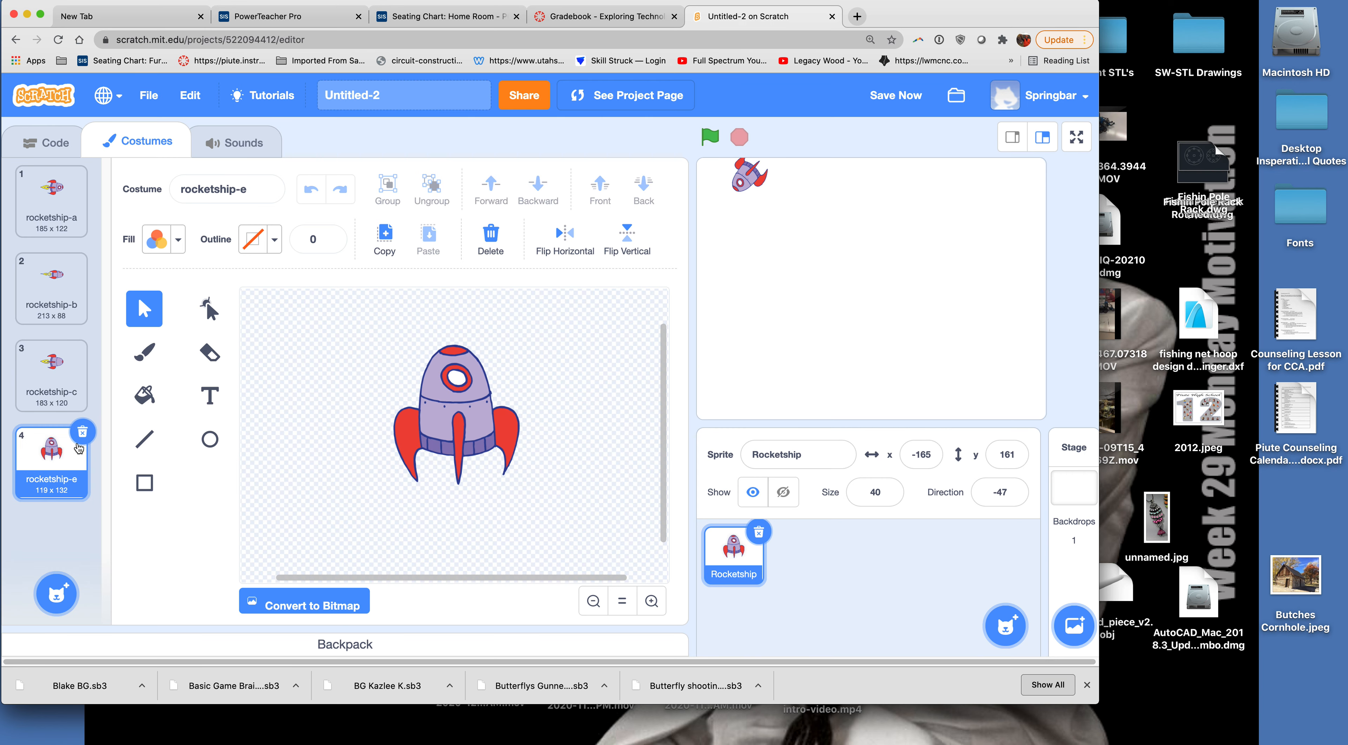
click(50, 374)
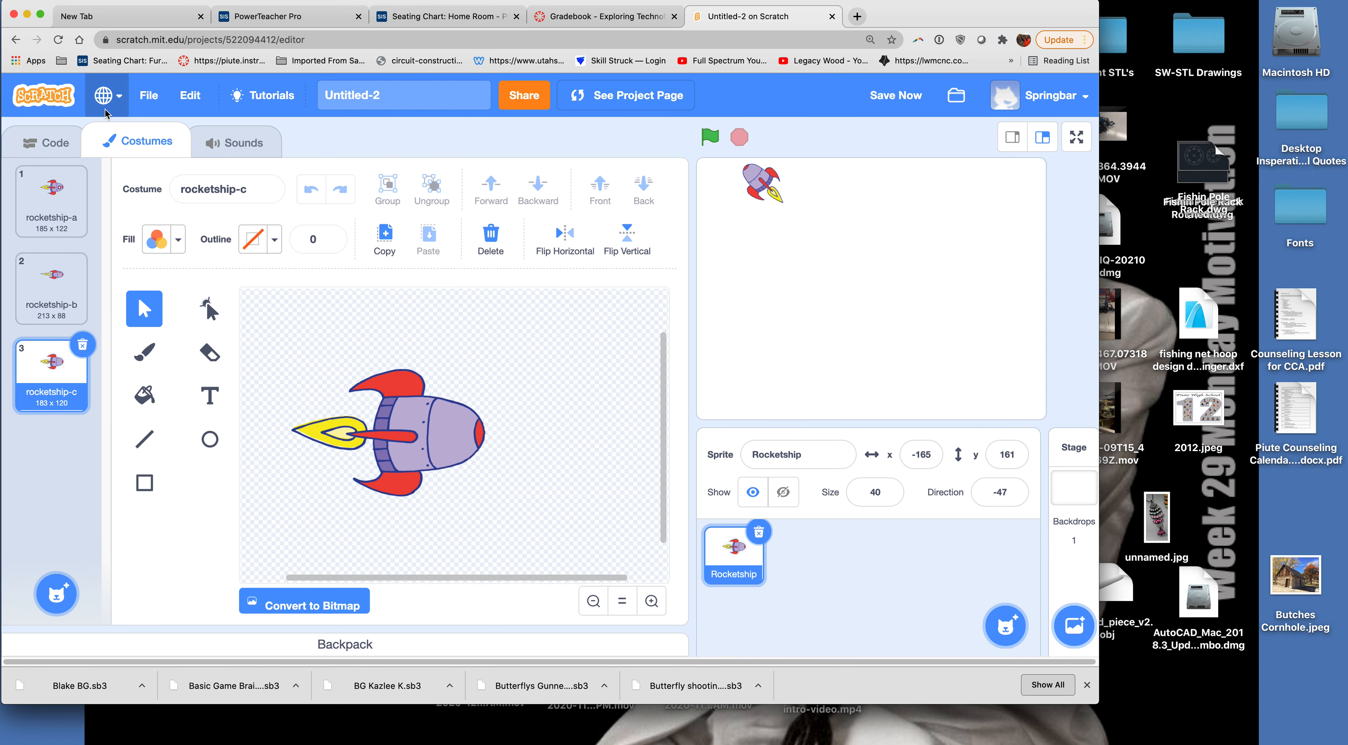
mouse_move(56, 142)
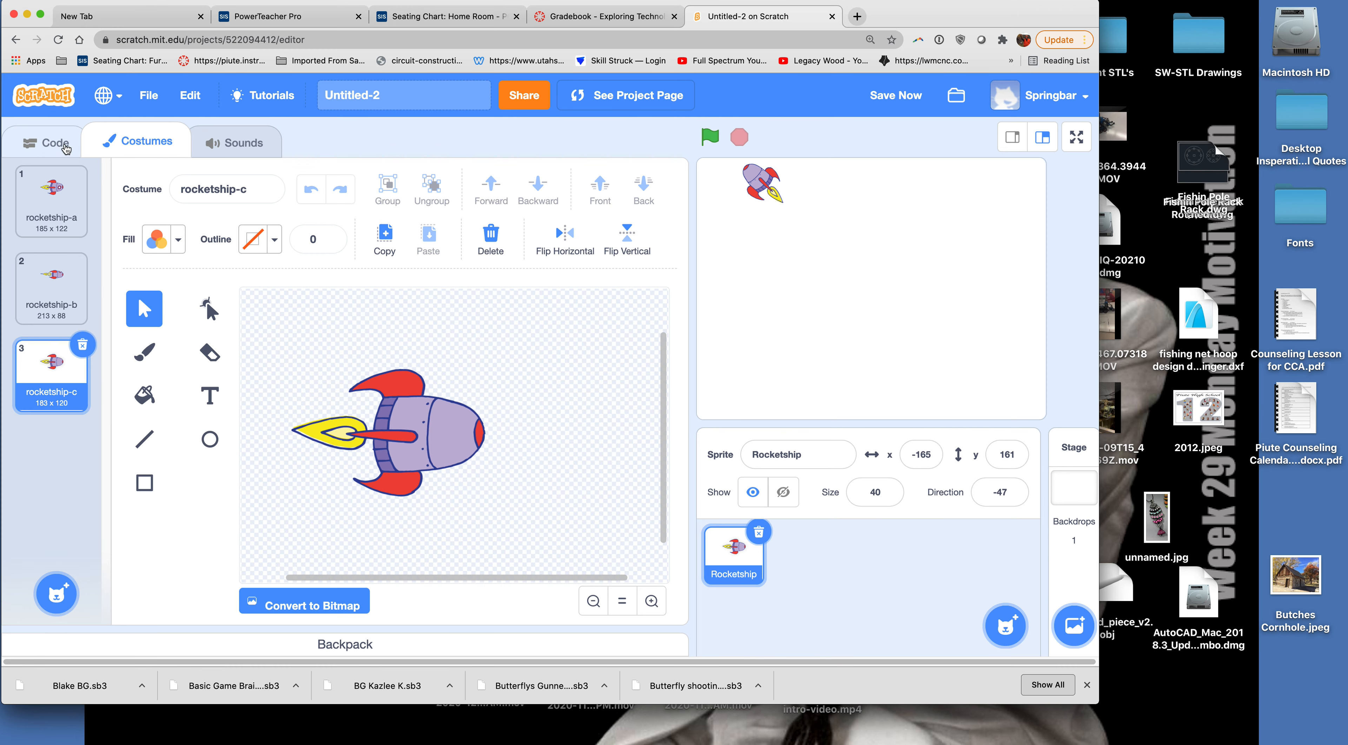
Change the loop's move block from 10 to 5 steps and test the slower rocket.
click(55, 142)
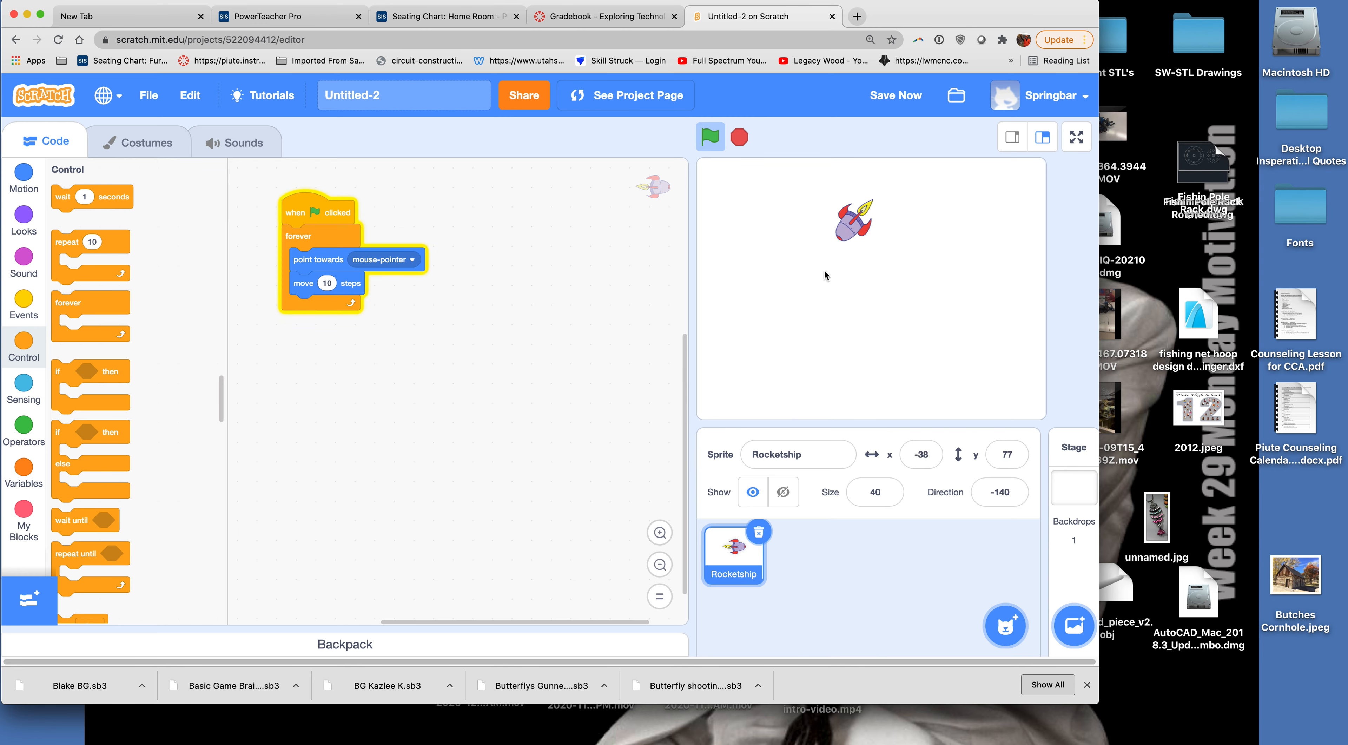
mouse_move(803, 341)
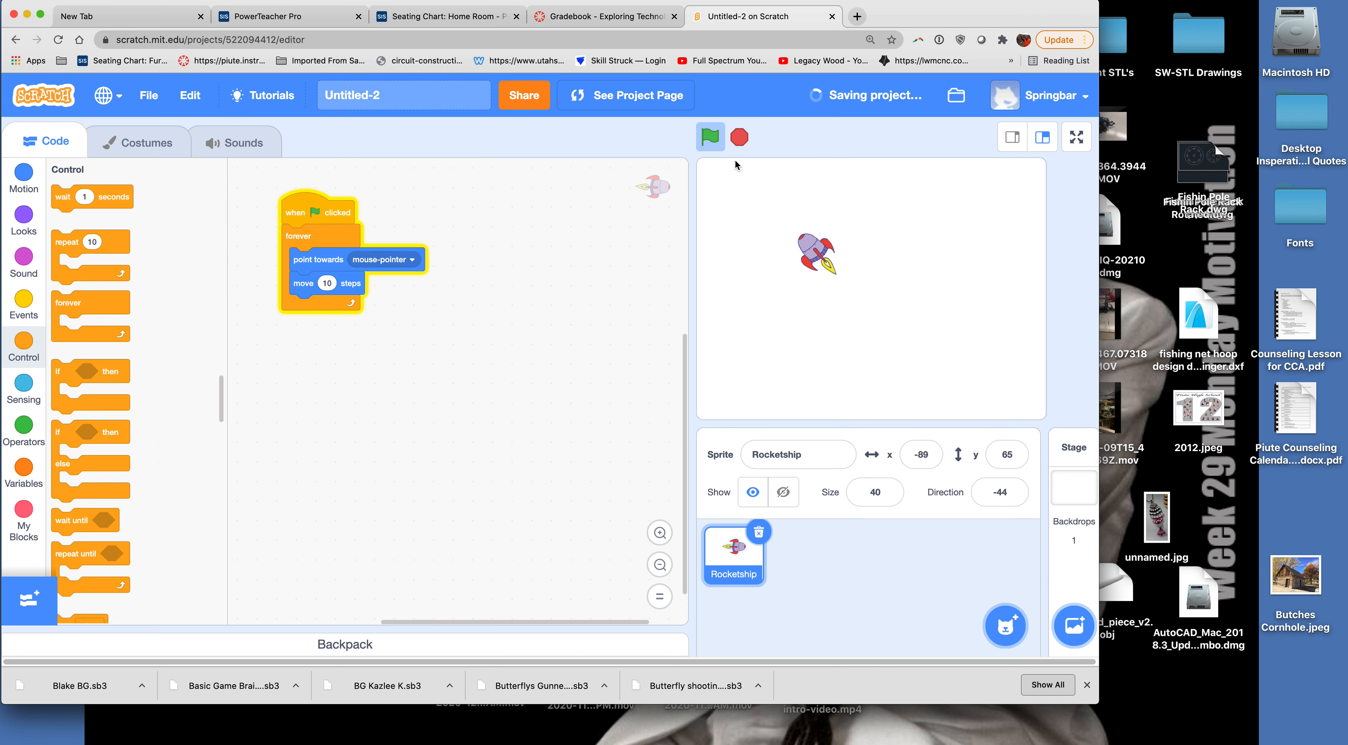
click(709, 137)
text(5)
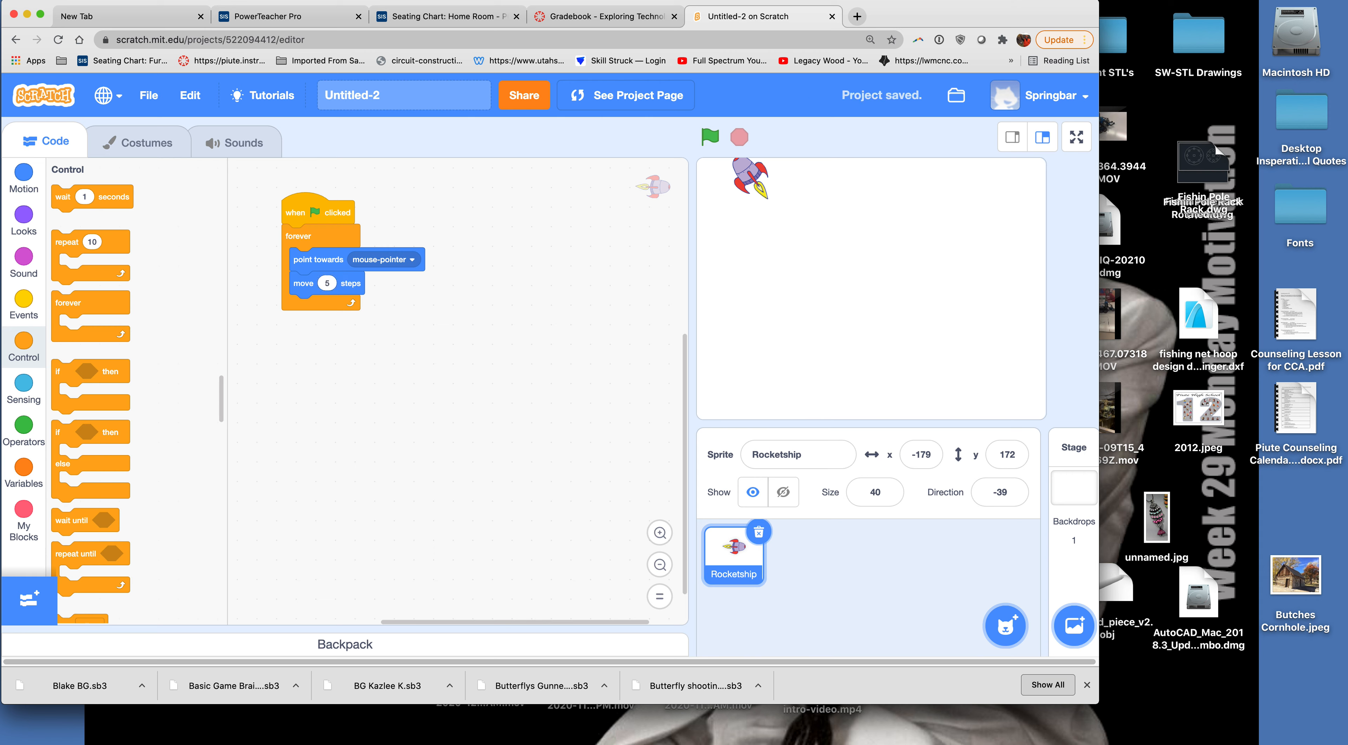
click(710, 137)
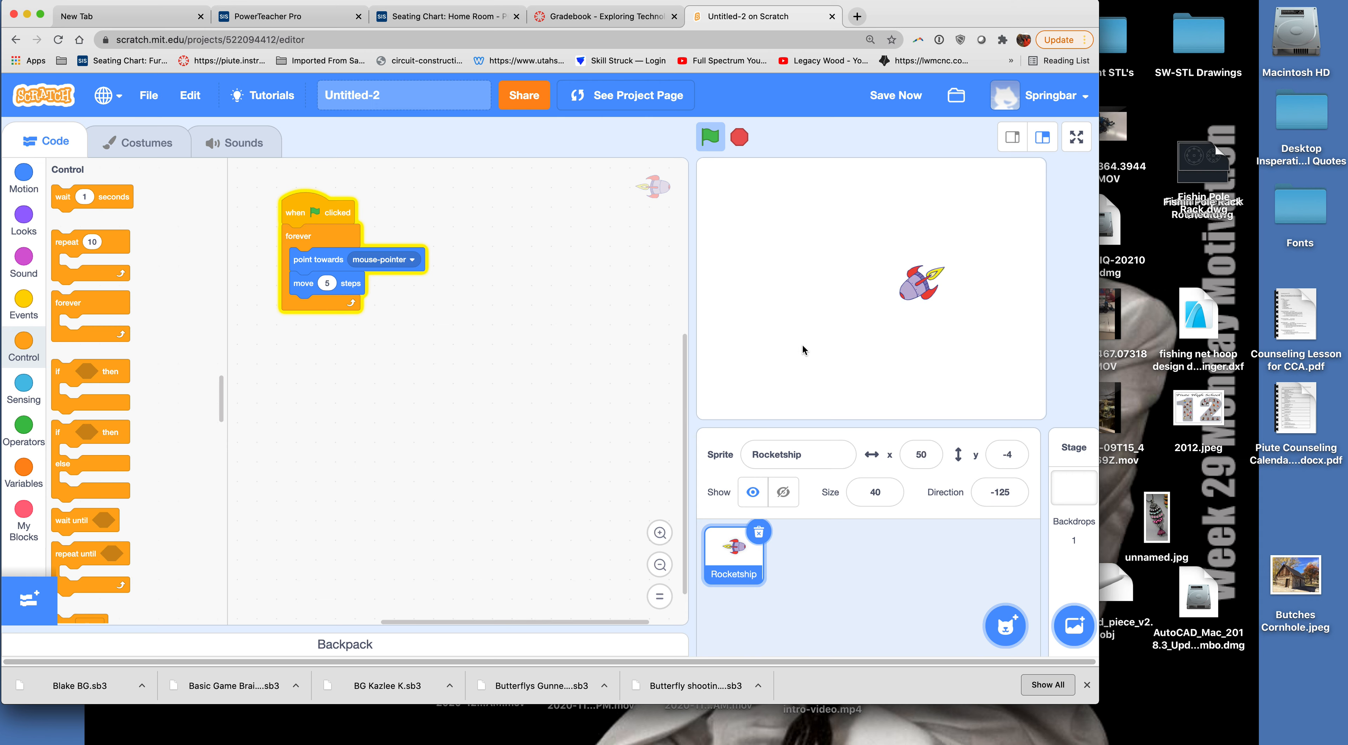
click(709, 137)
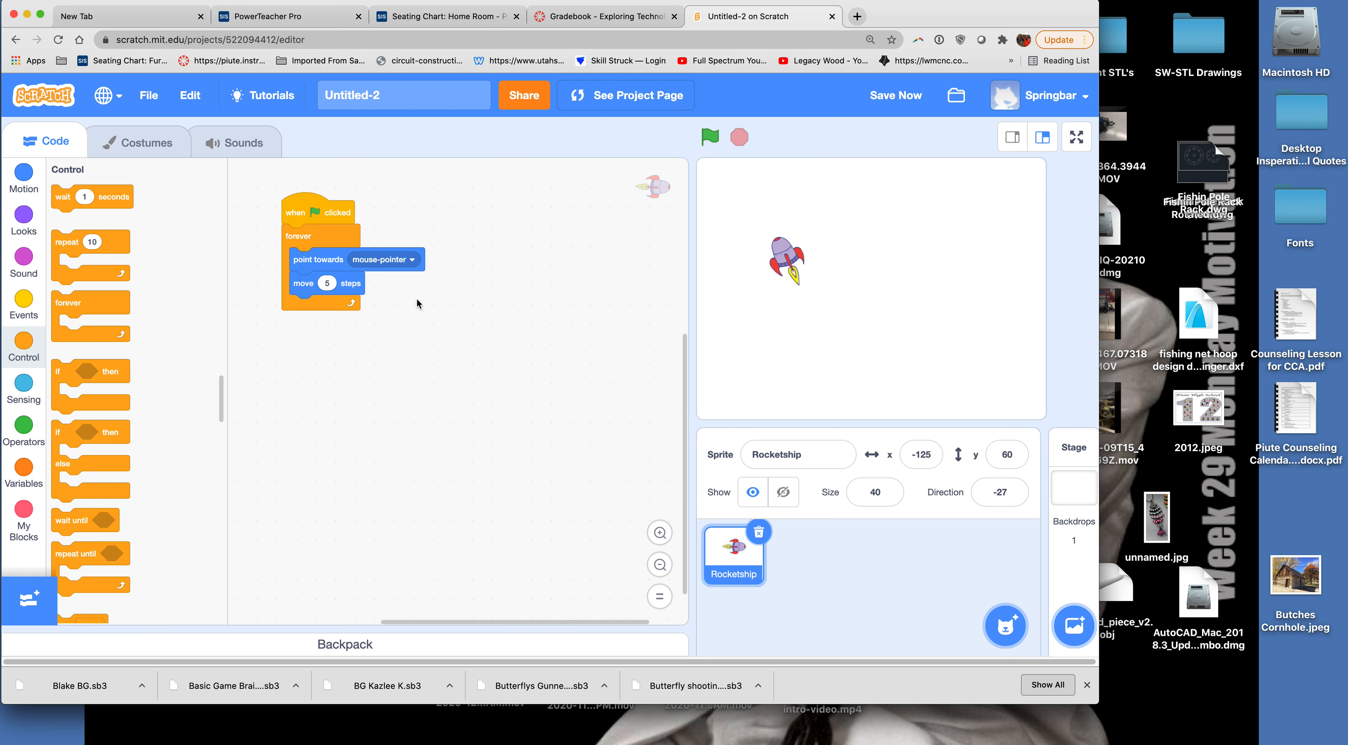
mouse_move(999, 611)
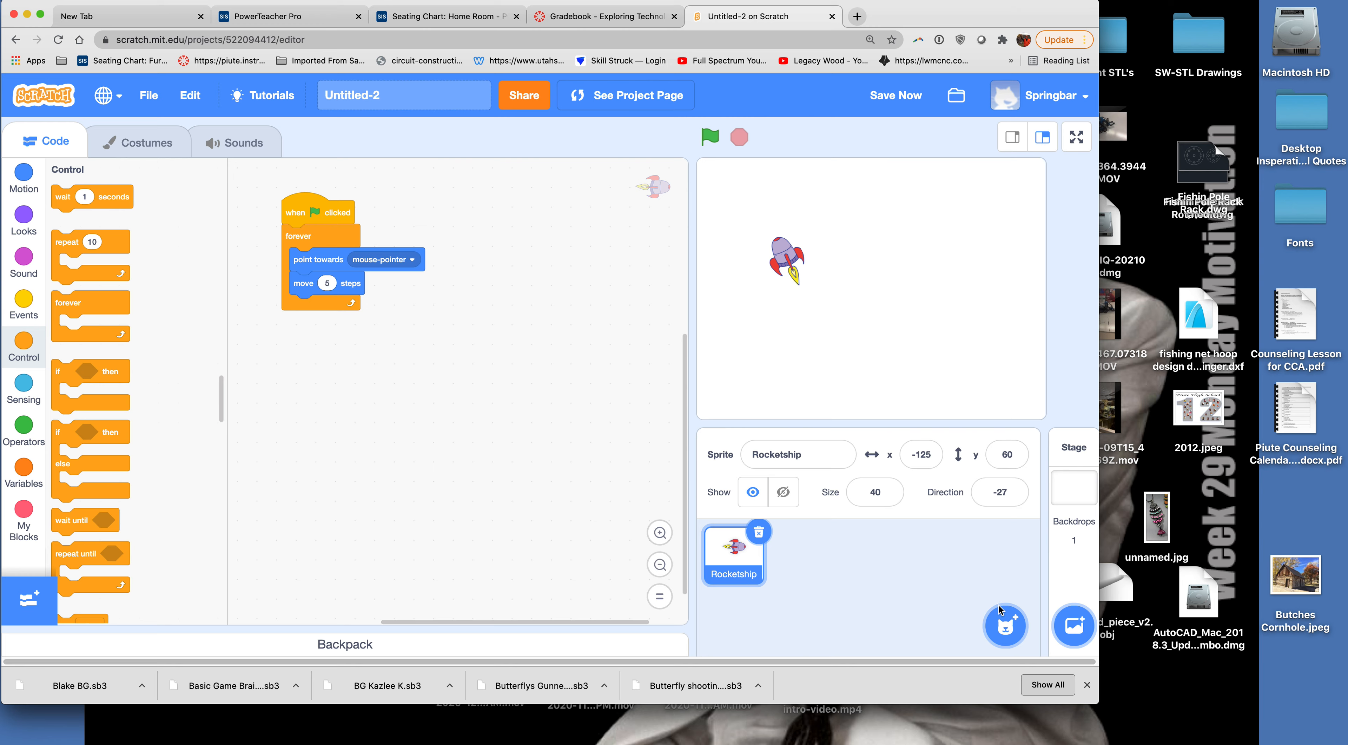
mouse_move(1074, 626)
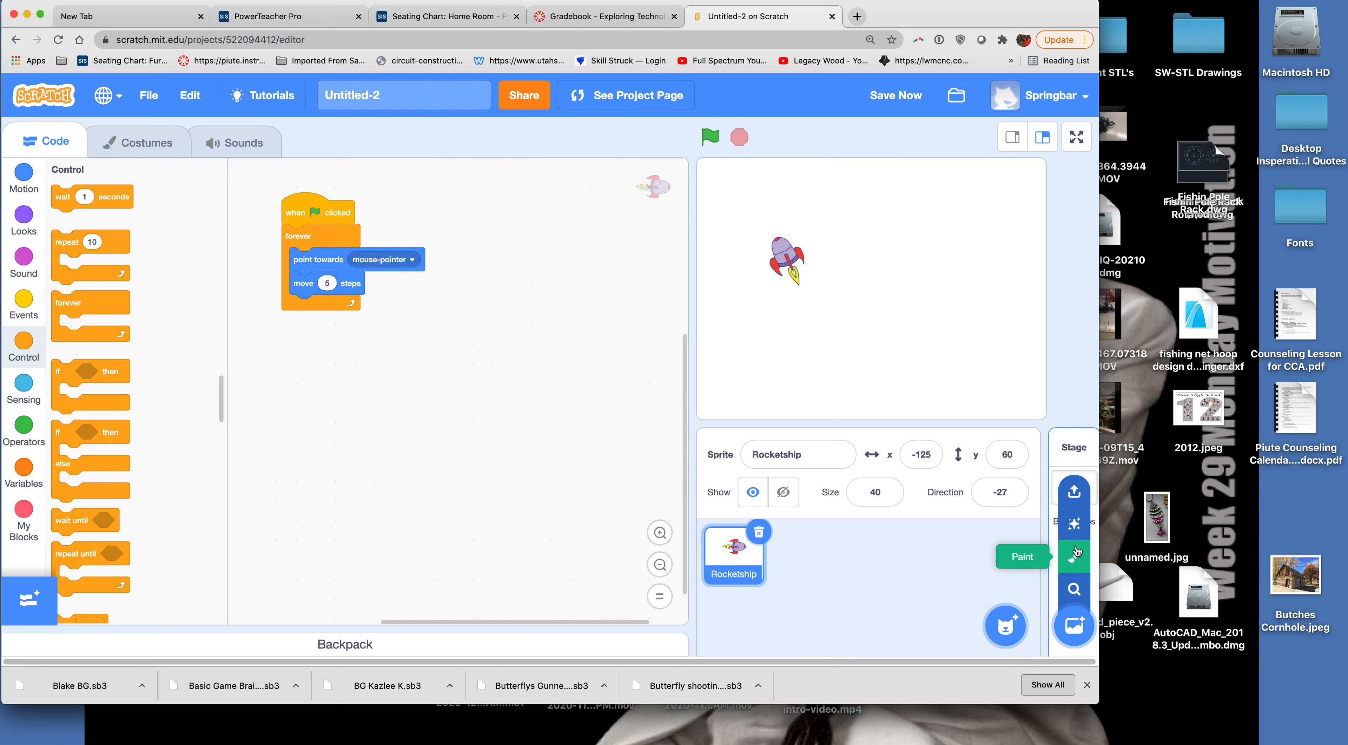
Set the stage backdrop to Galaxy from the backdrop library.
click(1073, 492)
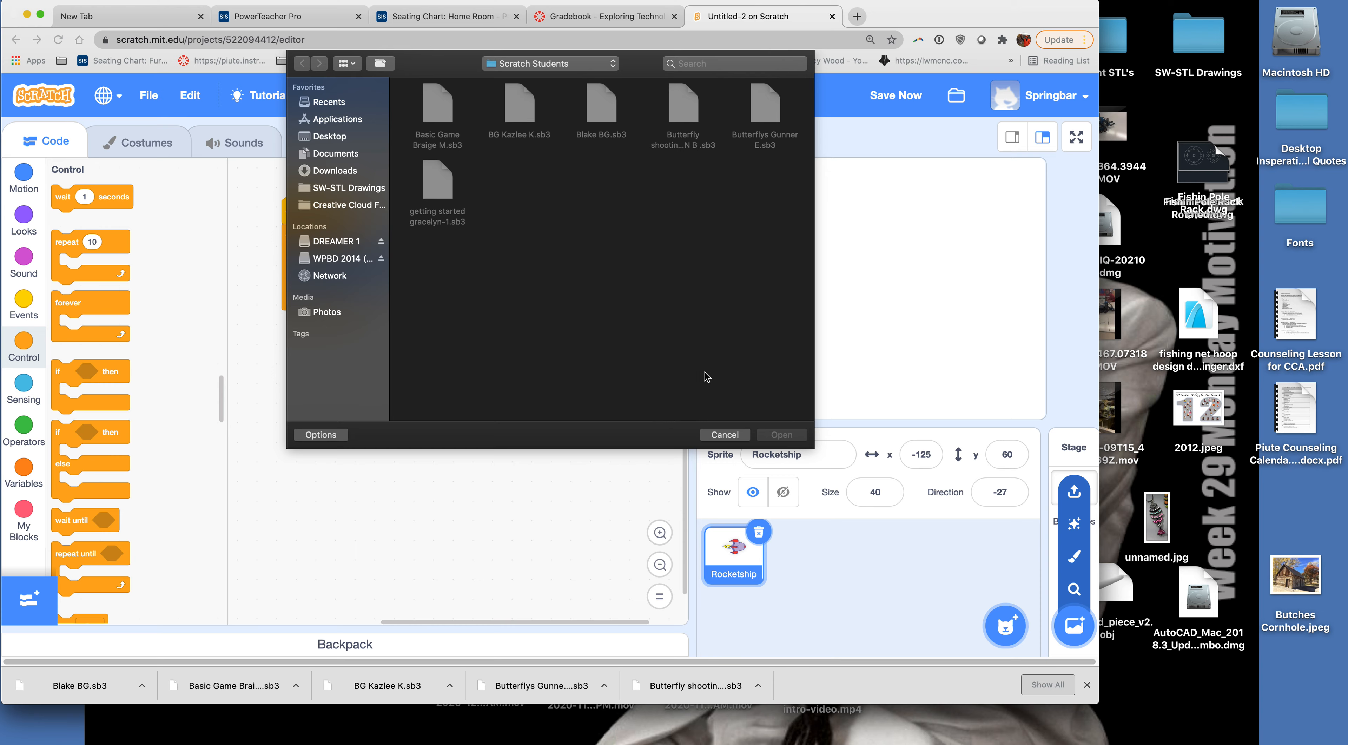
click(724, 434)
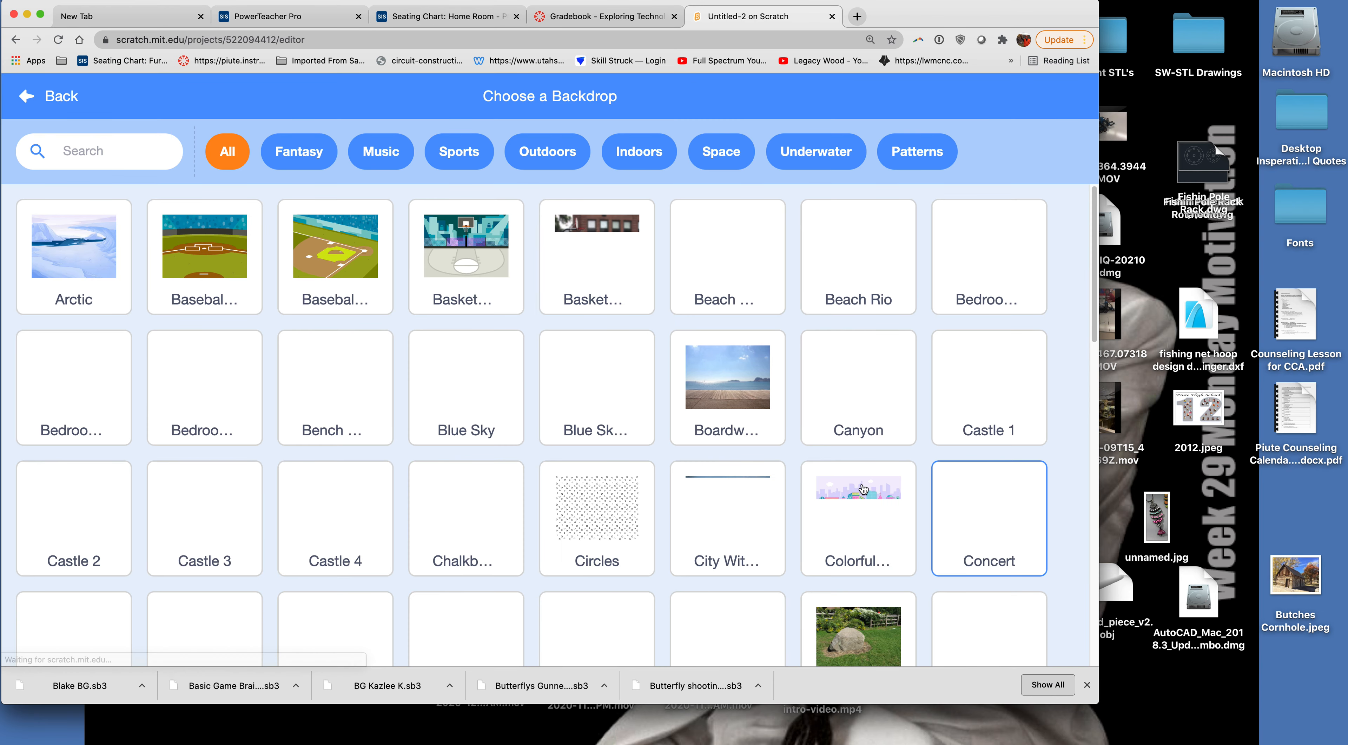
scroll(down, 3)
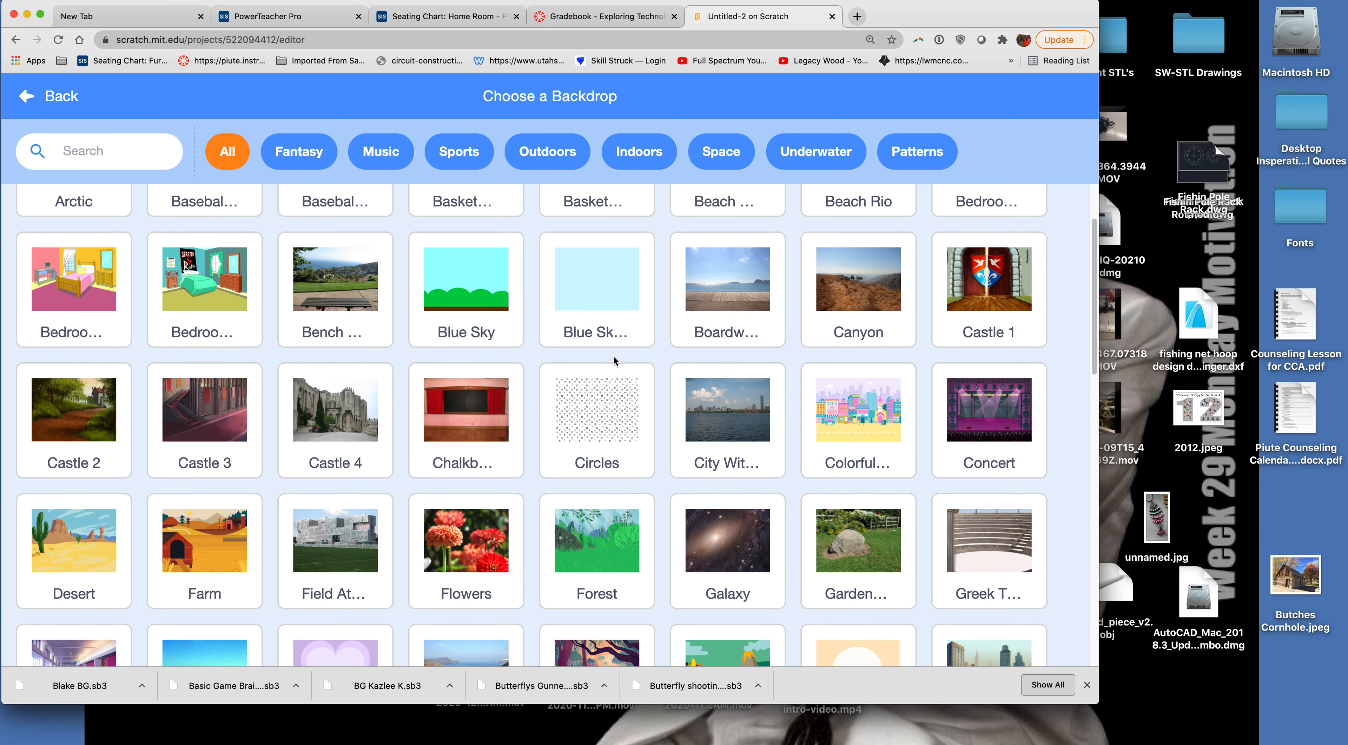
click(727, 539)
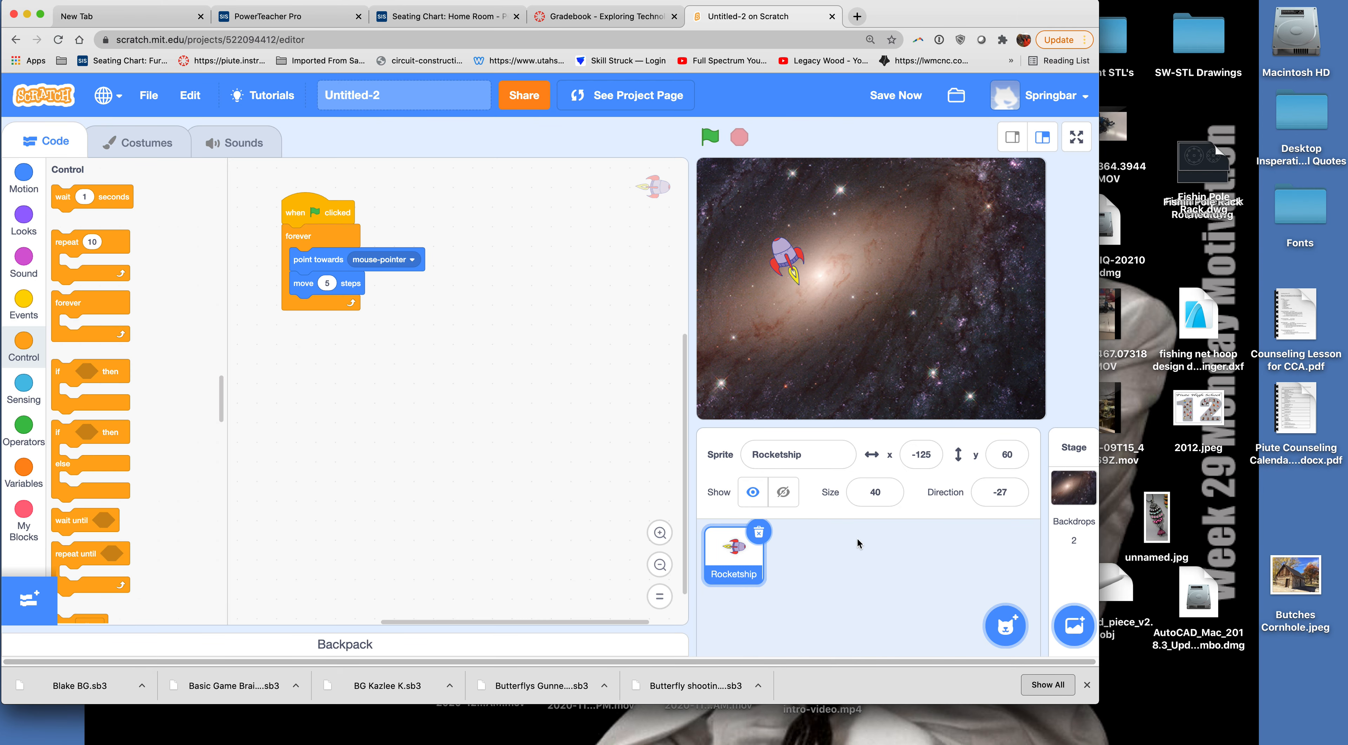
mouse_move(704, 121)
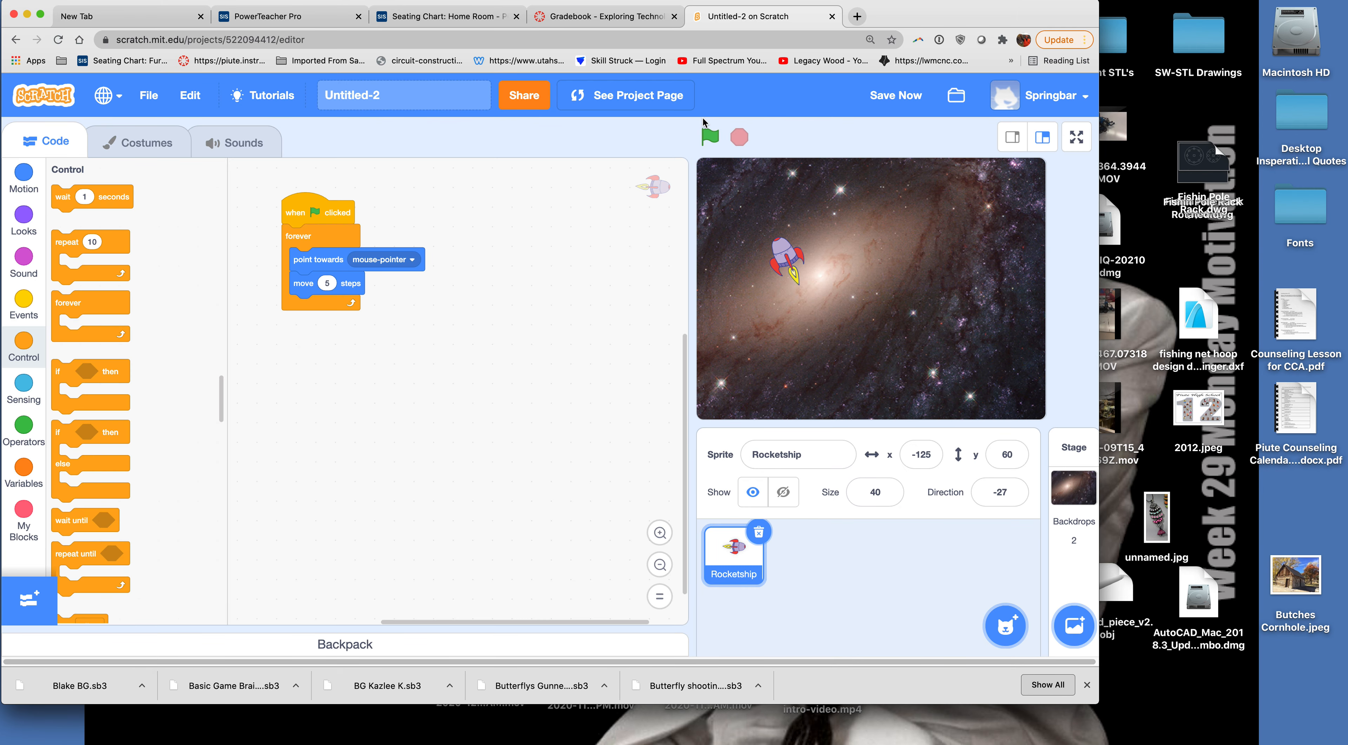
click(709, 137)
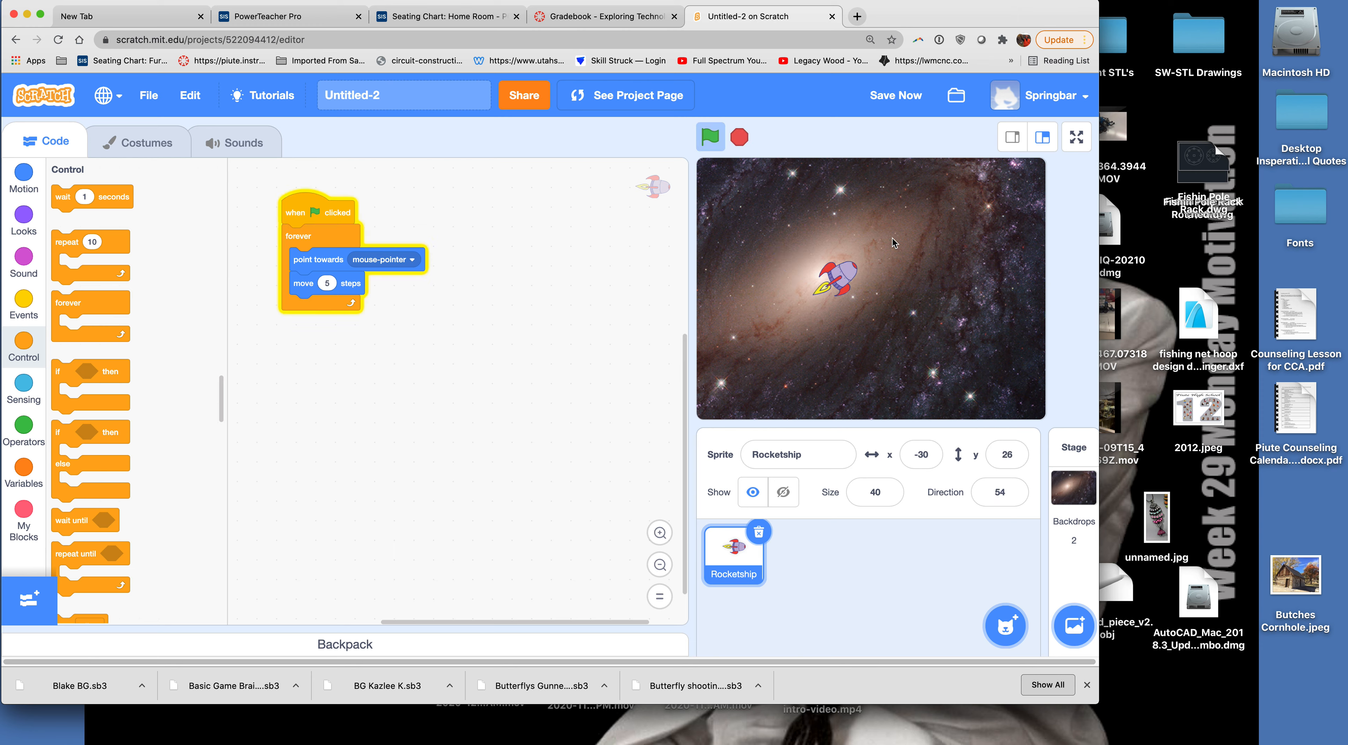
mouse_move(980, 317)
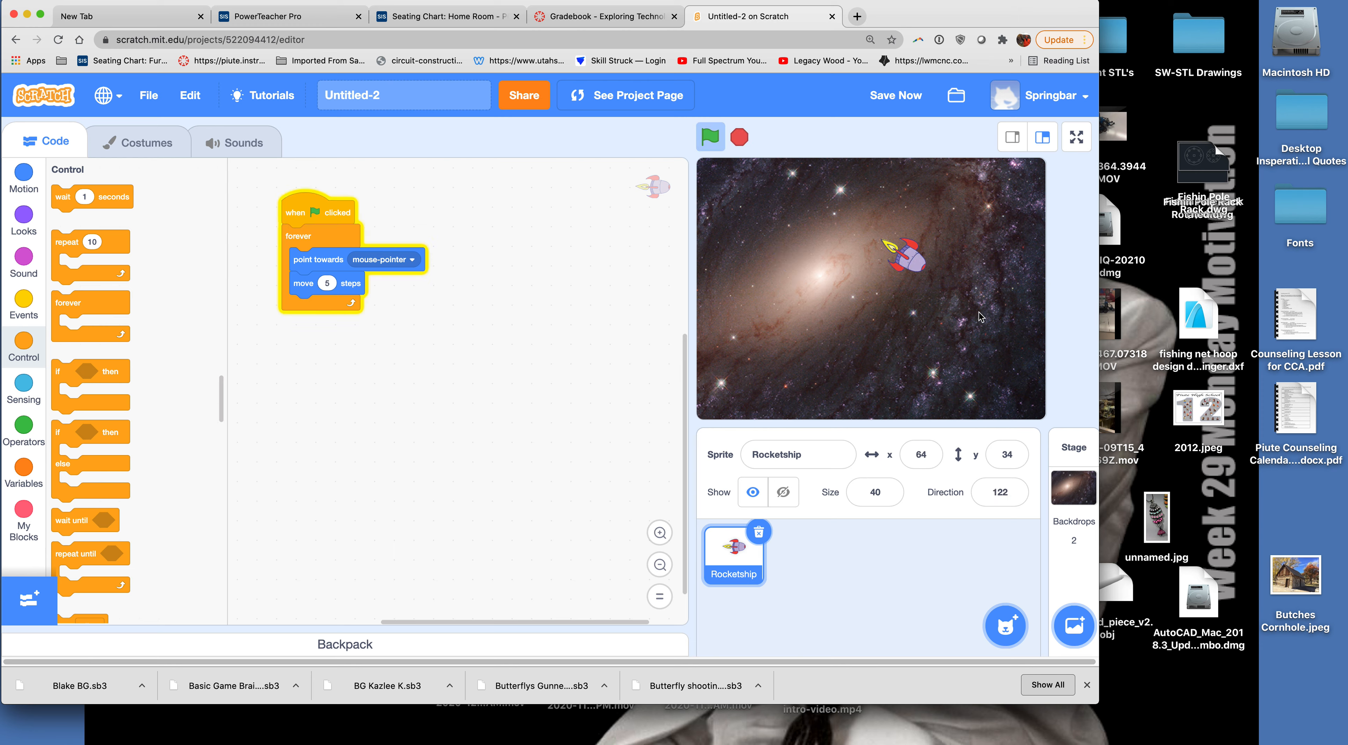
mouse_move(942, 290)
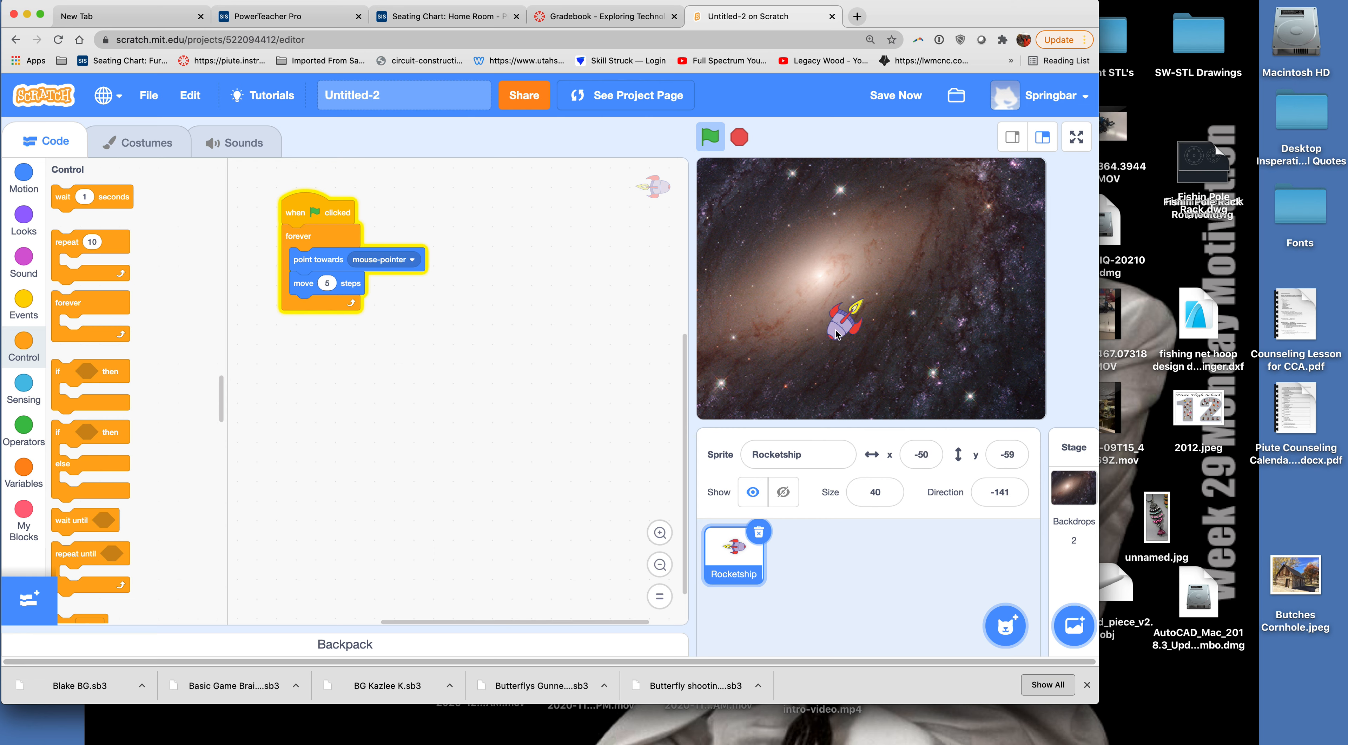
click(709, 137)
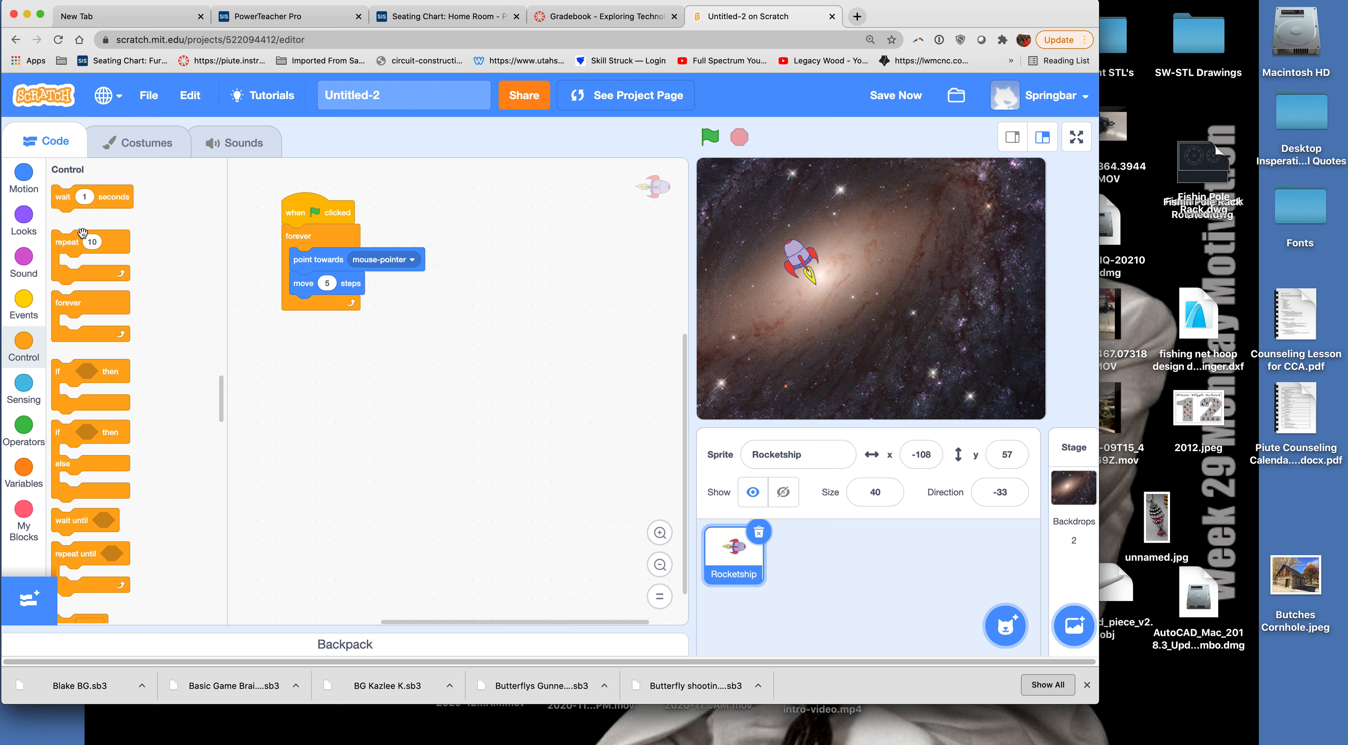
Add a next costume block after move 5 steps in the rocket's forever loop and run the game.
click(24, 222)
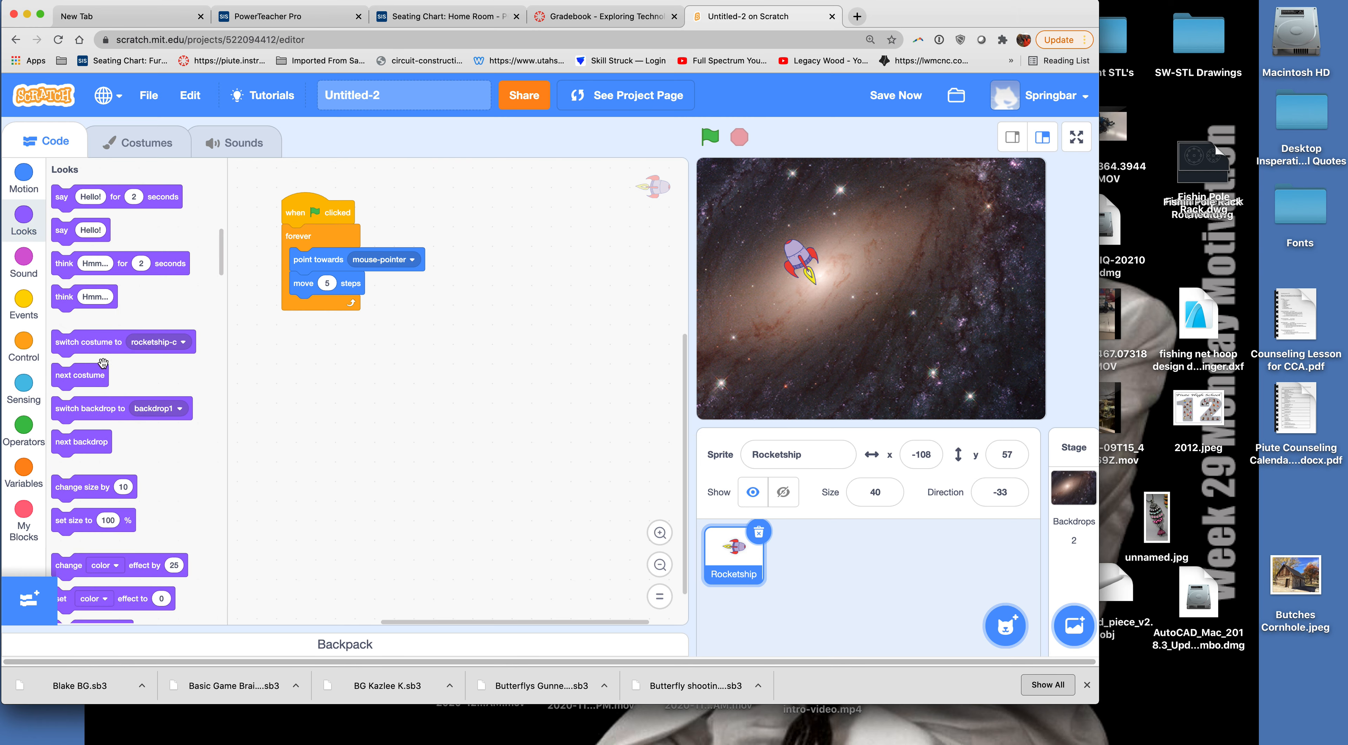
mouse_move(84, 351)
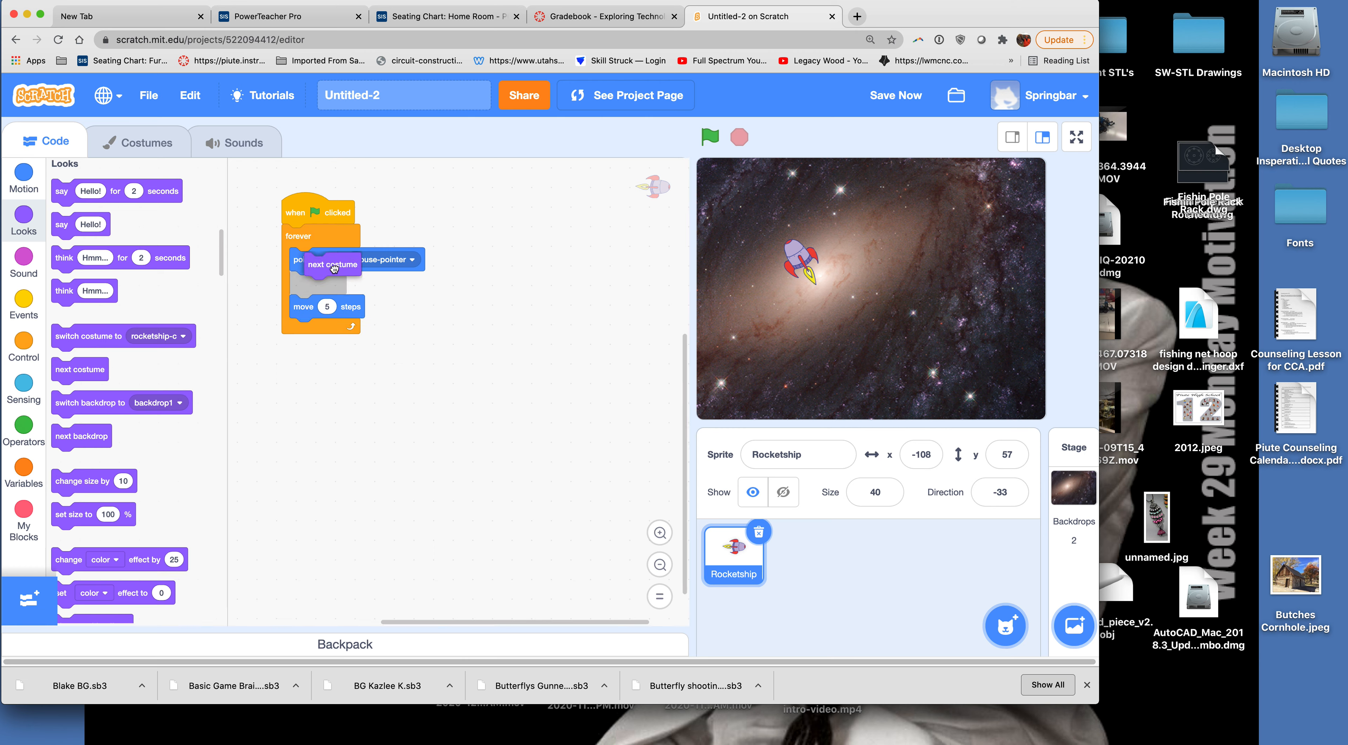
drag(333, 264, 329, 306)
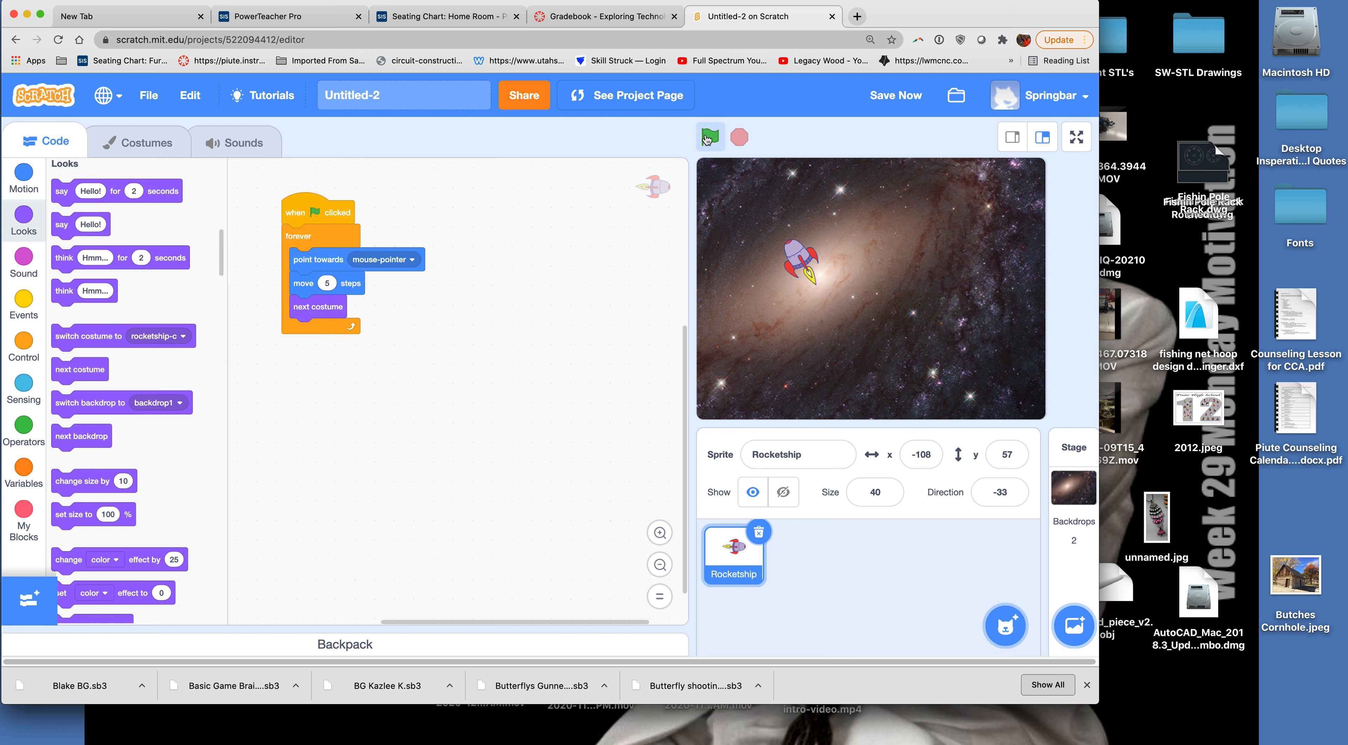
click(709, 137)
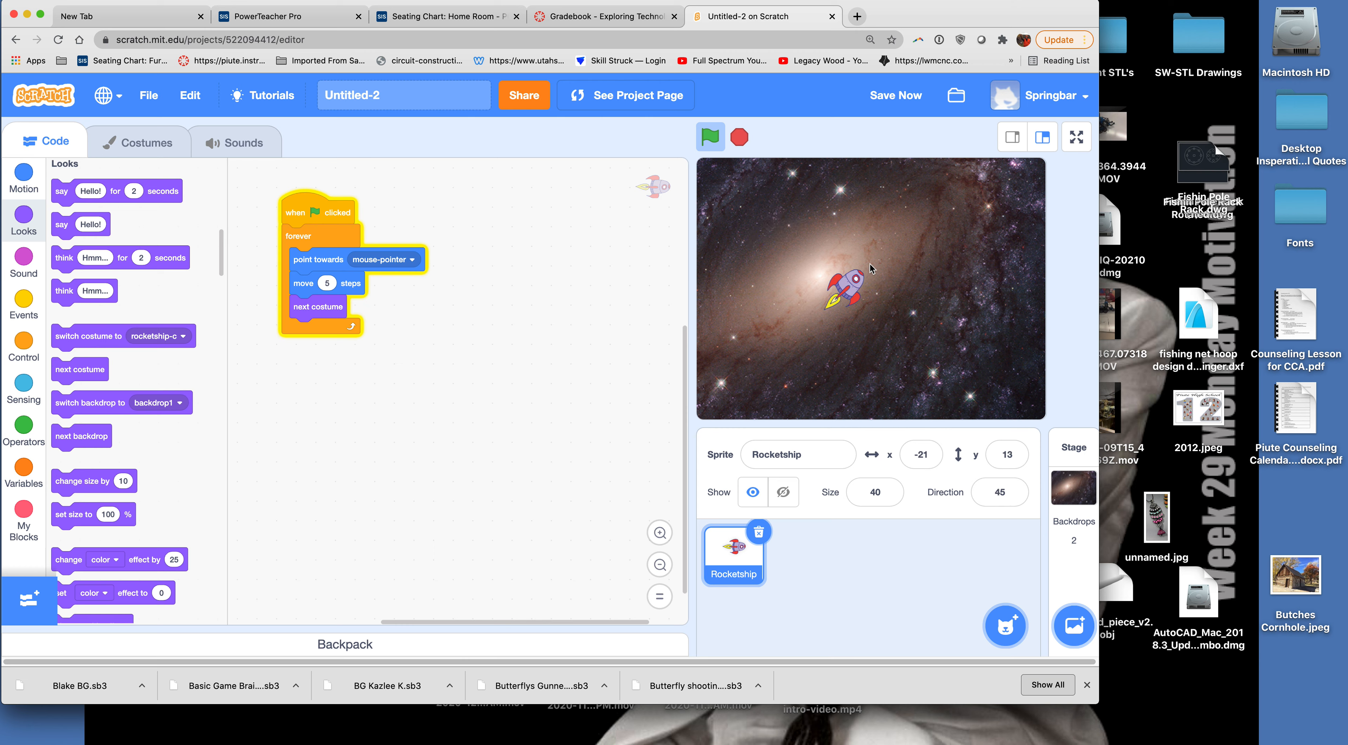
mouse_move(866, 262)
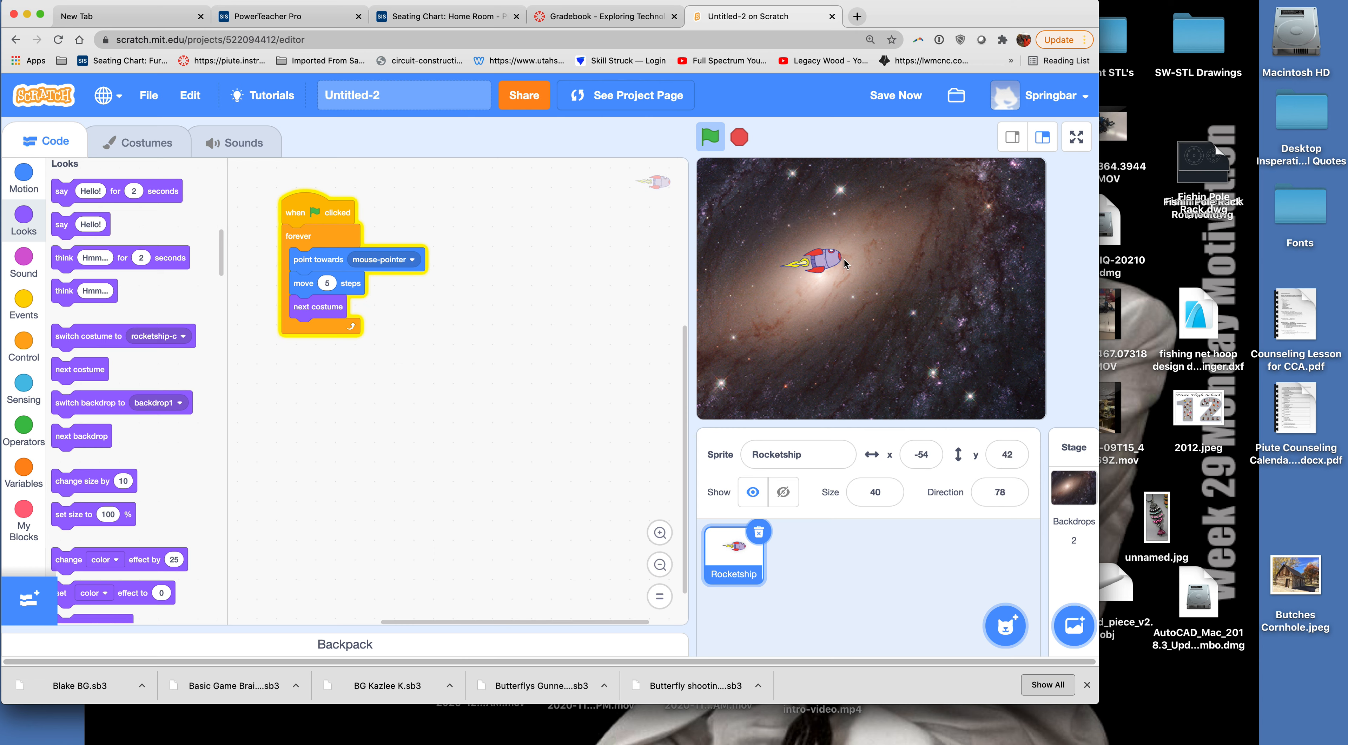